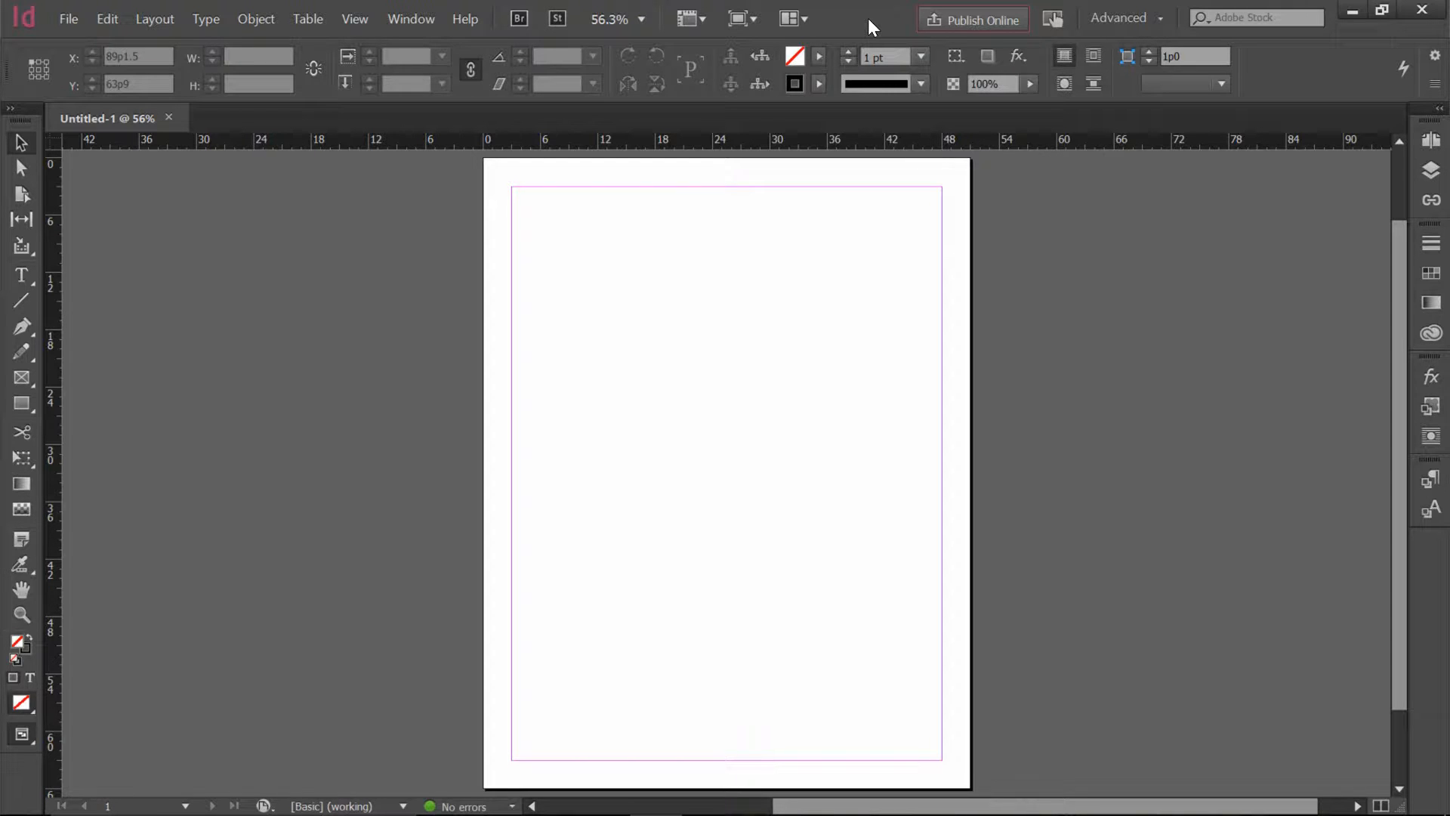
mouse_move(21, 273)
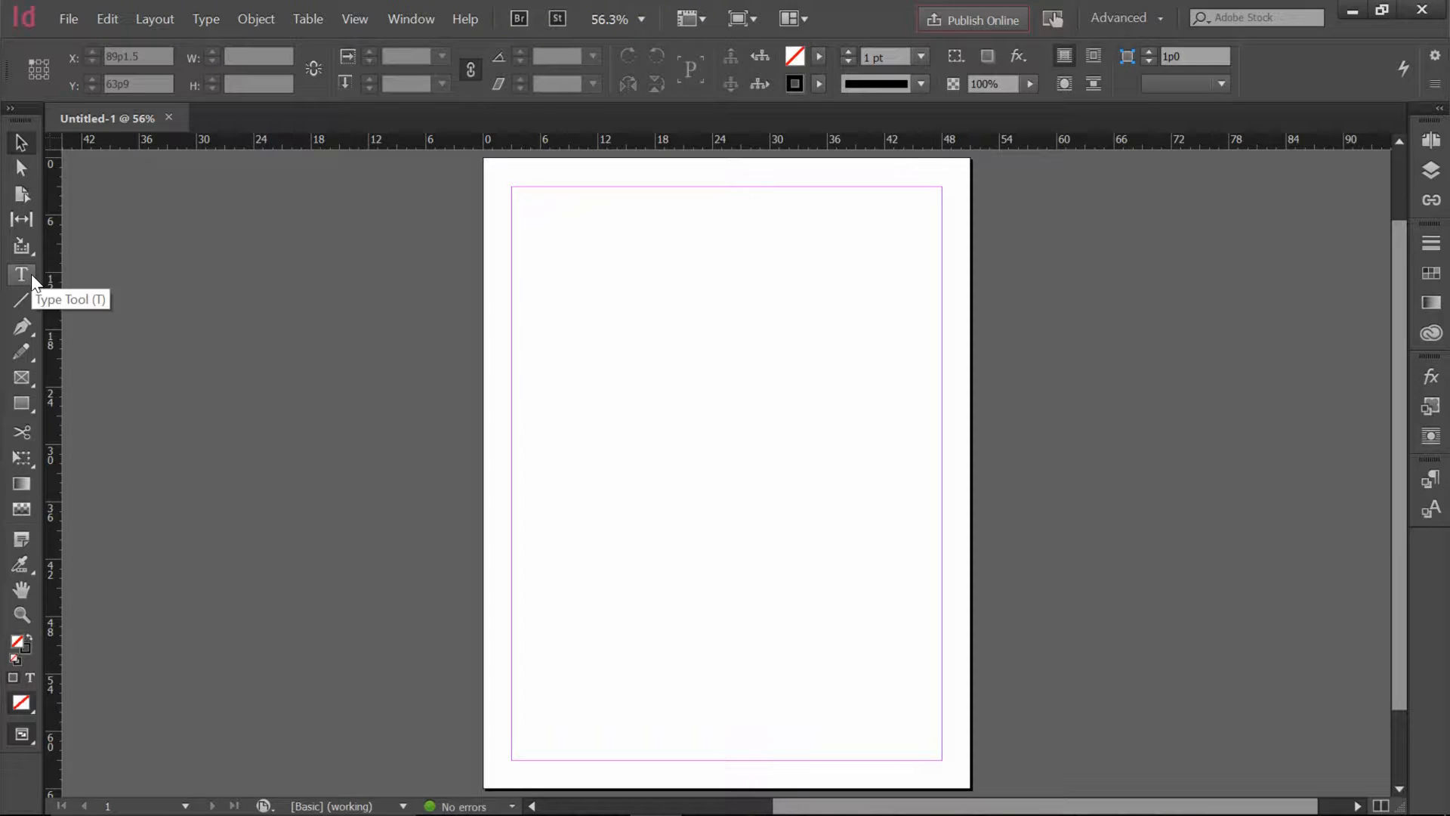
Draw a text frame with the Type tool spanning the page margins.
click(22, 275)
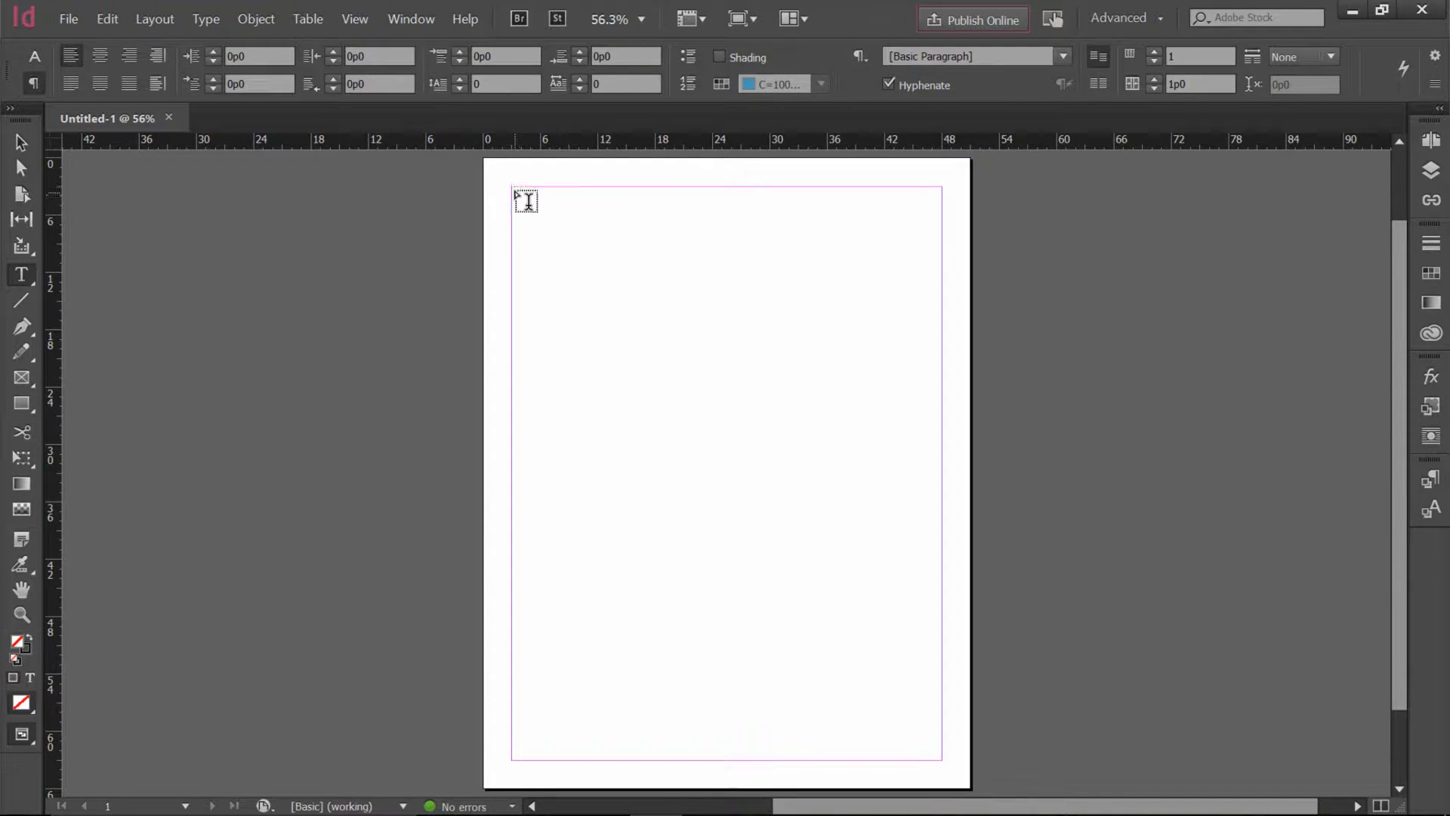
drag(526, 201, 571, 252)
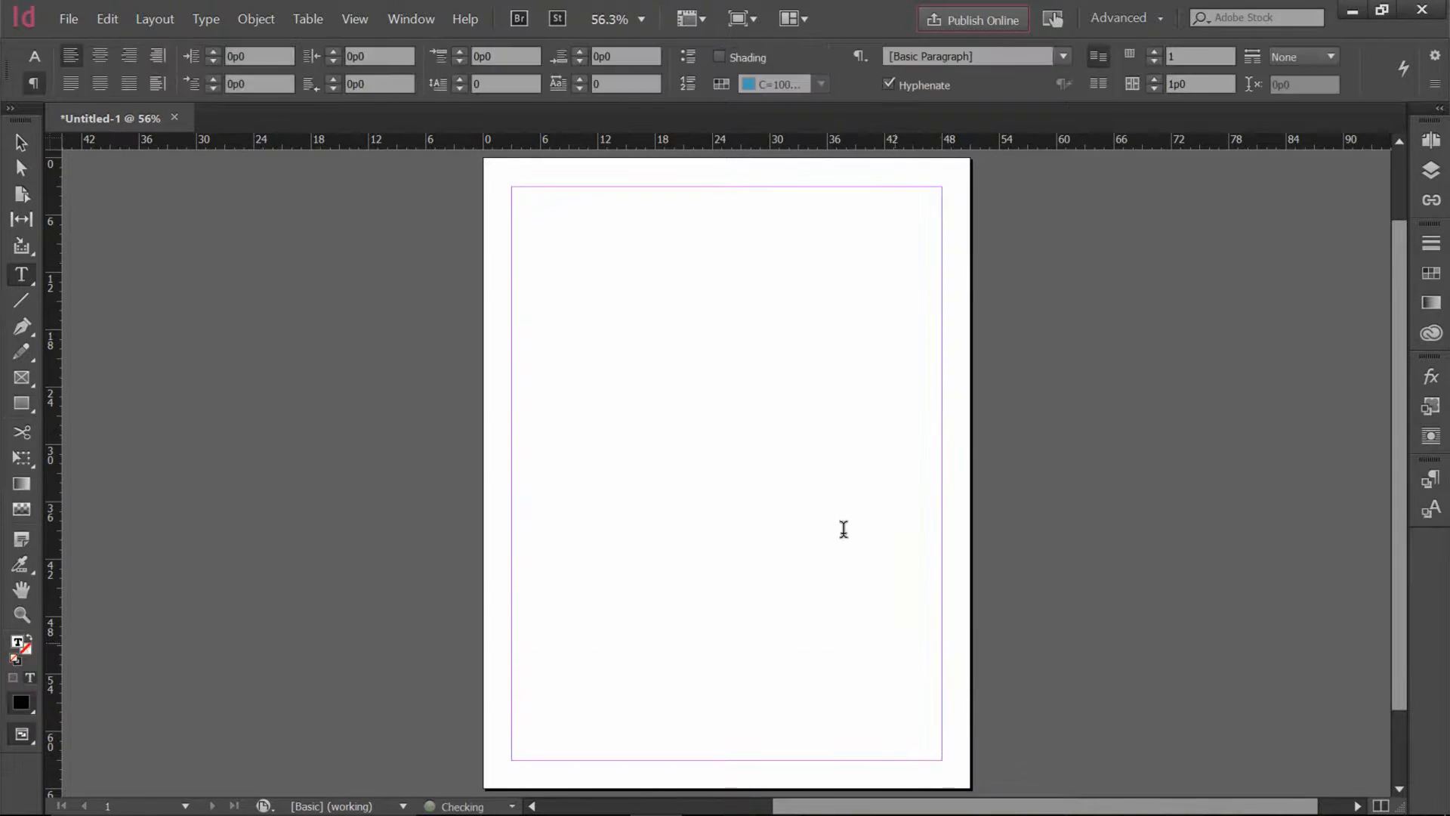
mouse_move(755, 307)
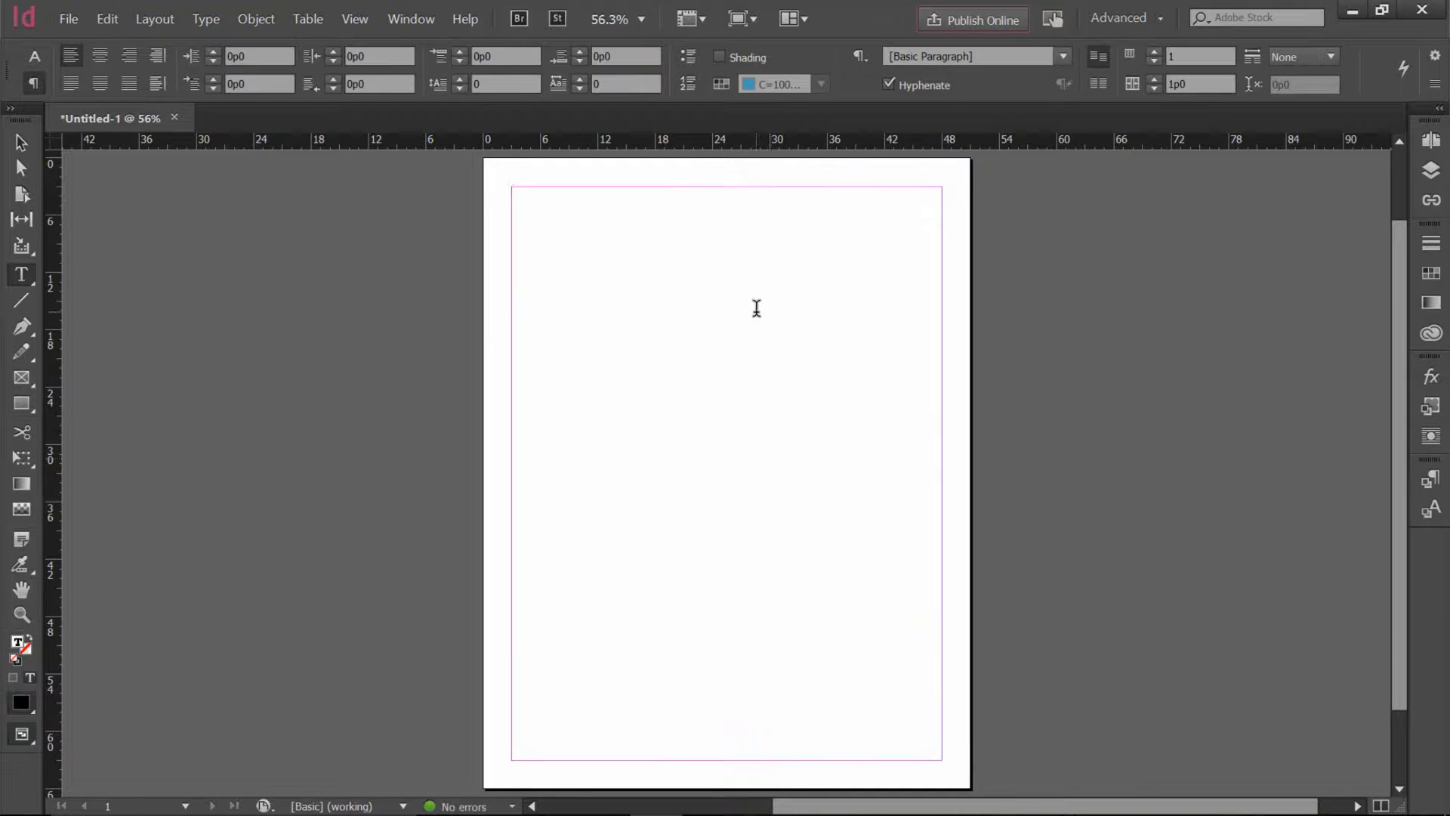
mouse_move(693, 244)
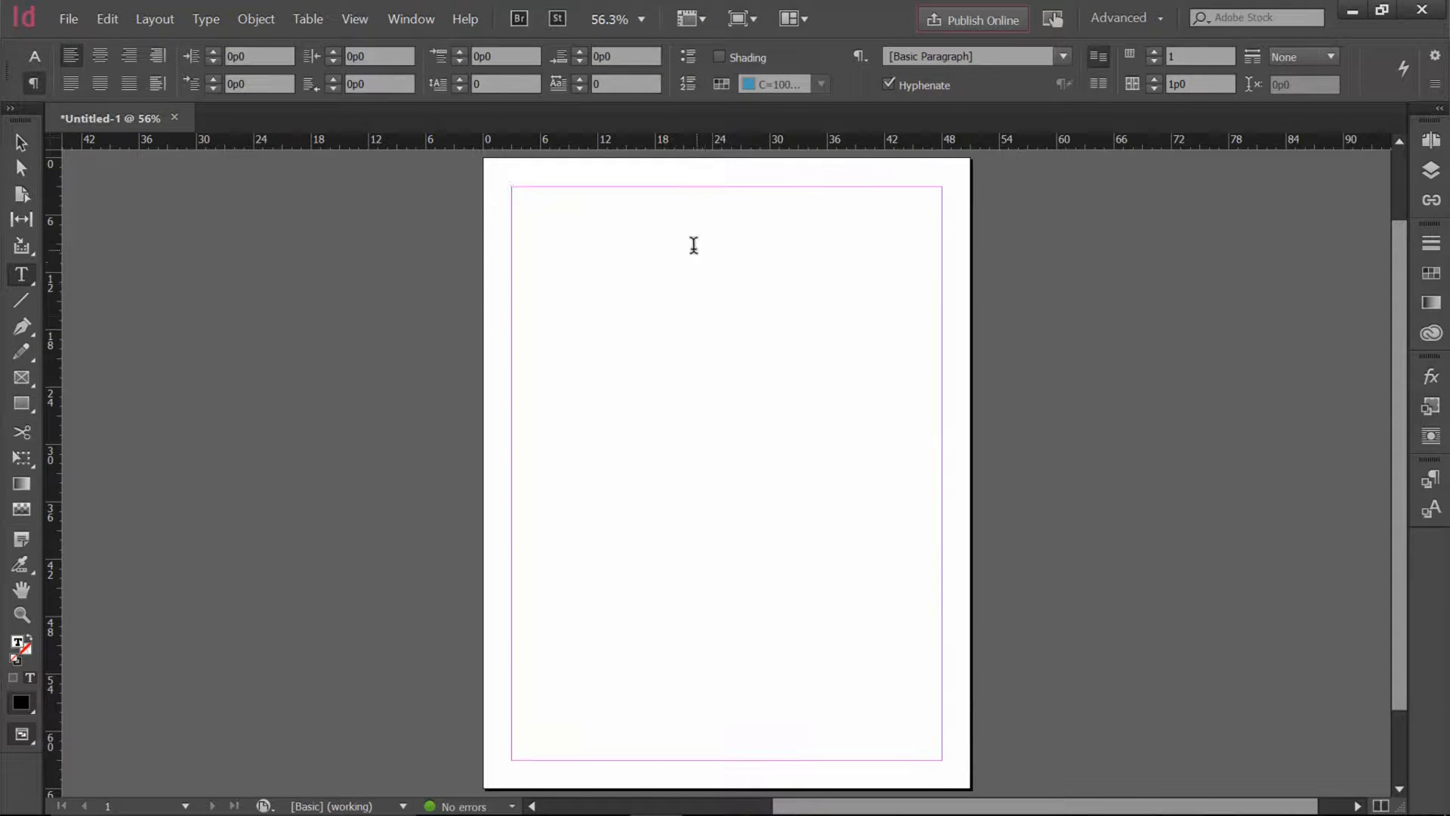
mouse_move(685, 253)
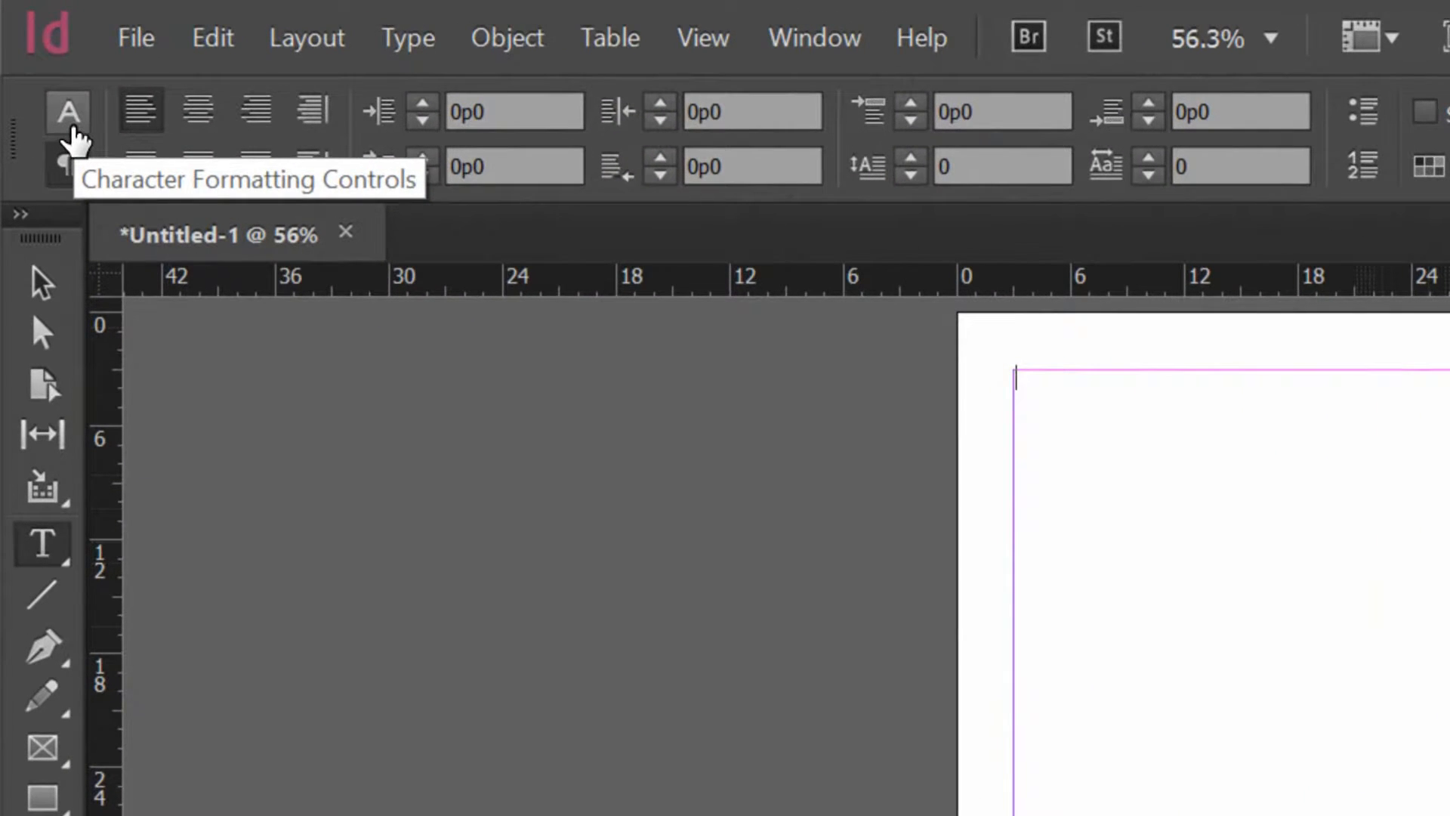
click(68, 110)
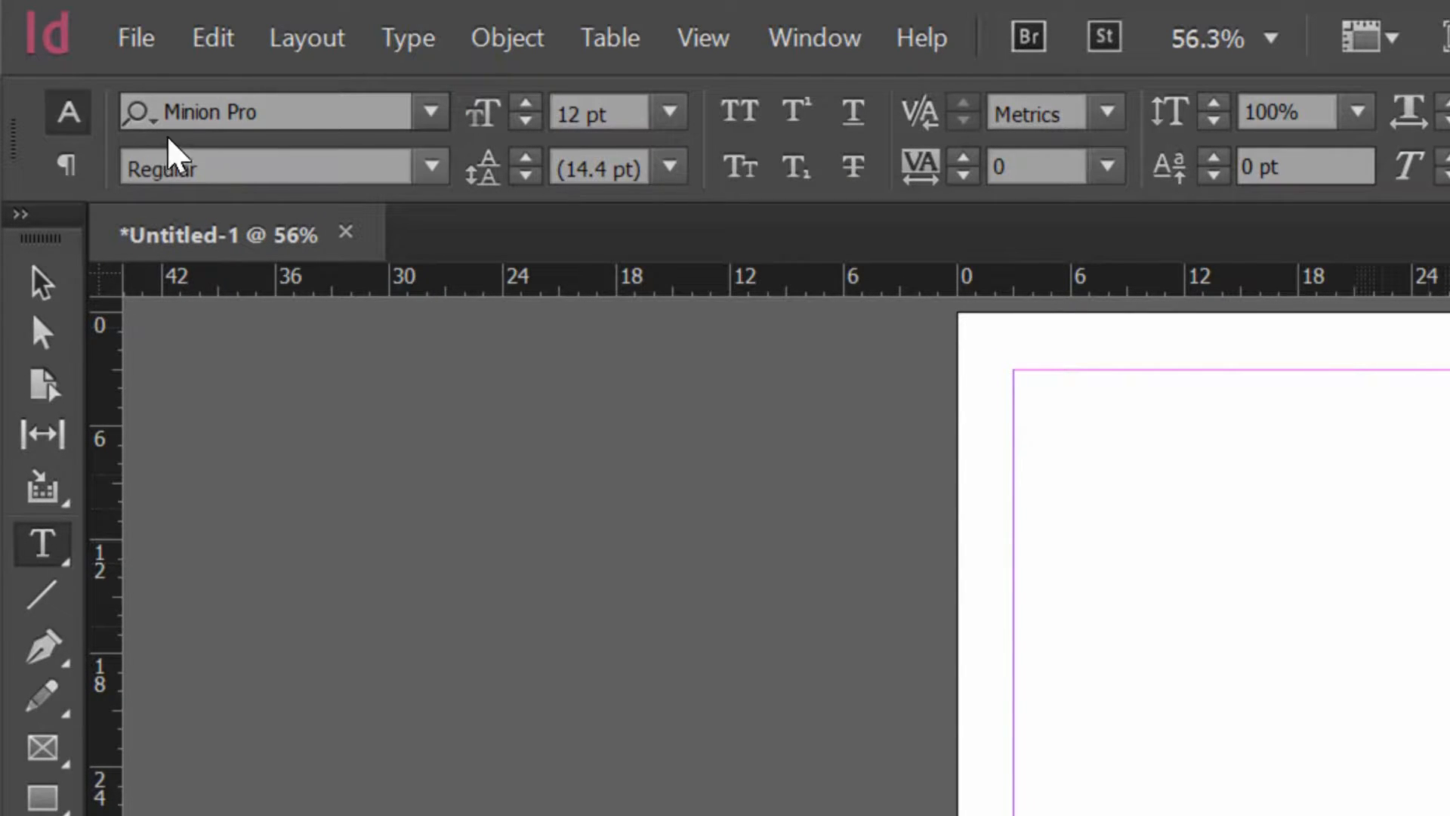
mouse_move(707, 143)
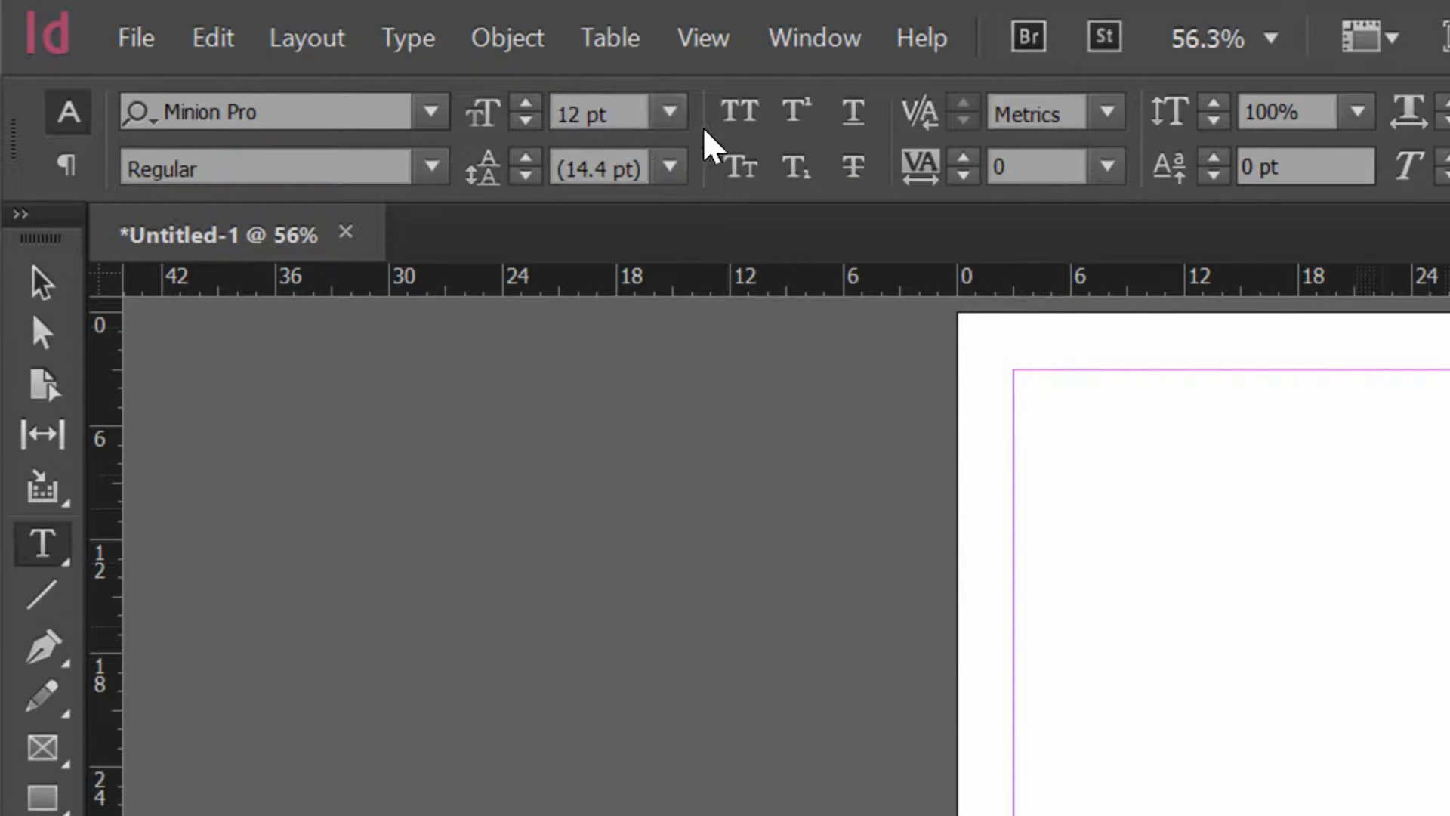
mouse_move(689, 139)
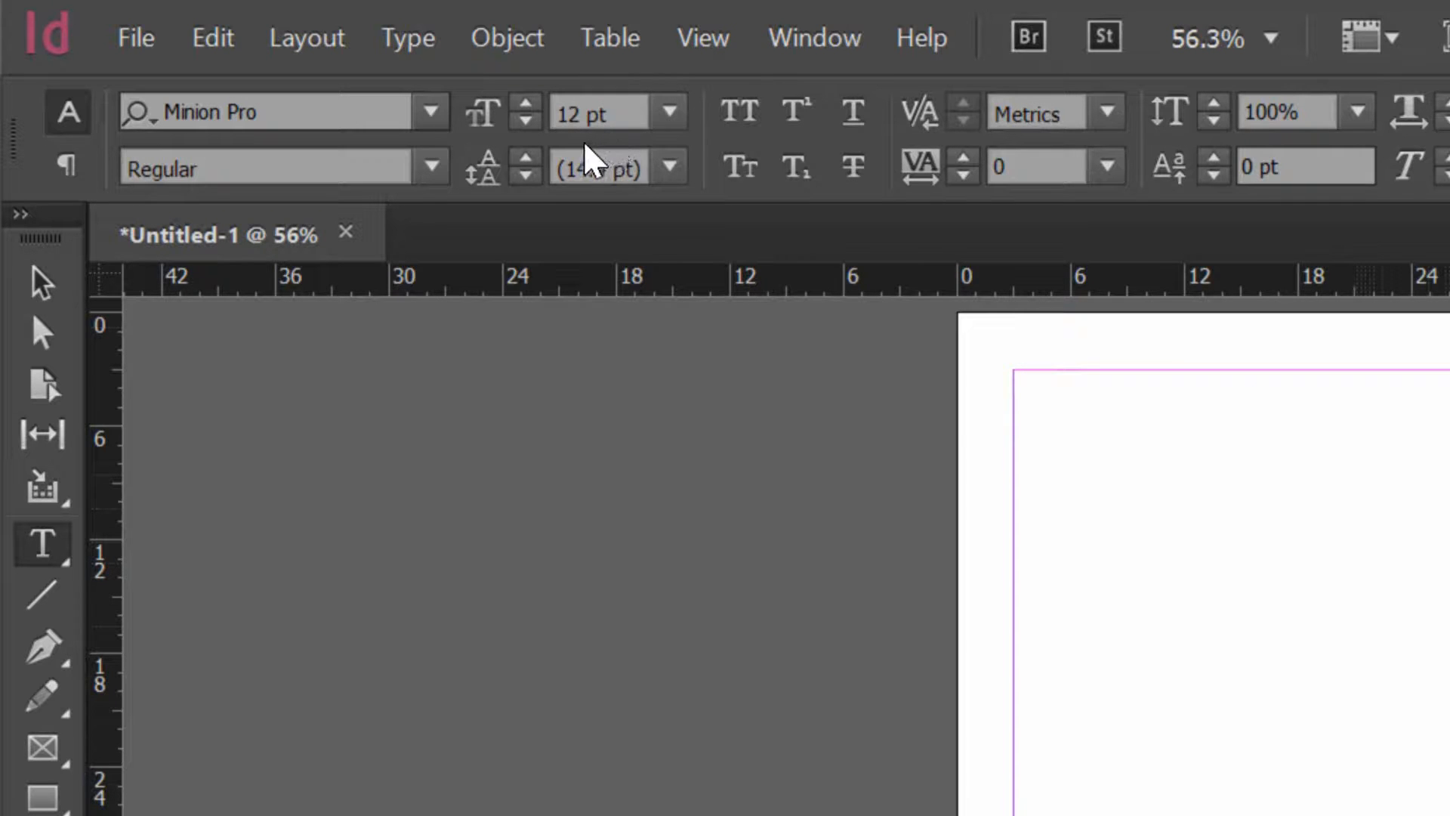
click(41, 284)
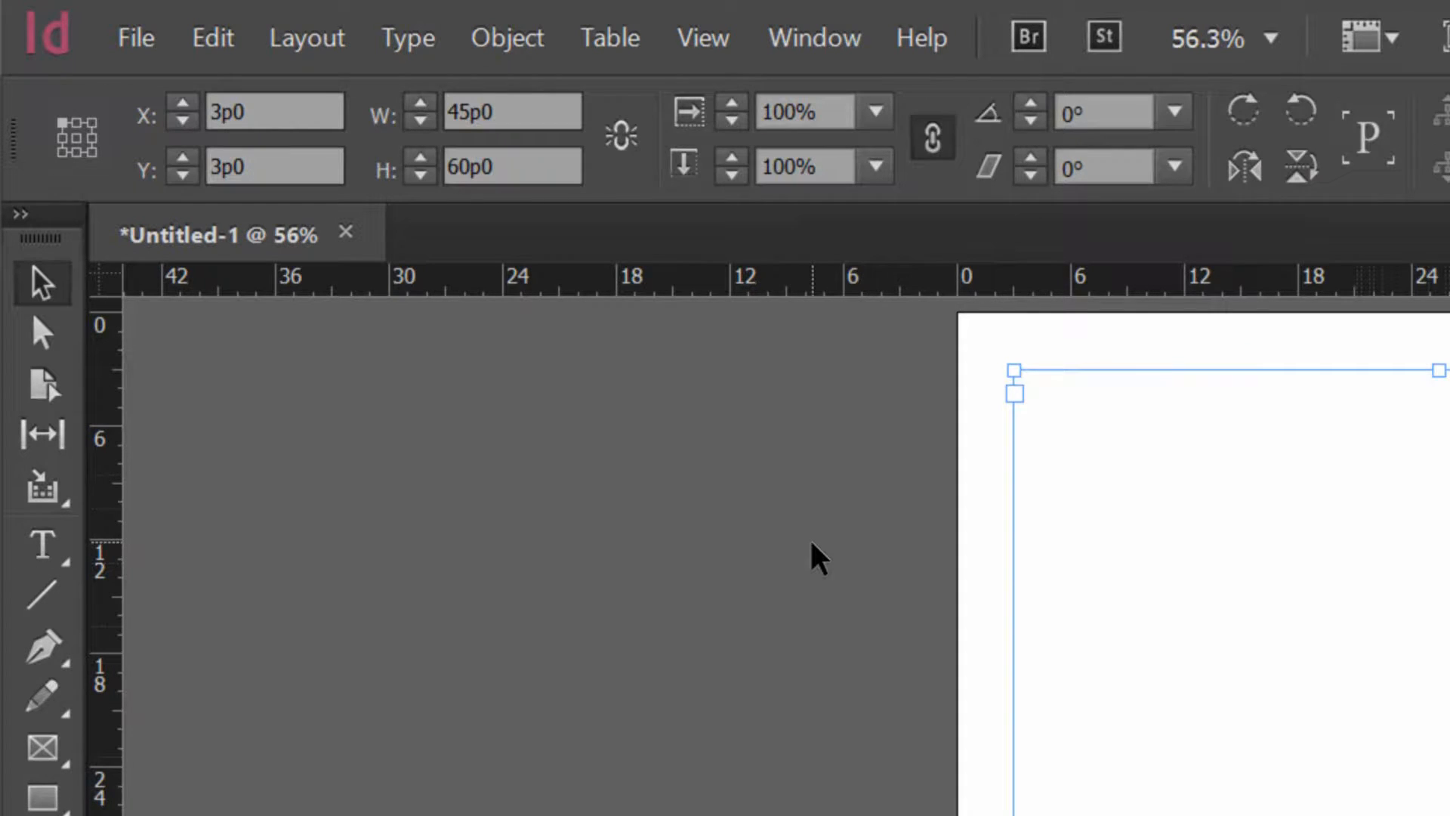
mouse_move(814, 37)
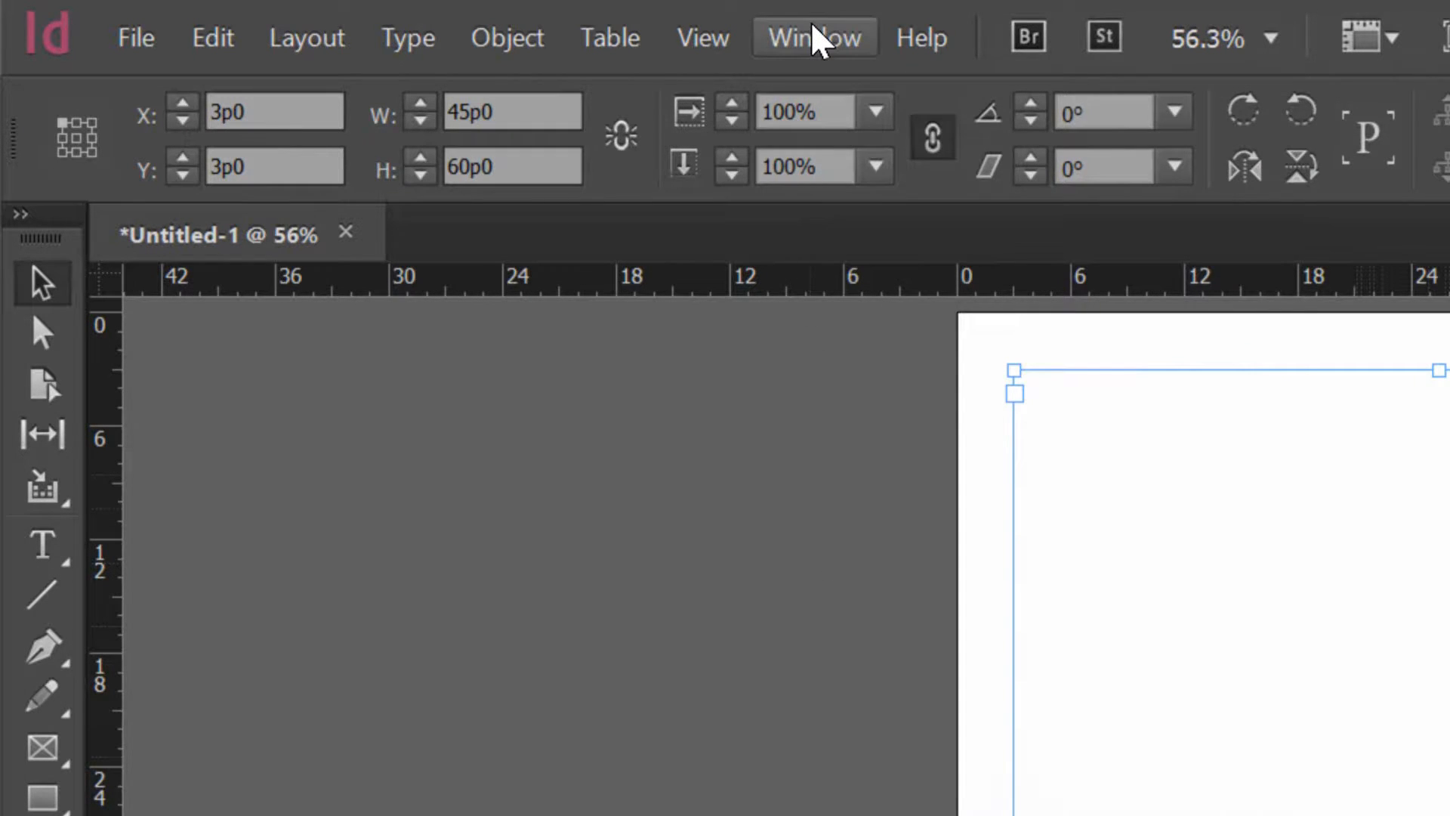
Show the Paragraph Styles panel via the Window menu.
click(814, 36)
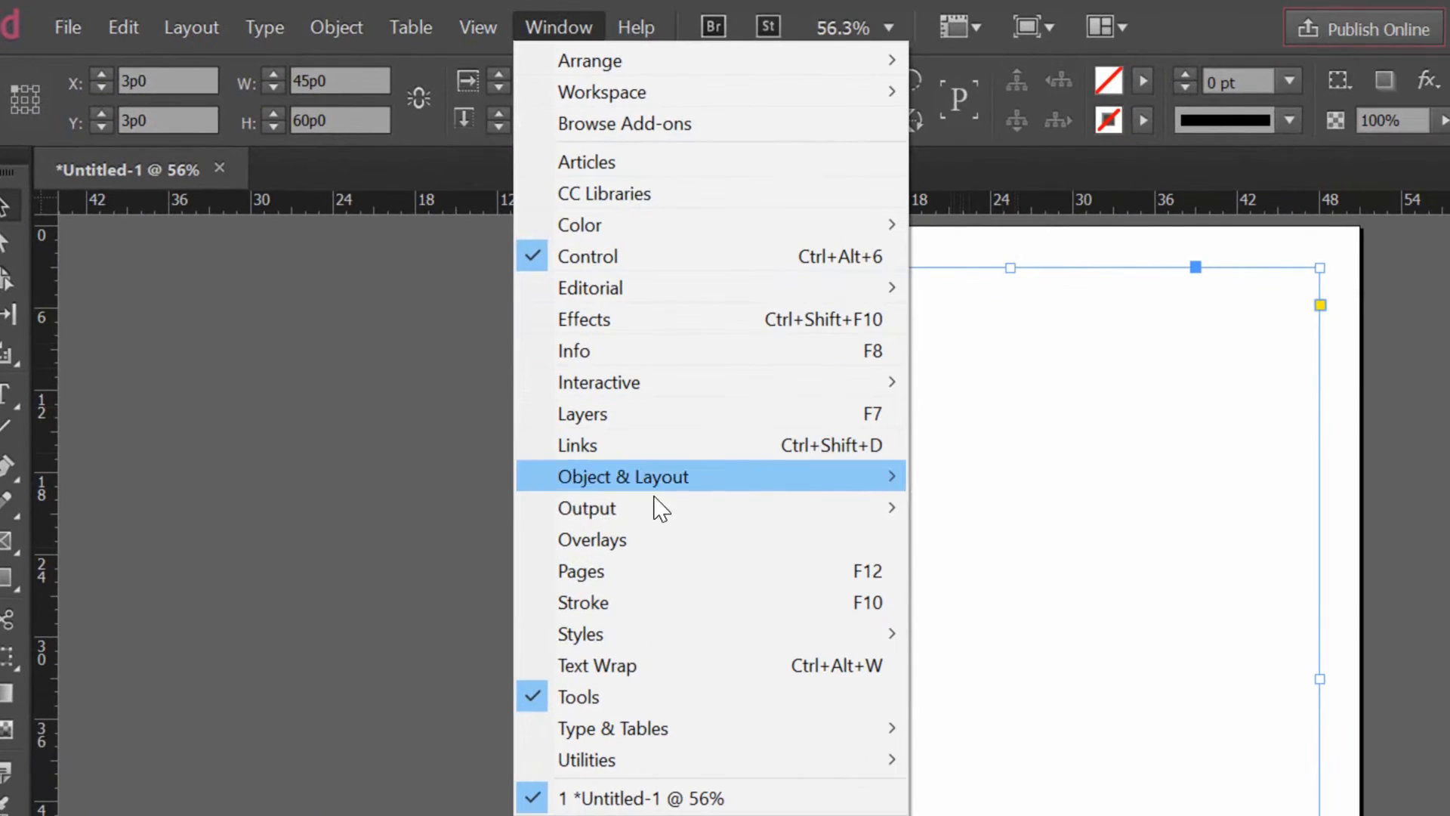
mouse_move(665, 603)
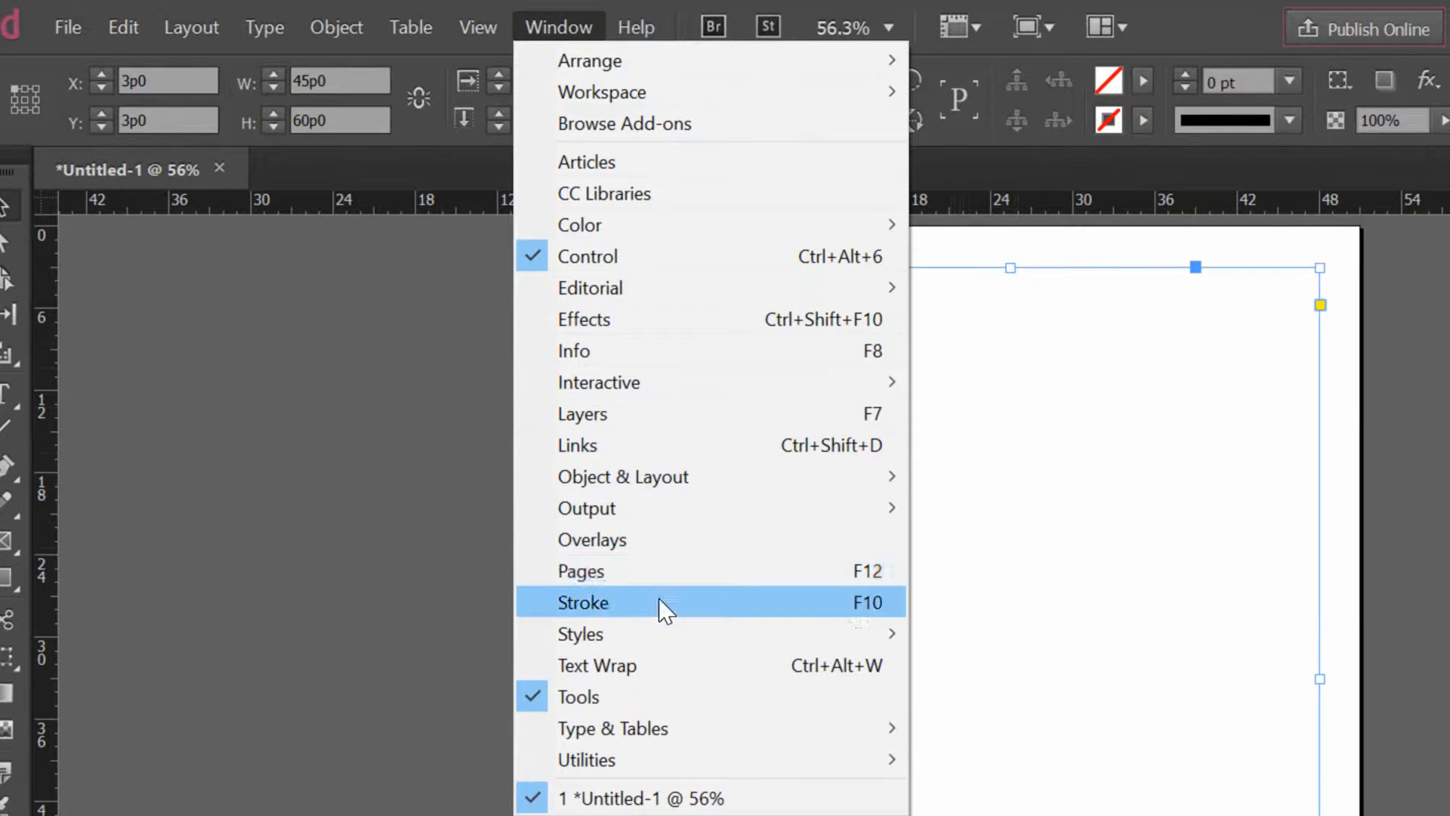
mouse_move(580, 633)
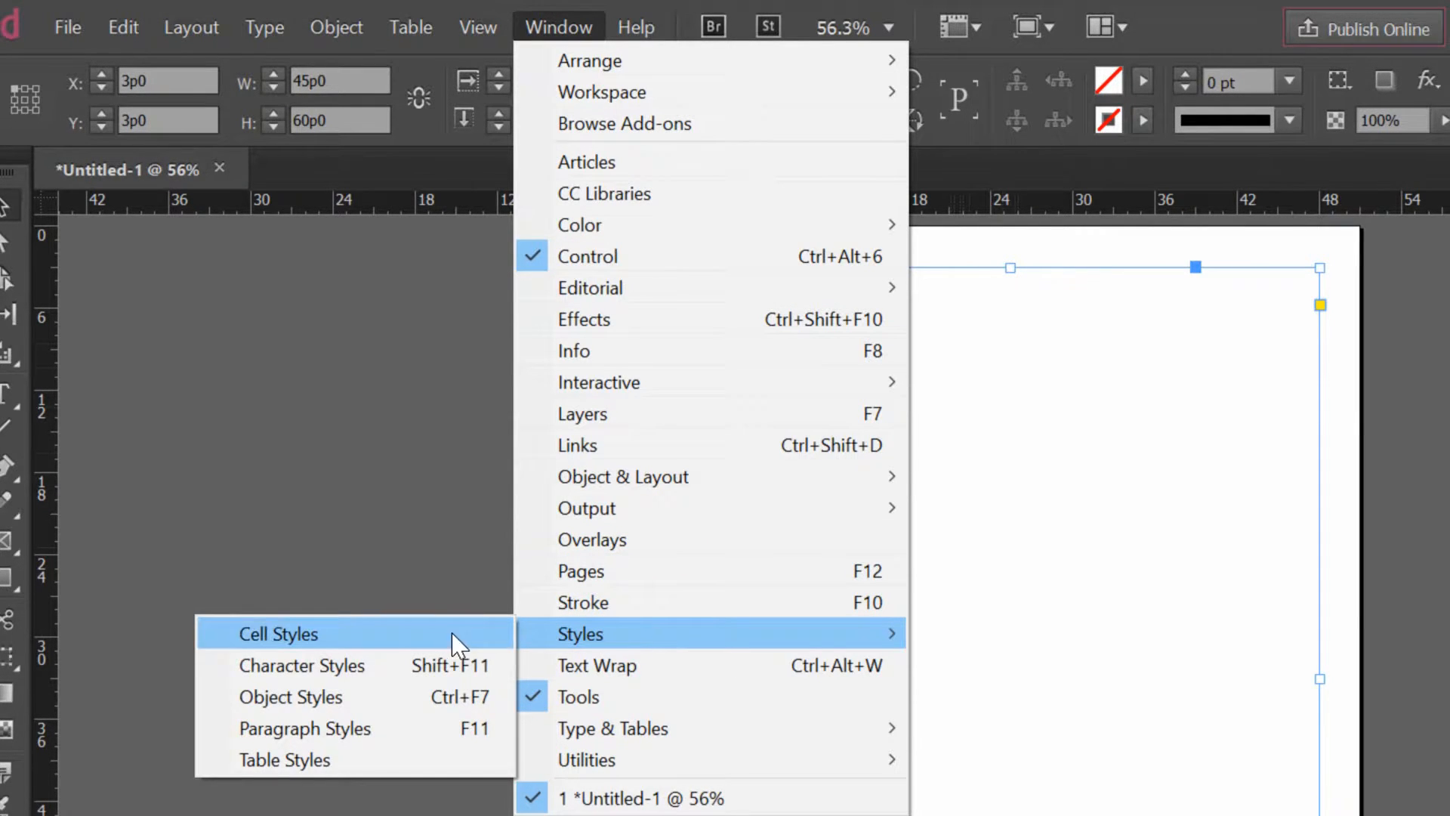
mouse_move(328, 735)
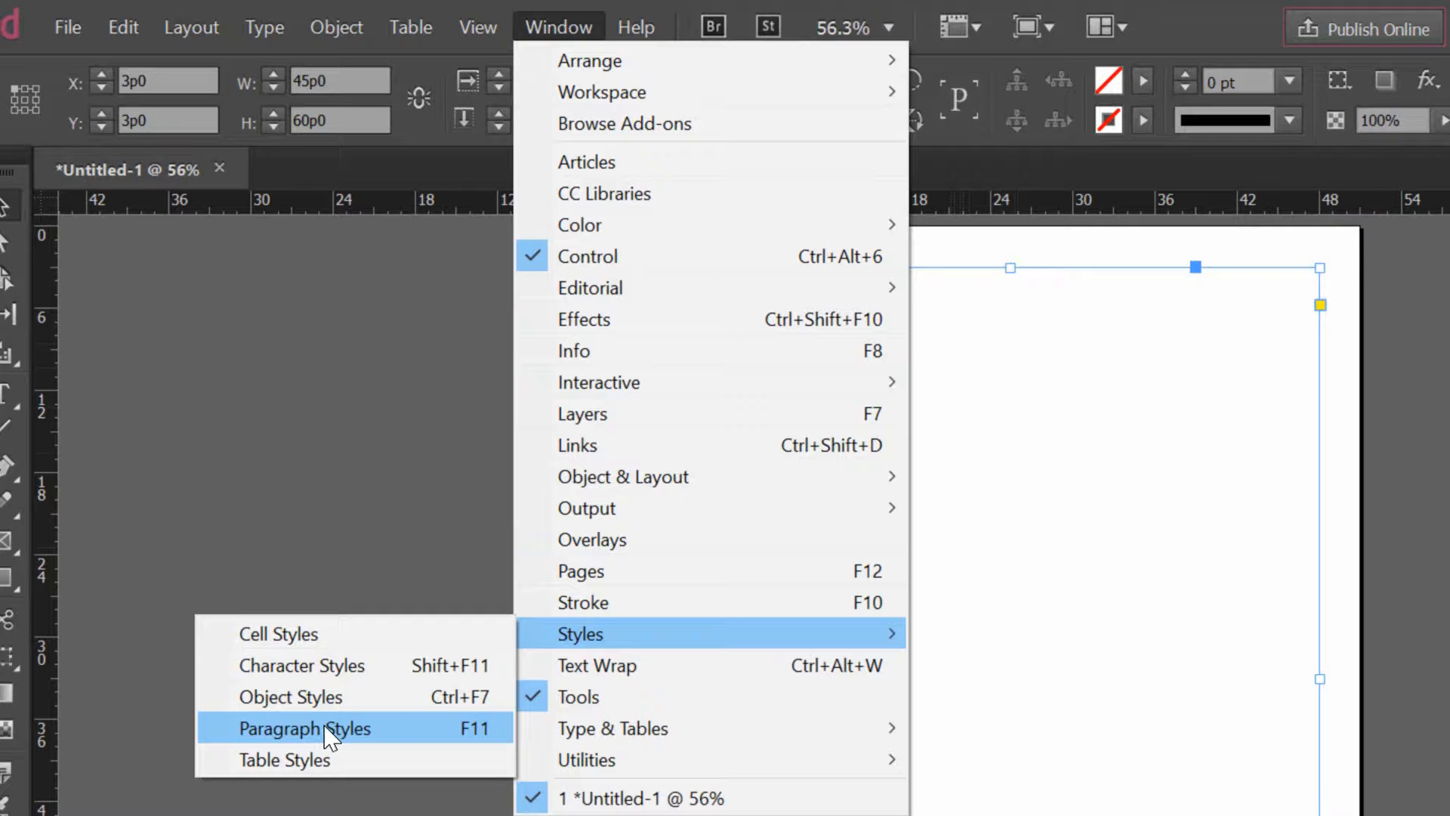
click(306, 728)
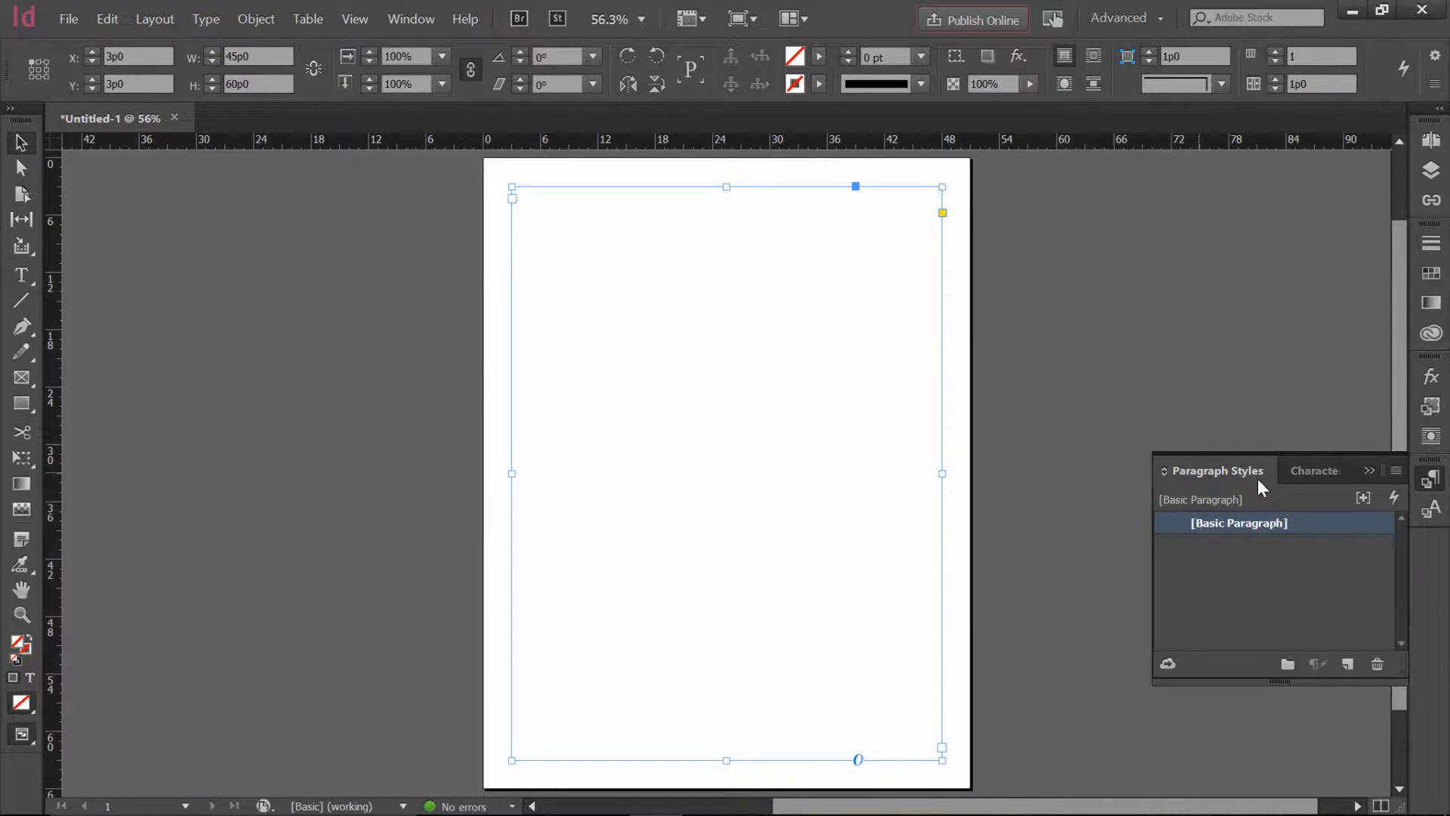
mouse_move(1263, 533)
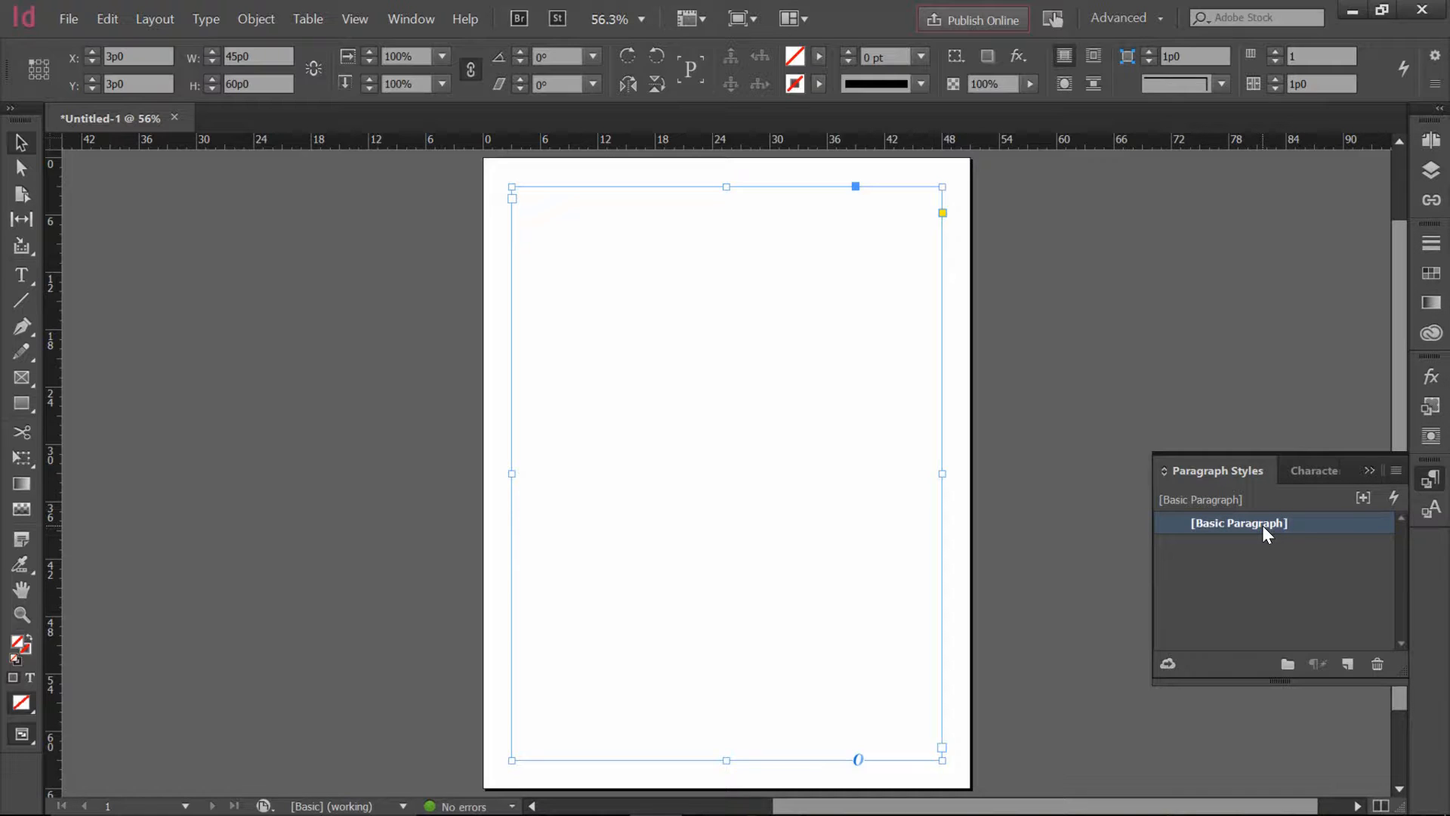
Bring up Paragraph Style Options for the Basic Paragraph style.
double_click(1238, 523)
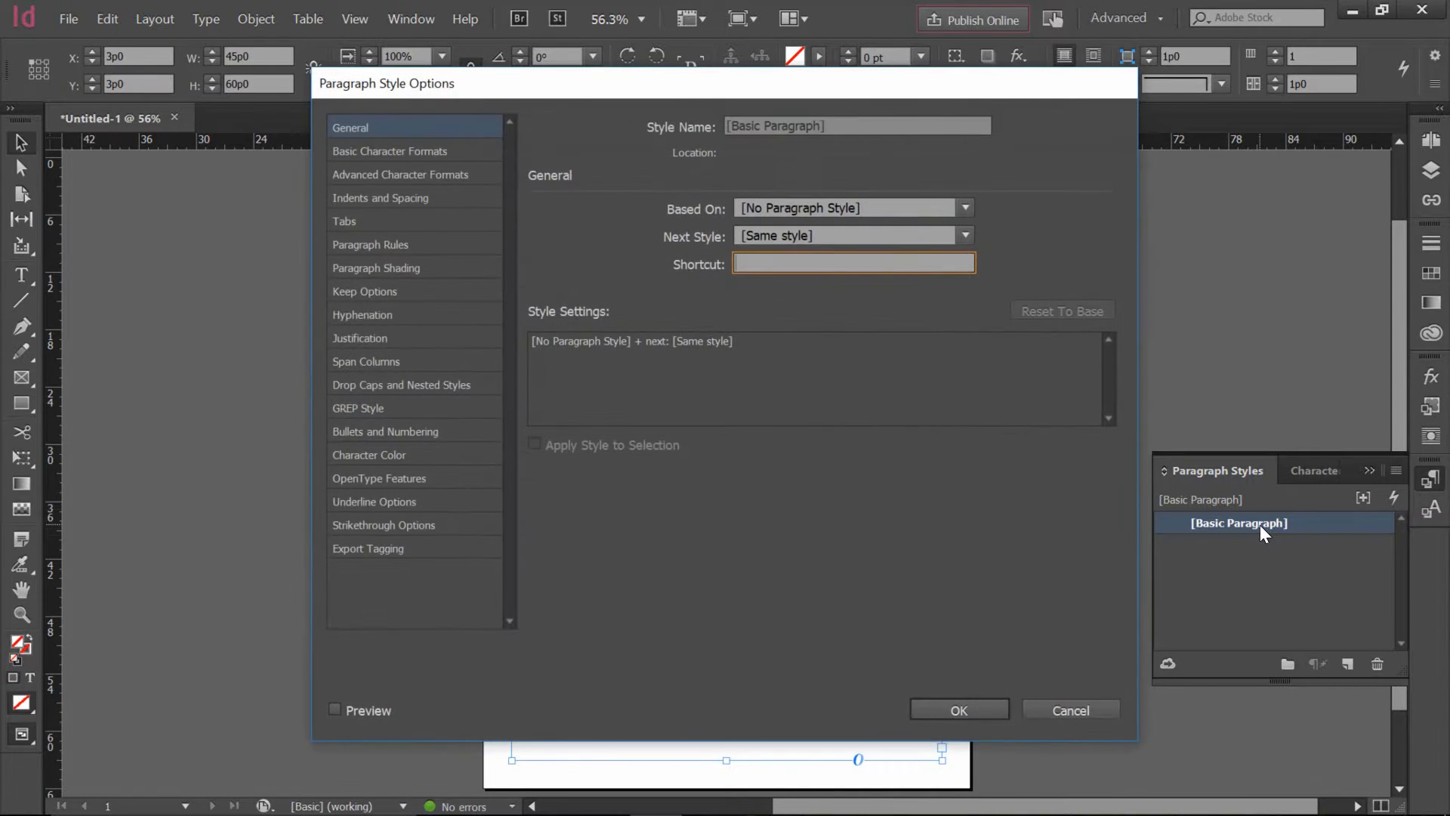
mouse_move(1150, 492)
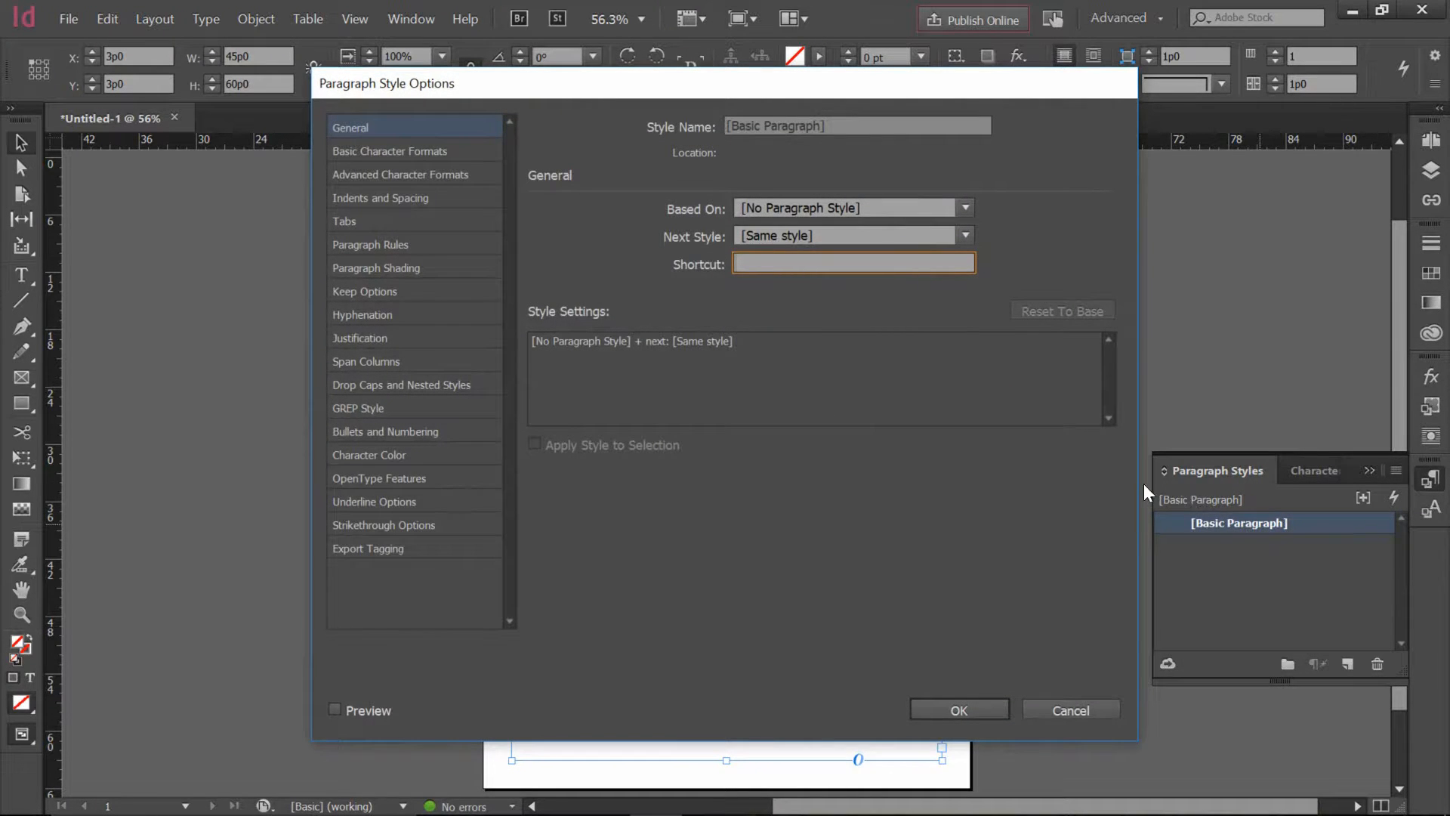
mouse_move(1102, 418)
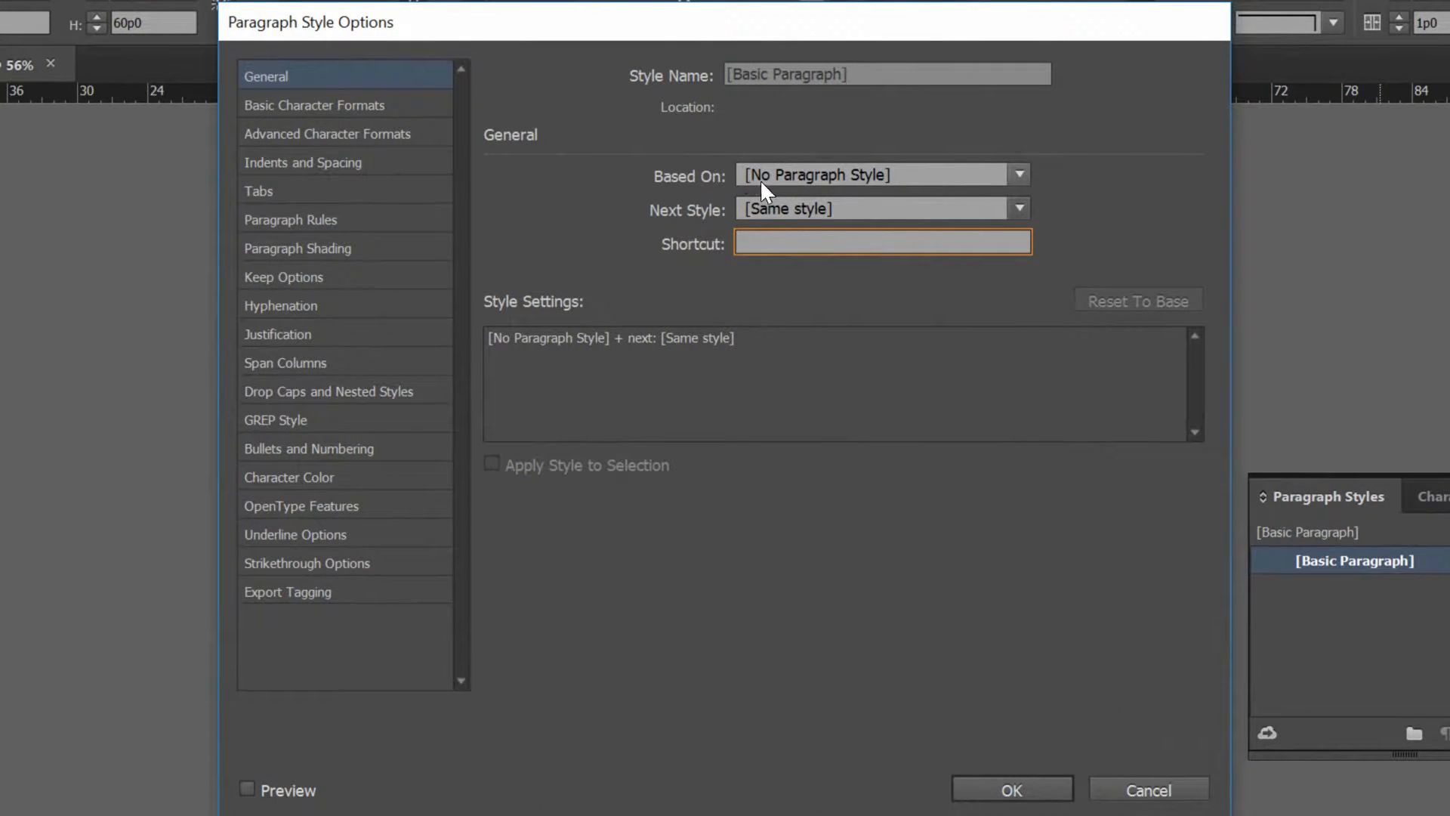
mouse_move(950, 215)
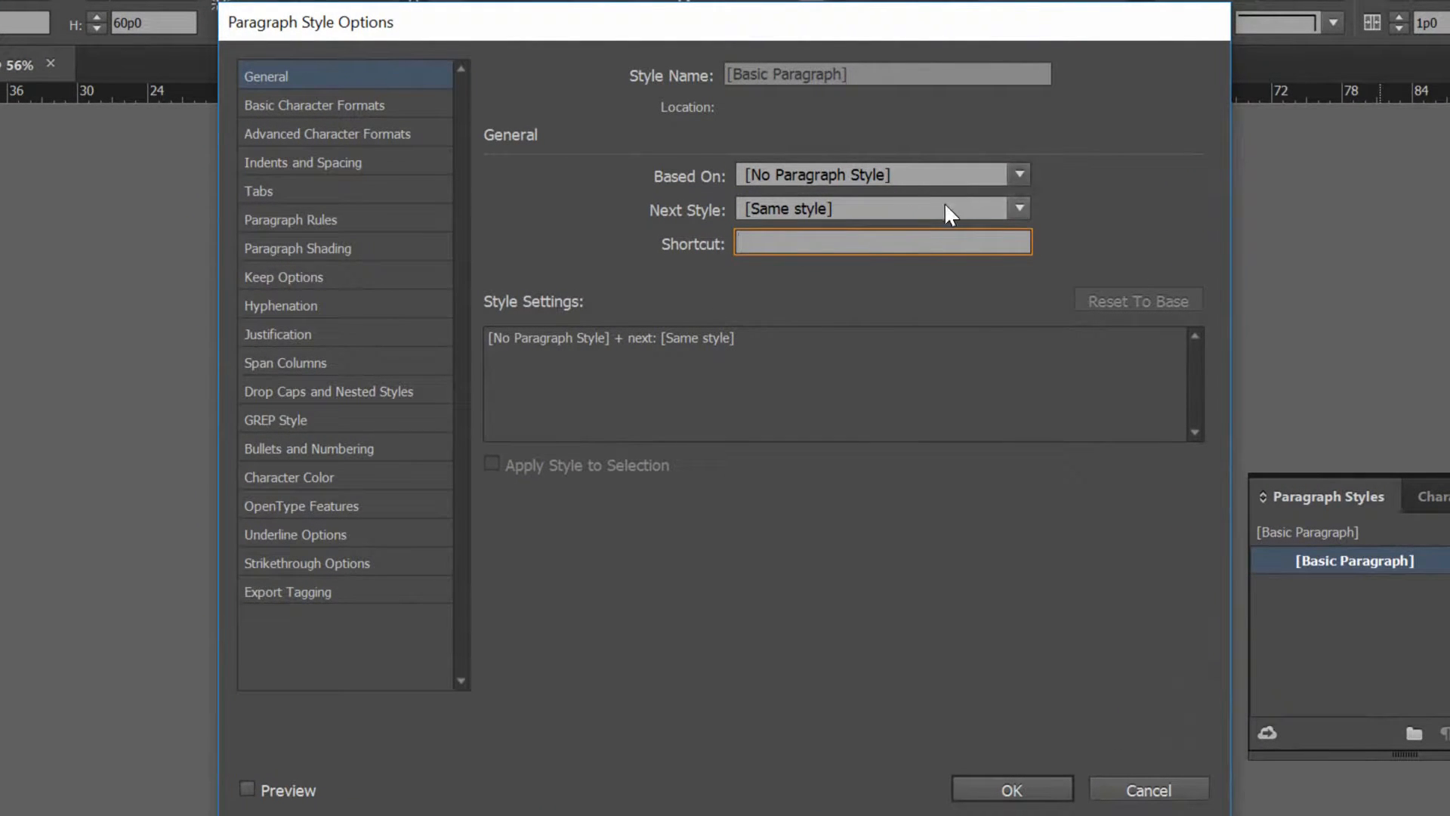
mouse_move(892, 376)
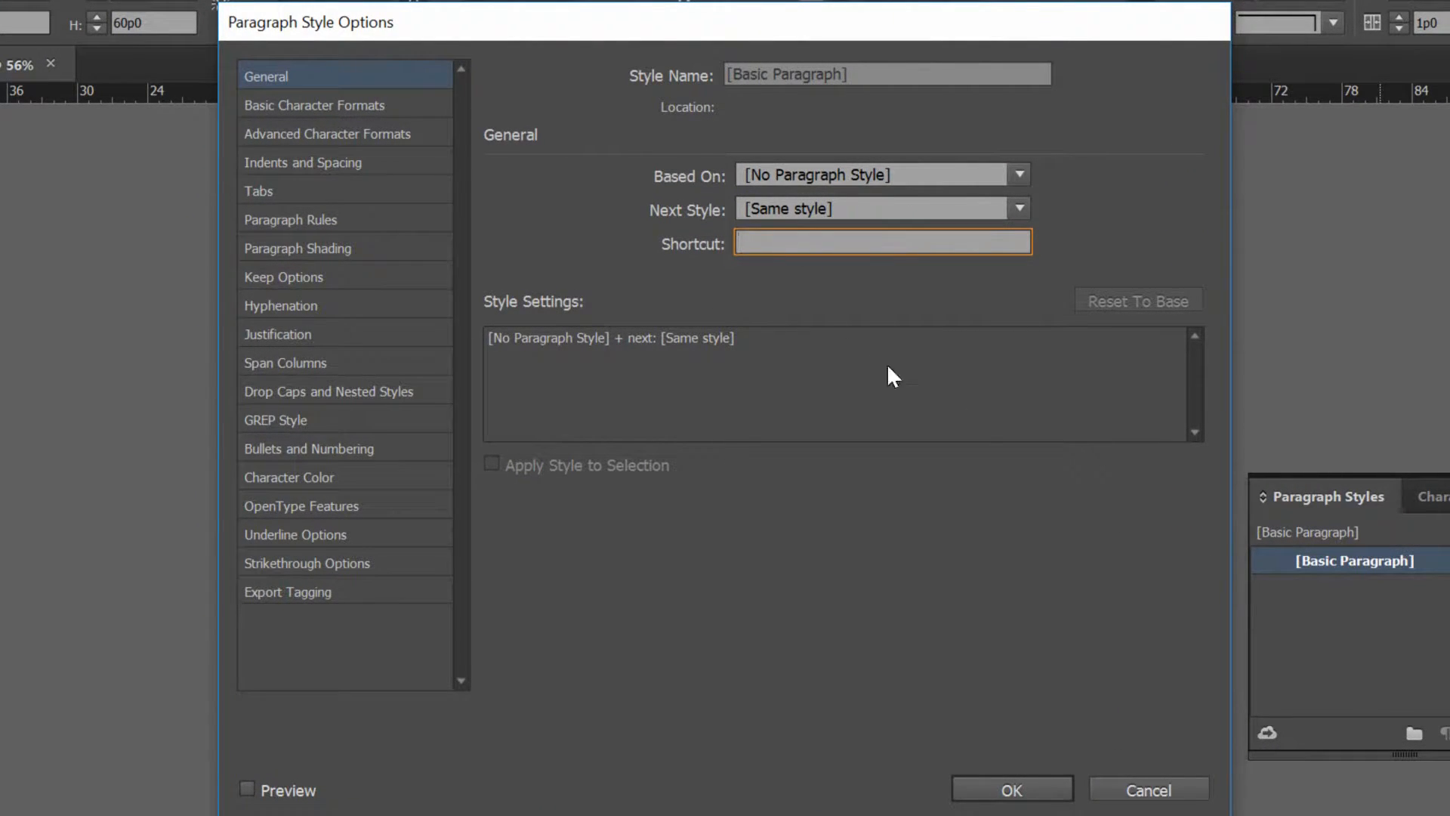
mouse_move(723, 222)
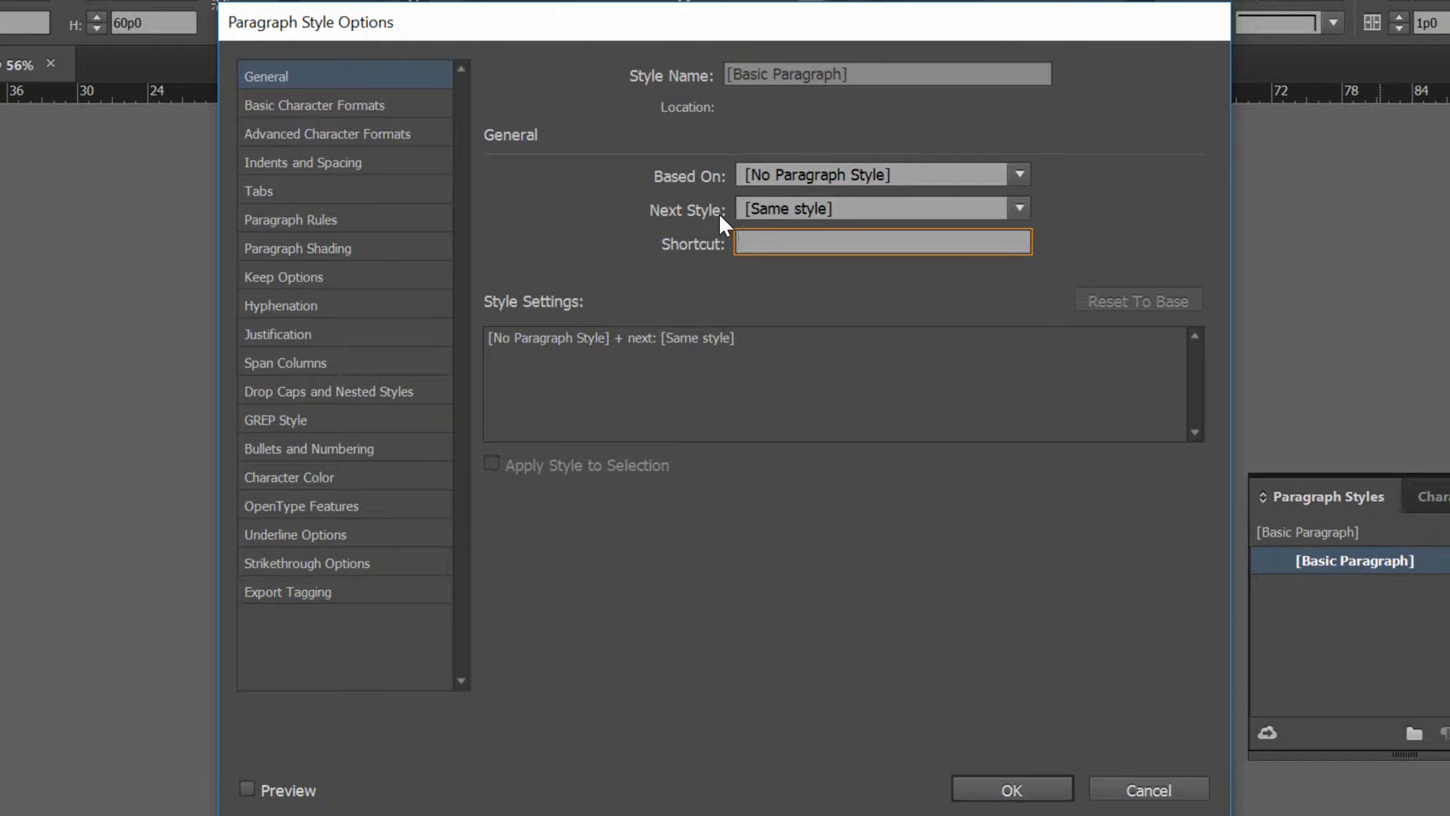
mouse_move(889, 225)
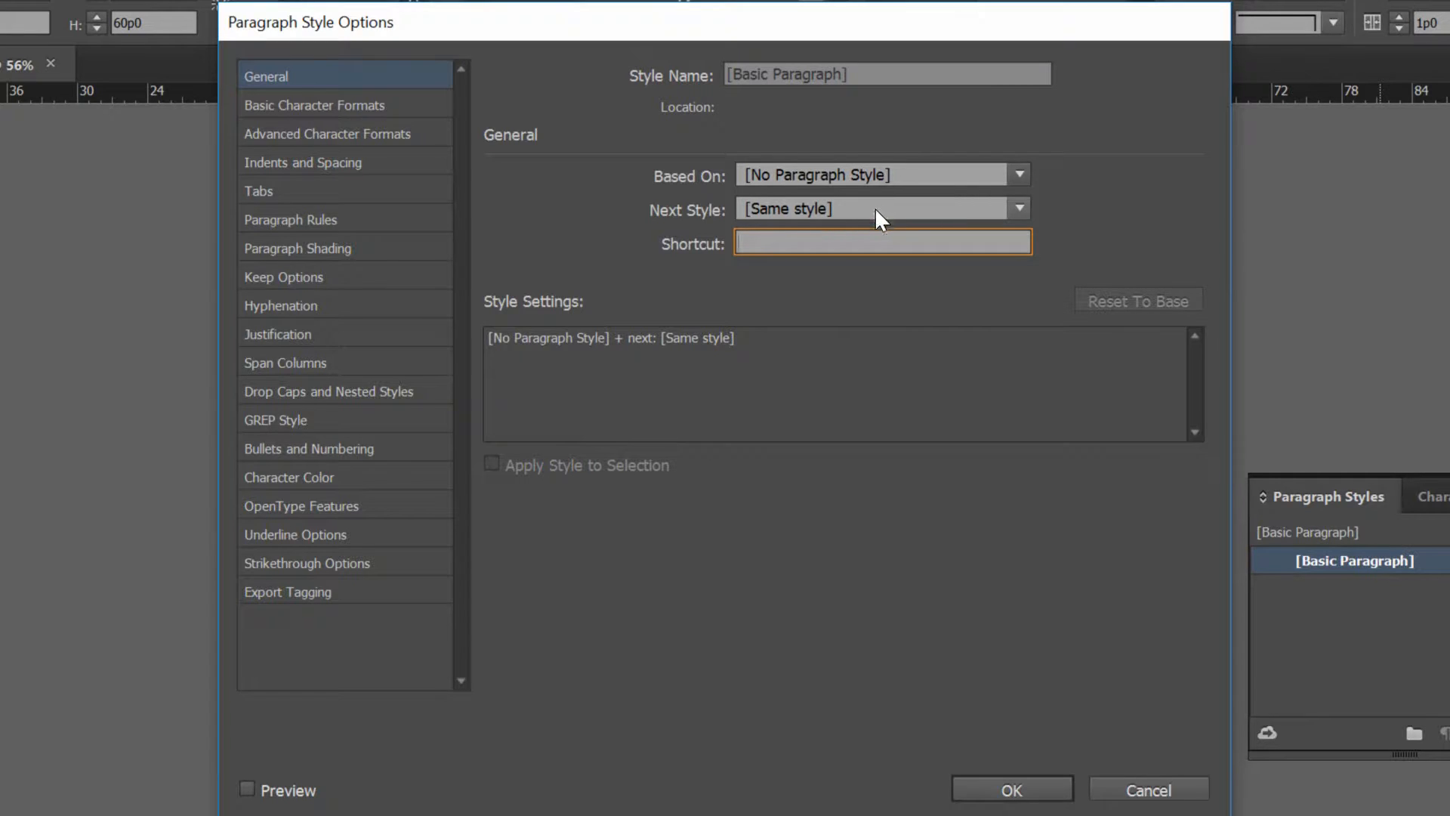
mouse_move(877, 230)
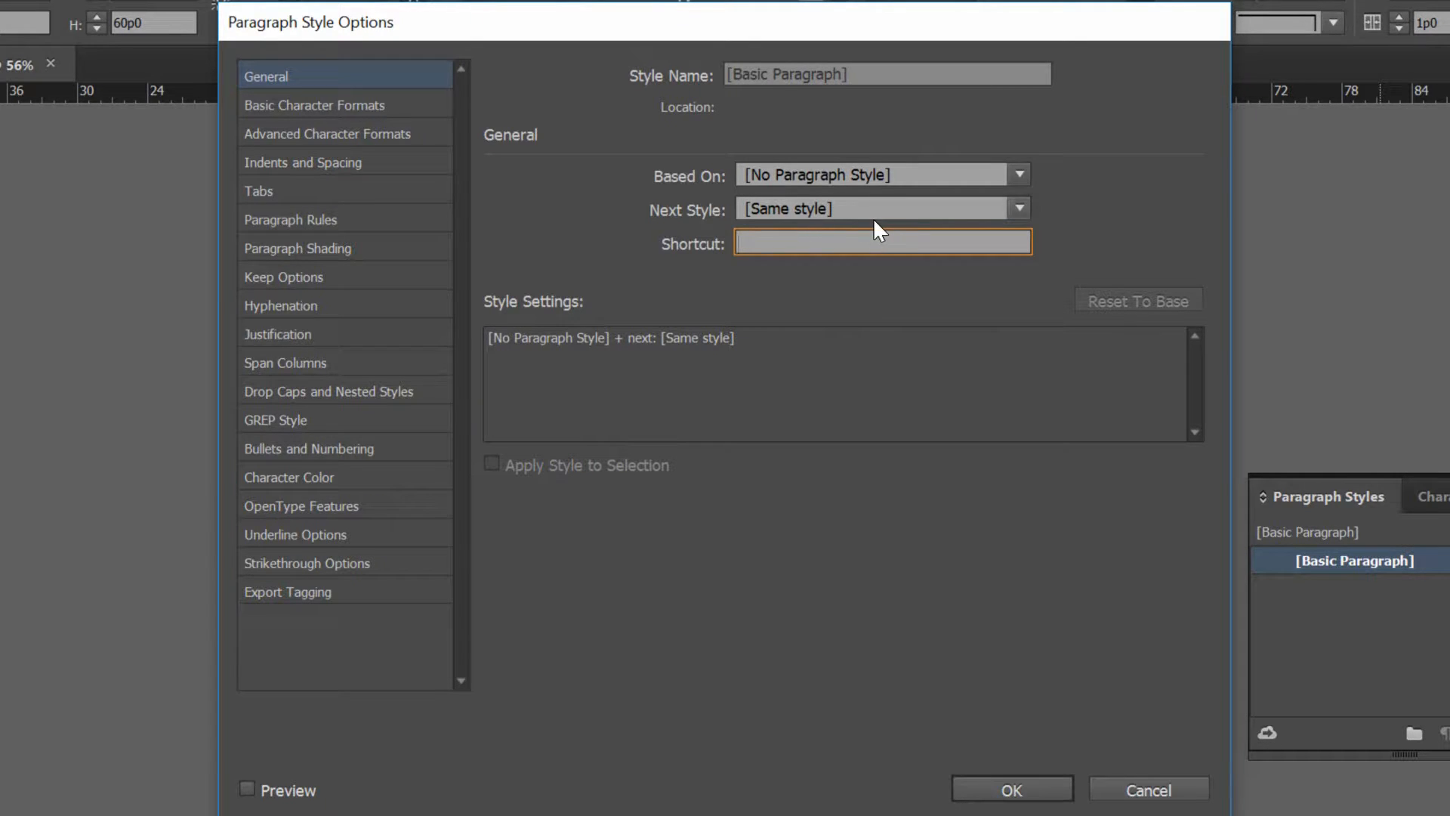
mouse_move(867, 222)
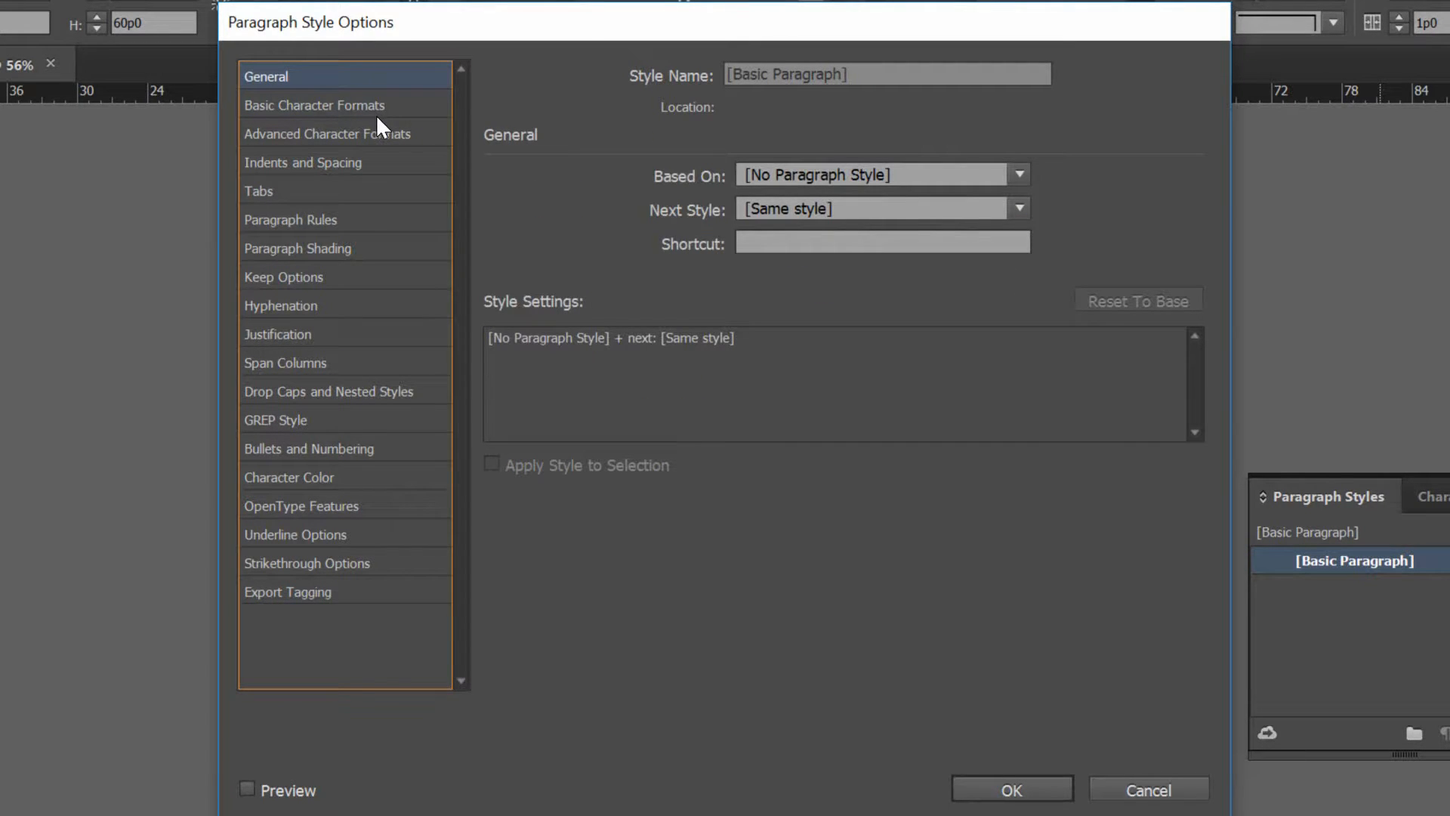
Set Basic Paragraph's character formats to Calibri at 11 pt.
click(314, 104)
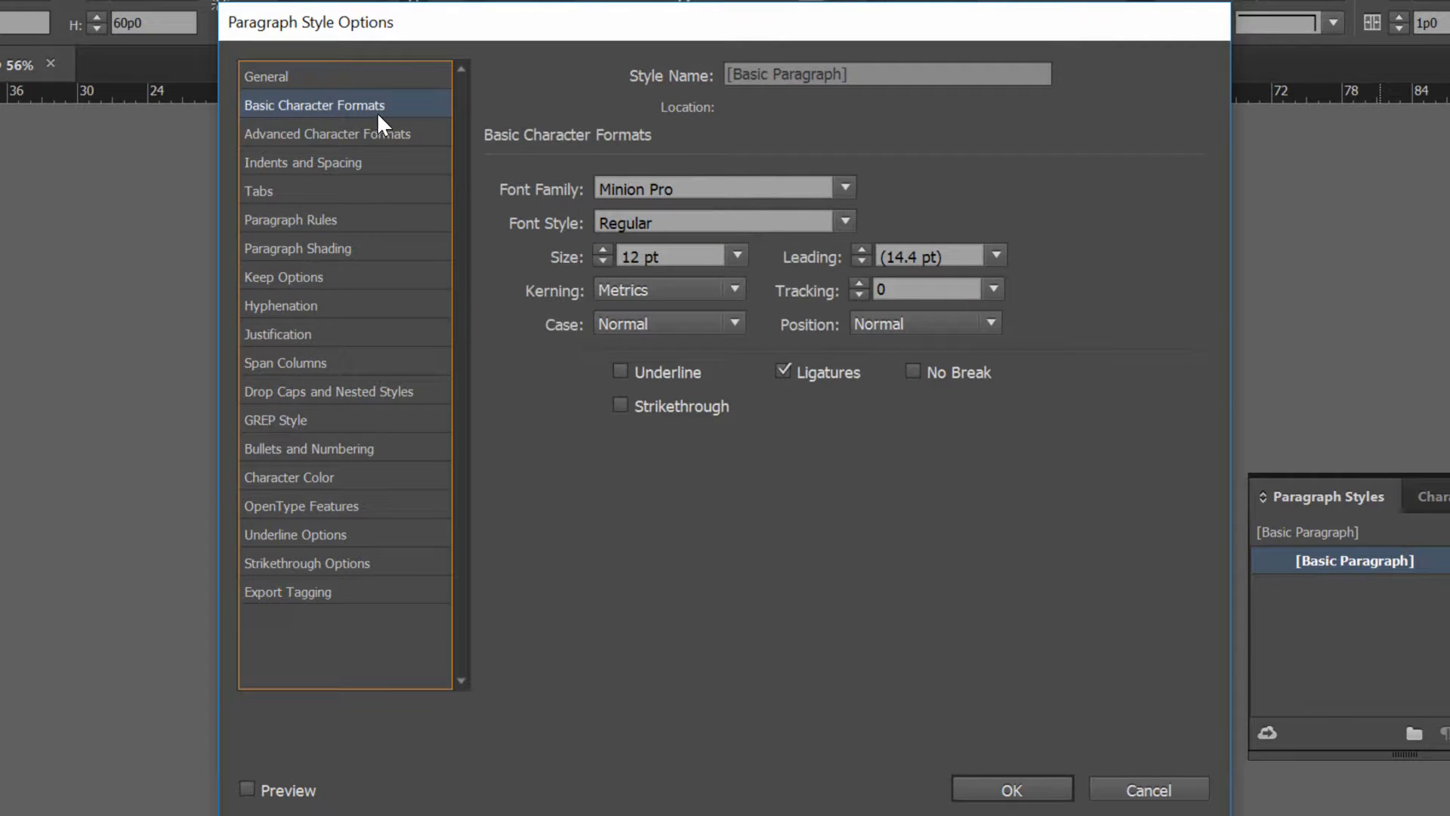
mouse_move(417, 166)
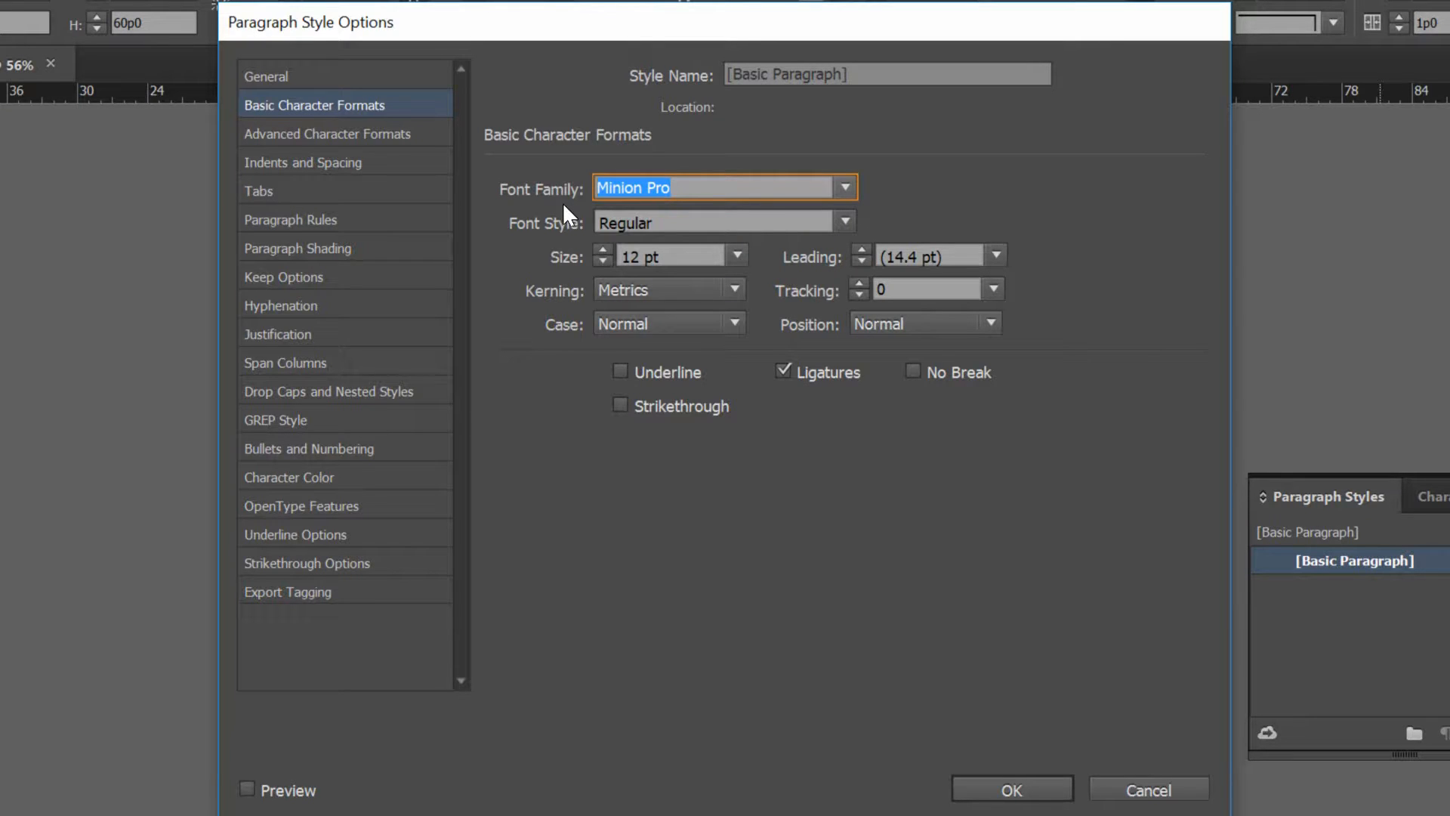
text(Calibri)
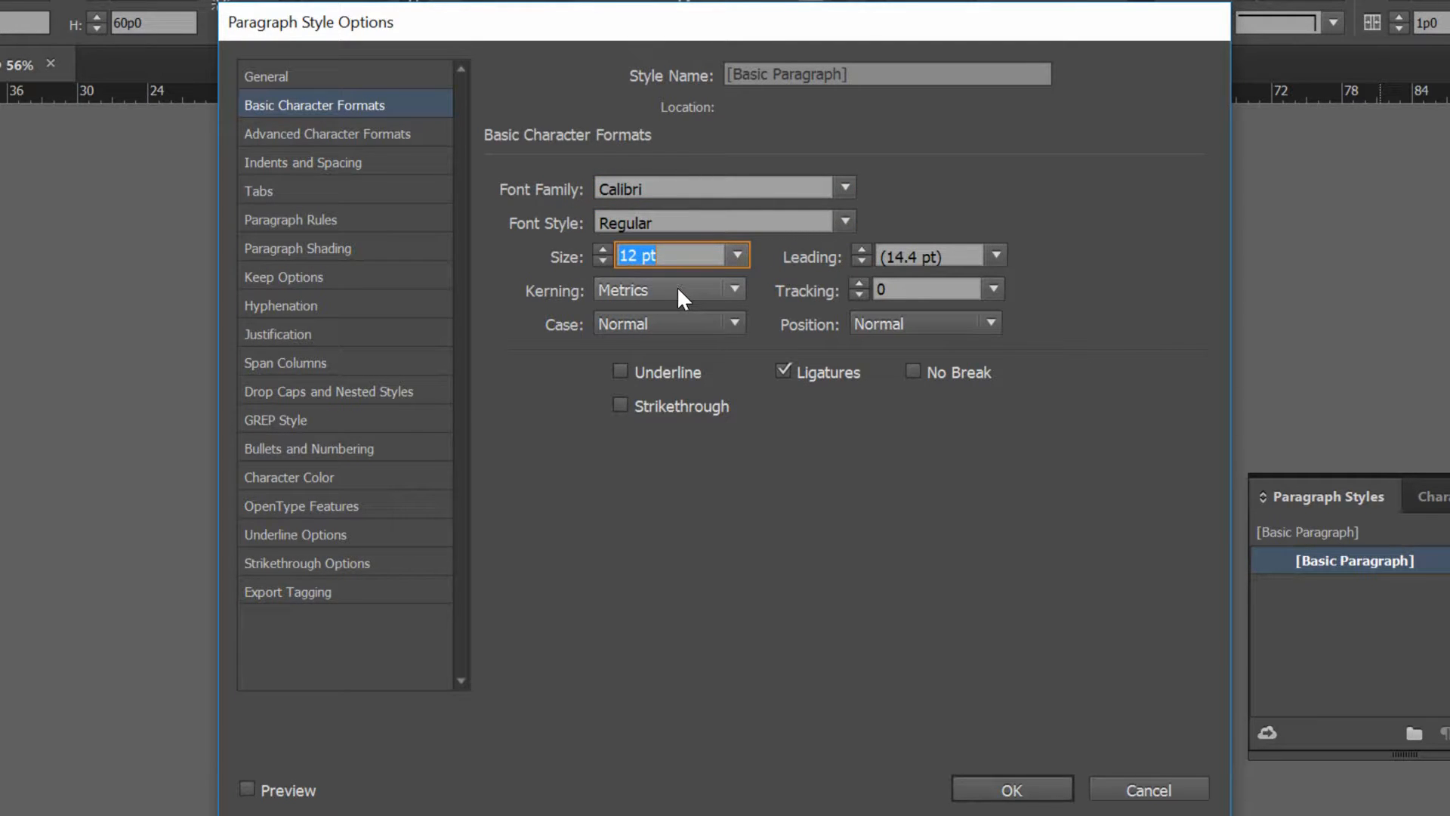
click(603, 266)
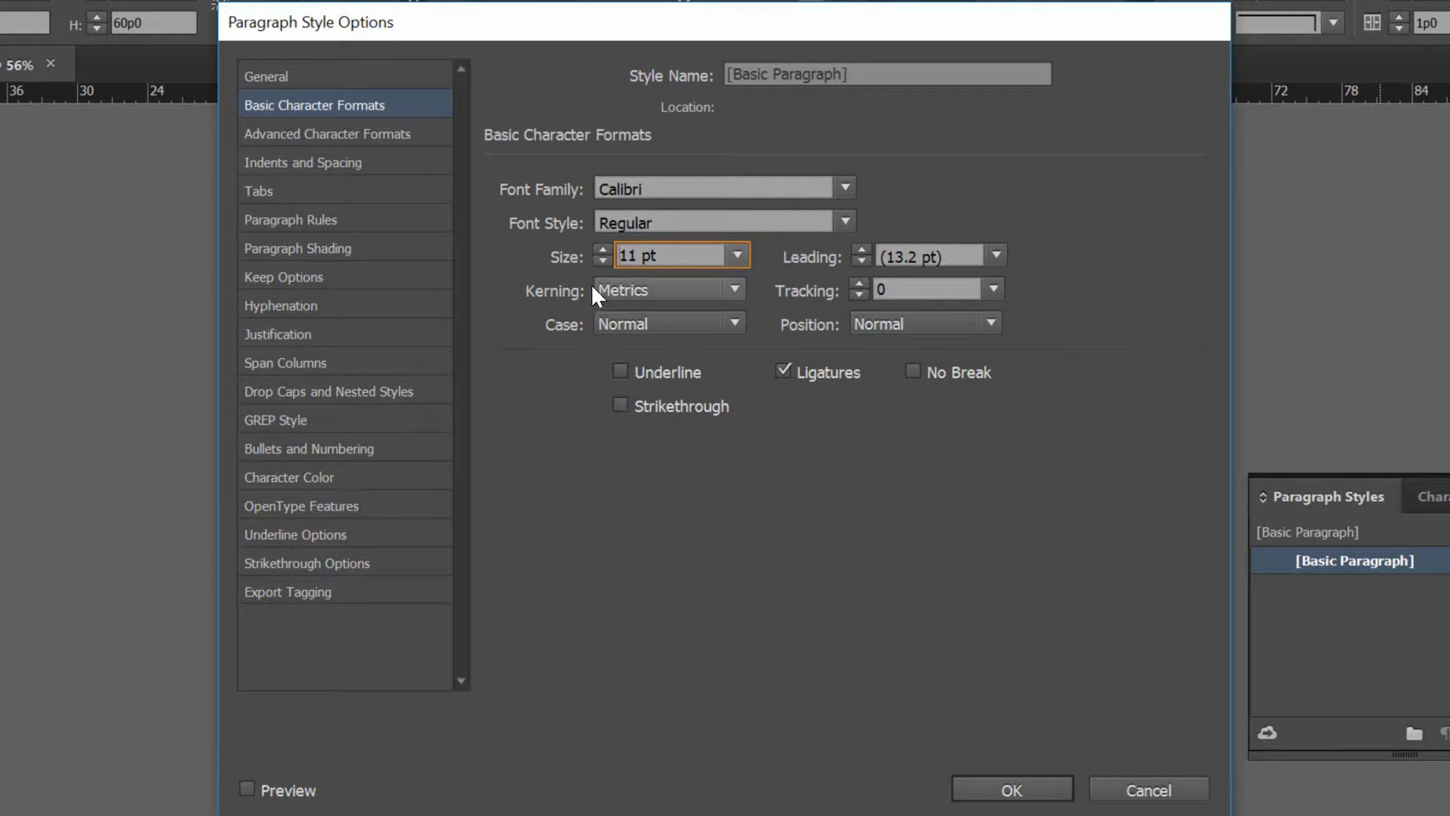
click(328, 133)
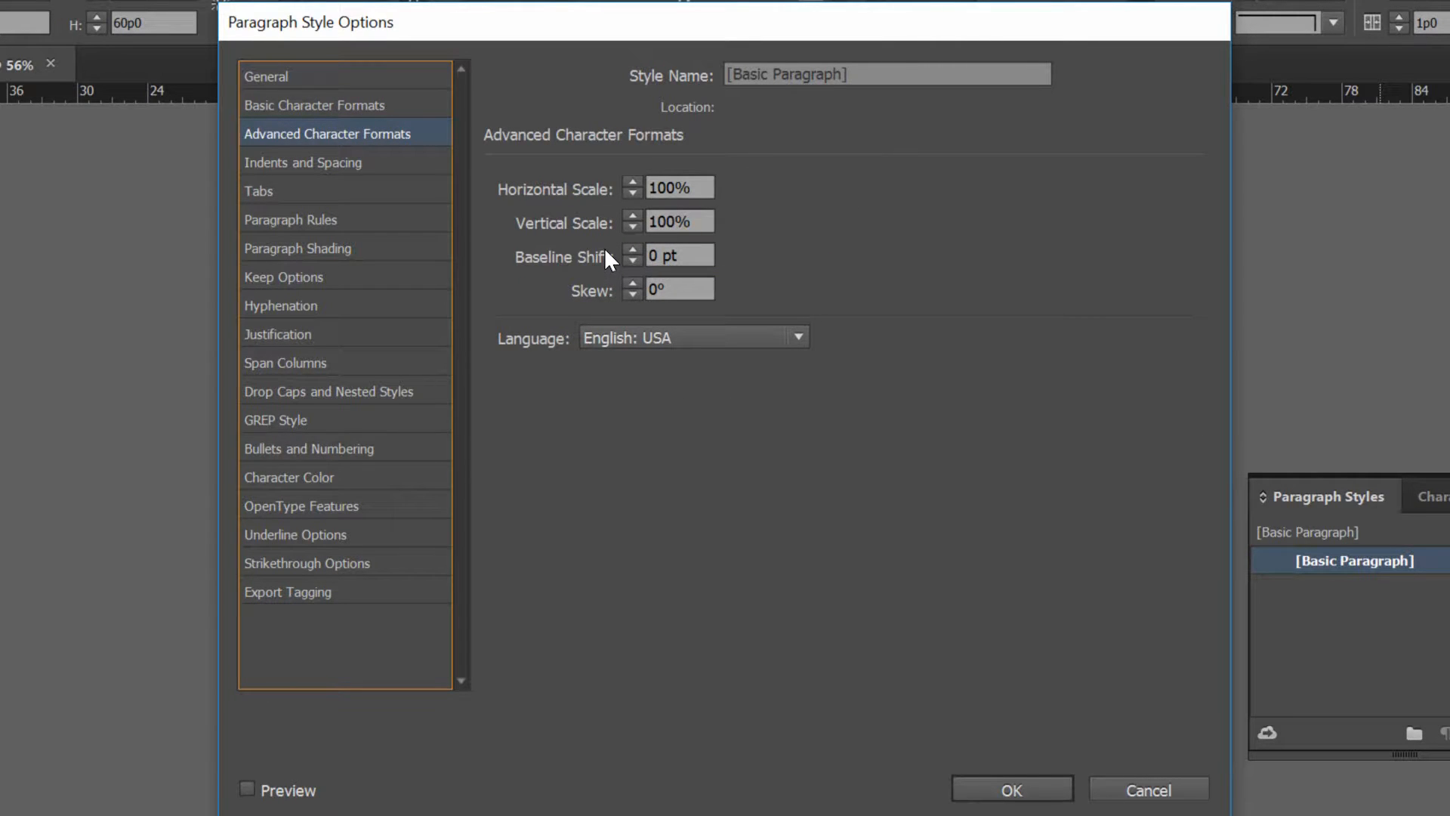
mouse_move(617, 275)
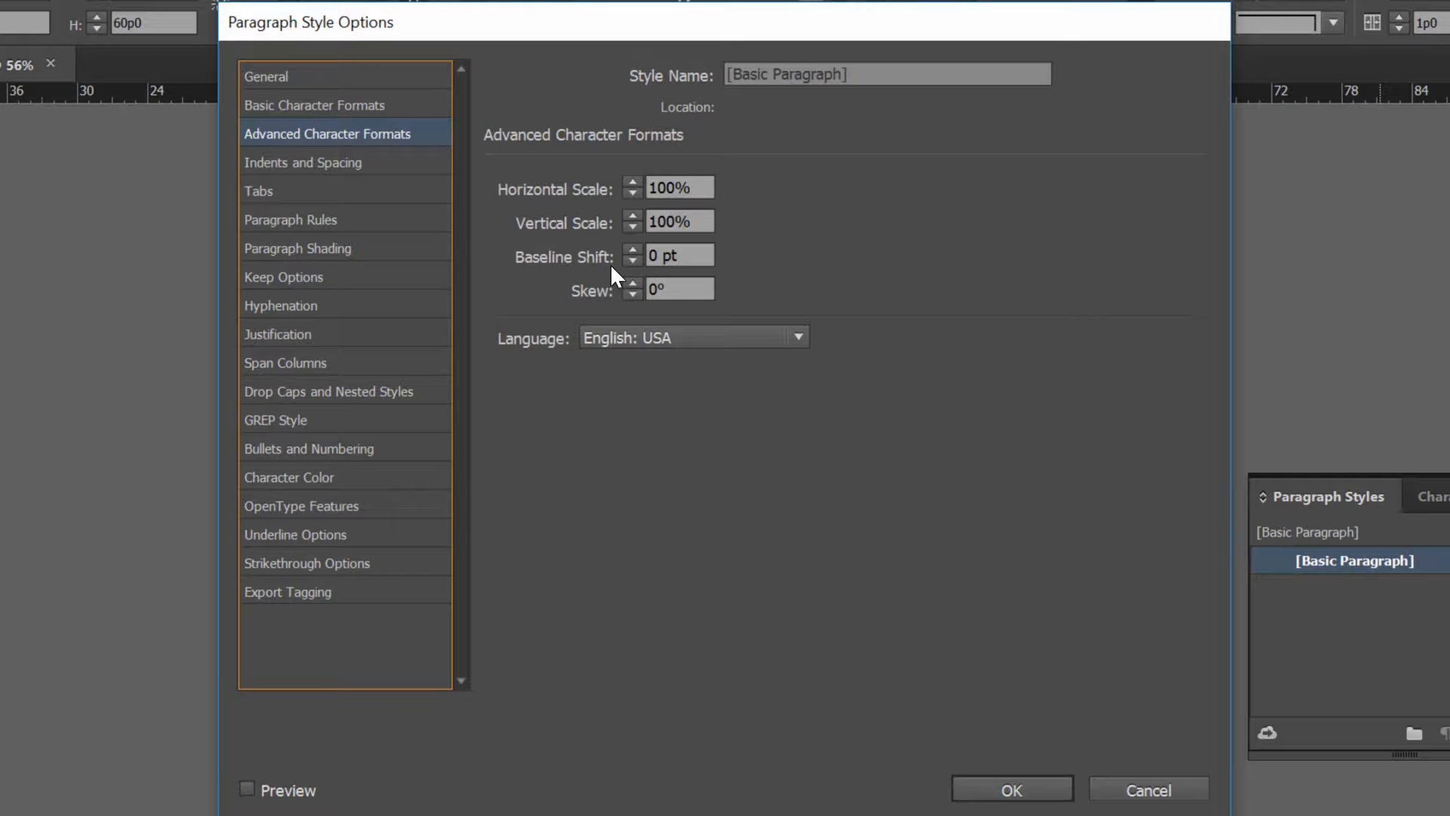
mouse_move(360, 167)
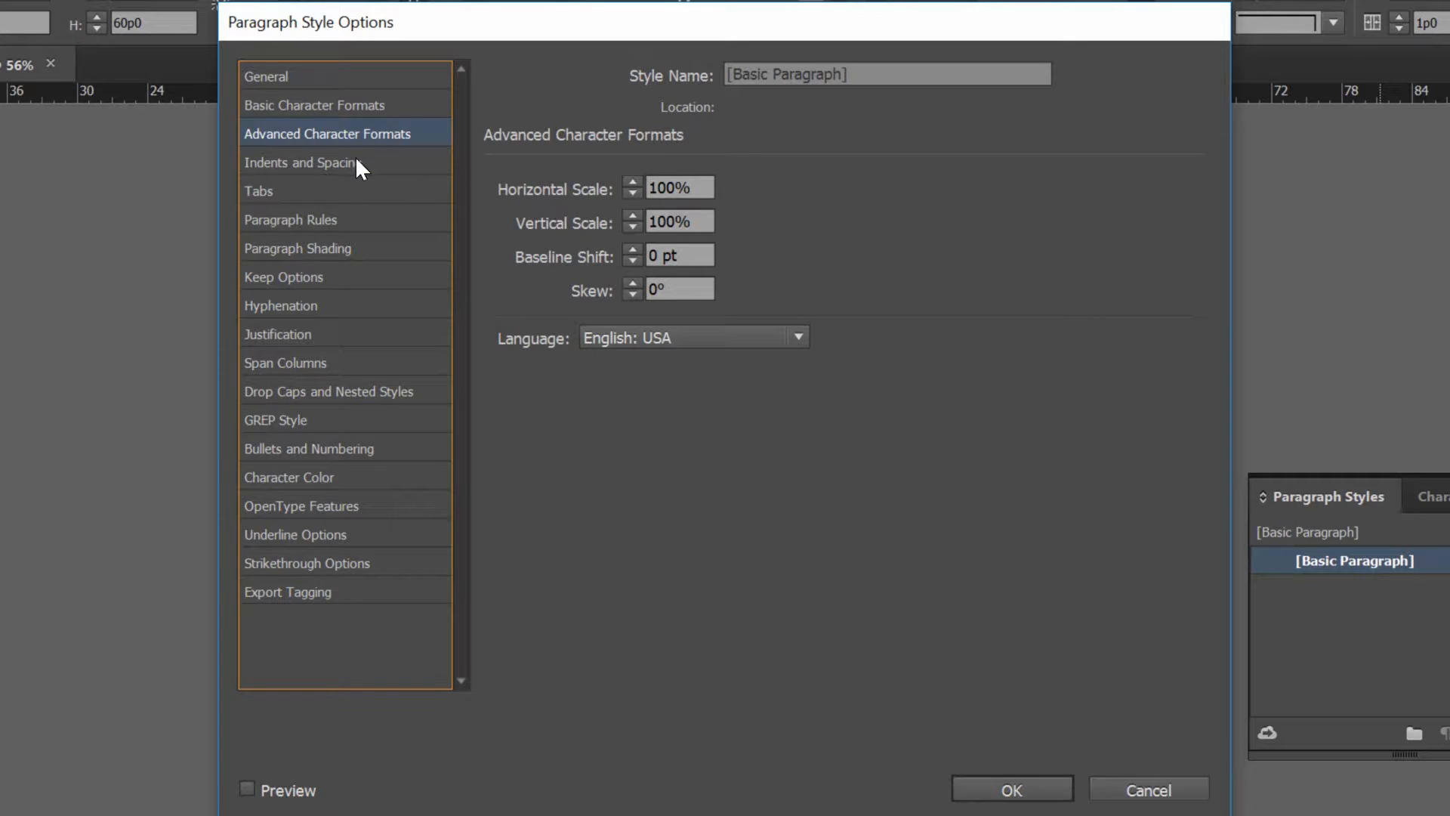
Raise Basic Paragraph's Space After to 0p6 in Indents and Spacing.
click(299, 161)
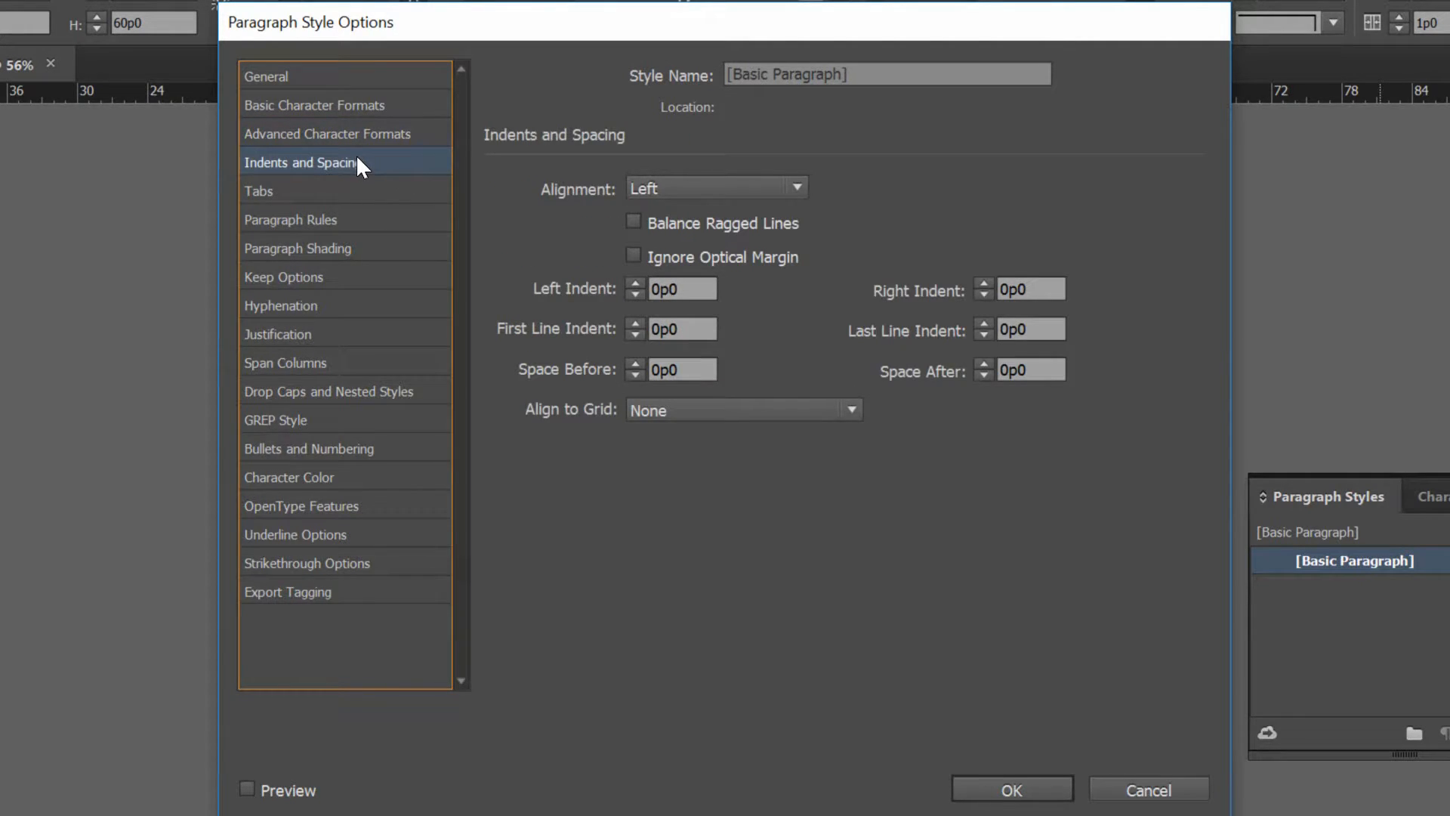
mouse_move(557, 216)
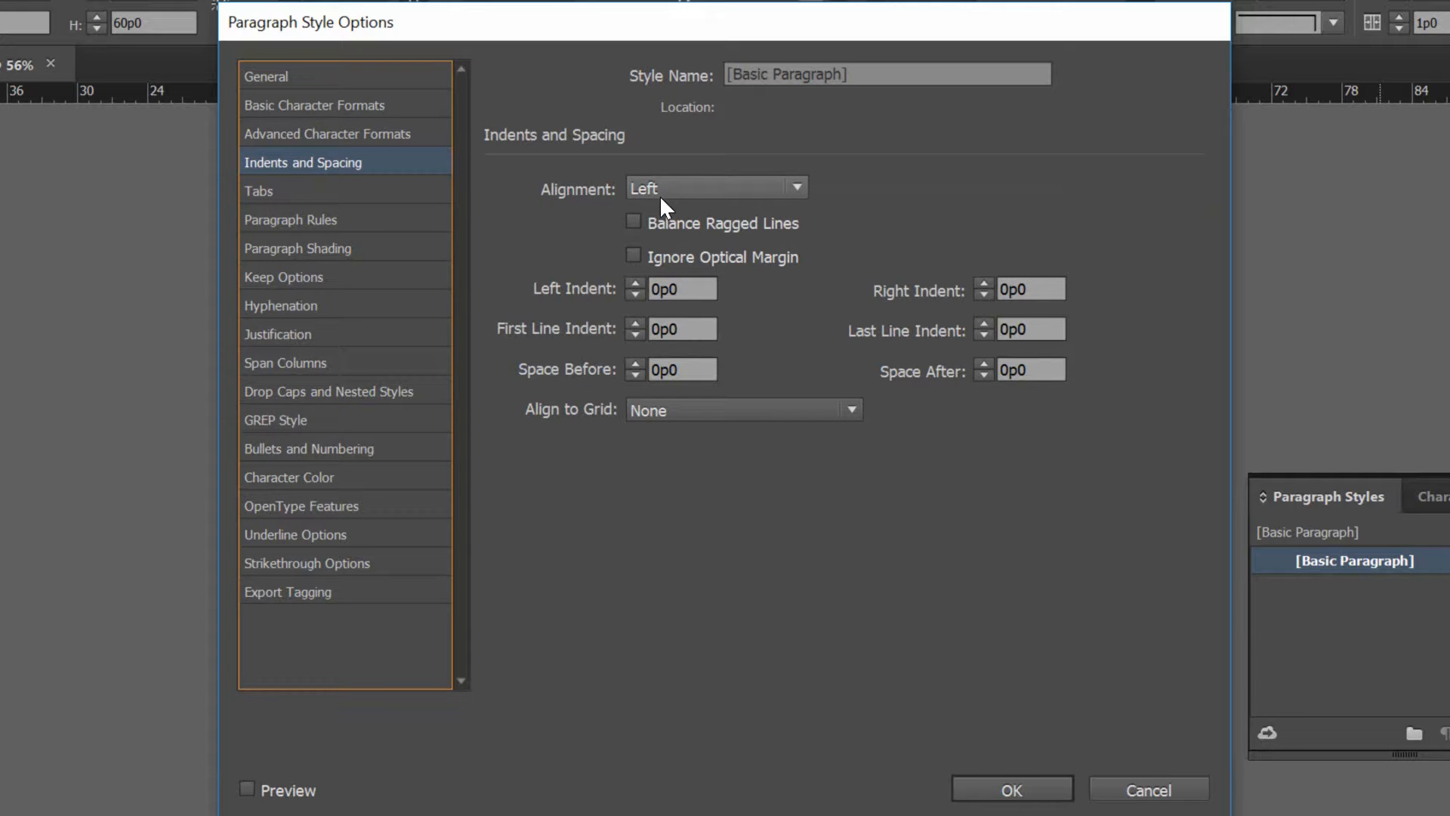
mouse_move(997, 407)
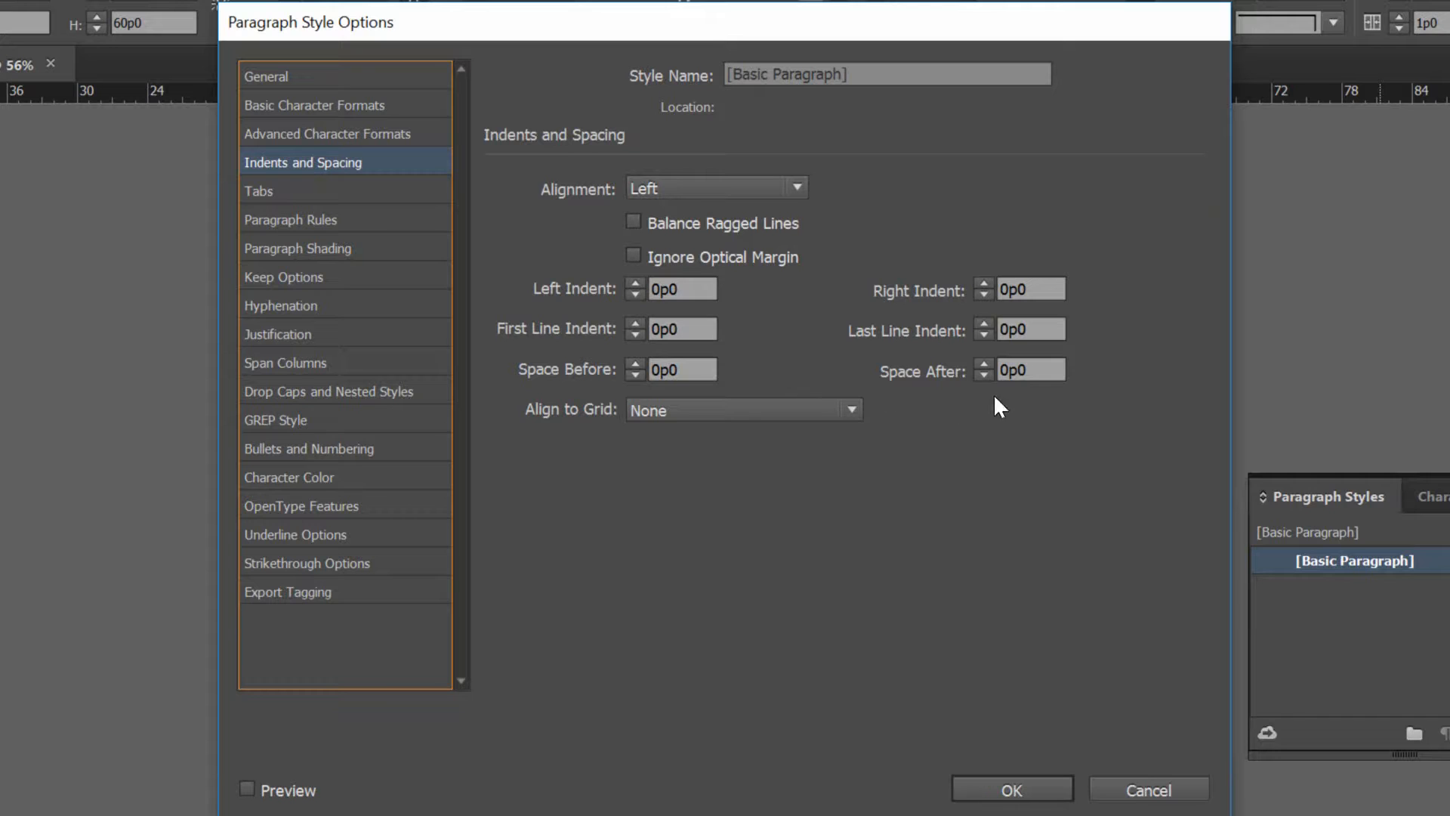
click(1029, 370)
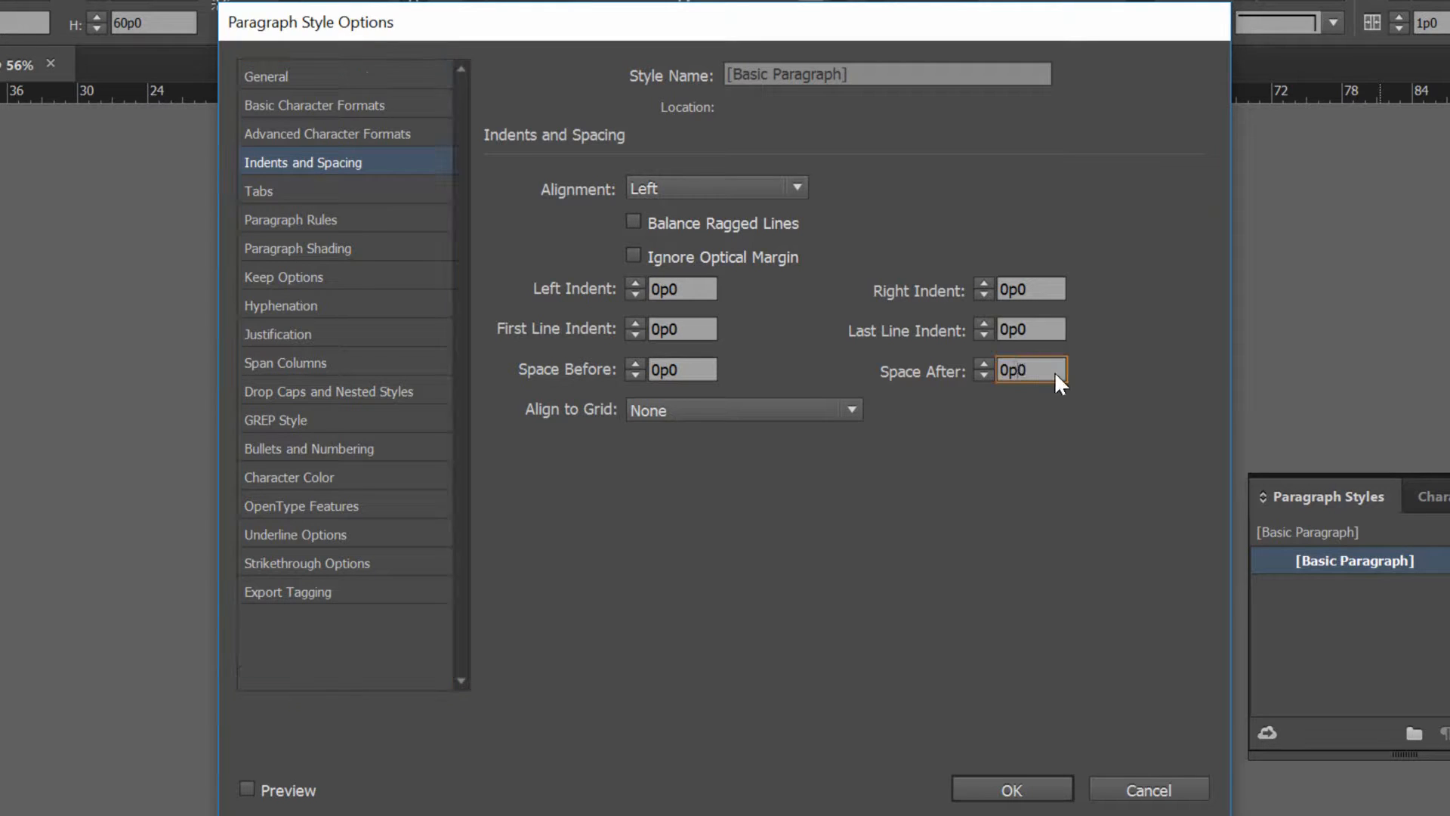
click(983, 364)
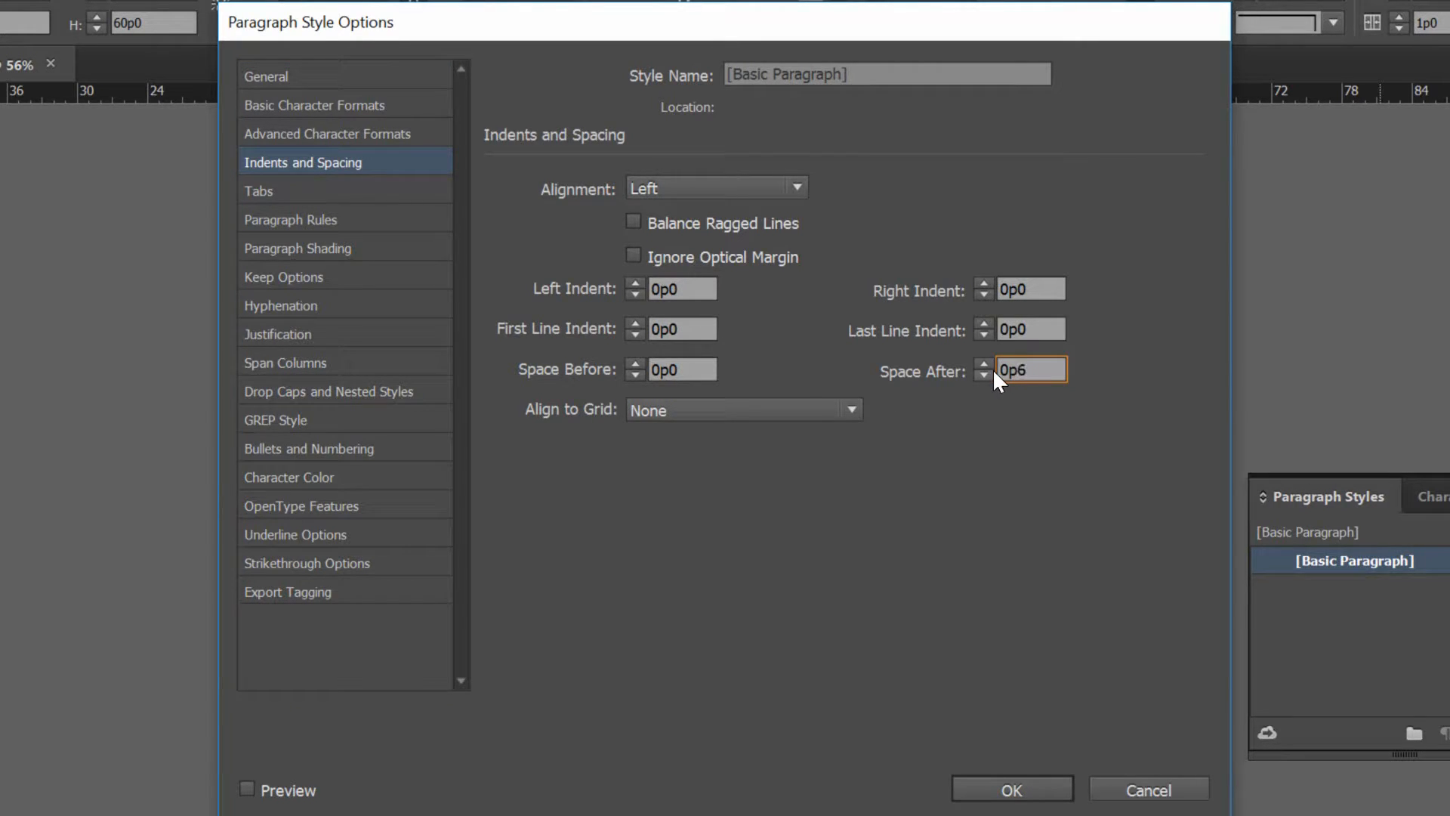
mouse_move(977, 399)
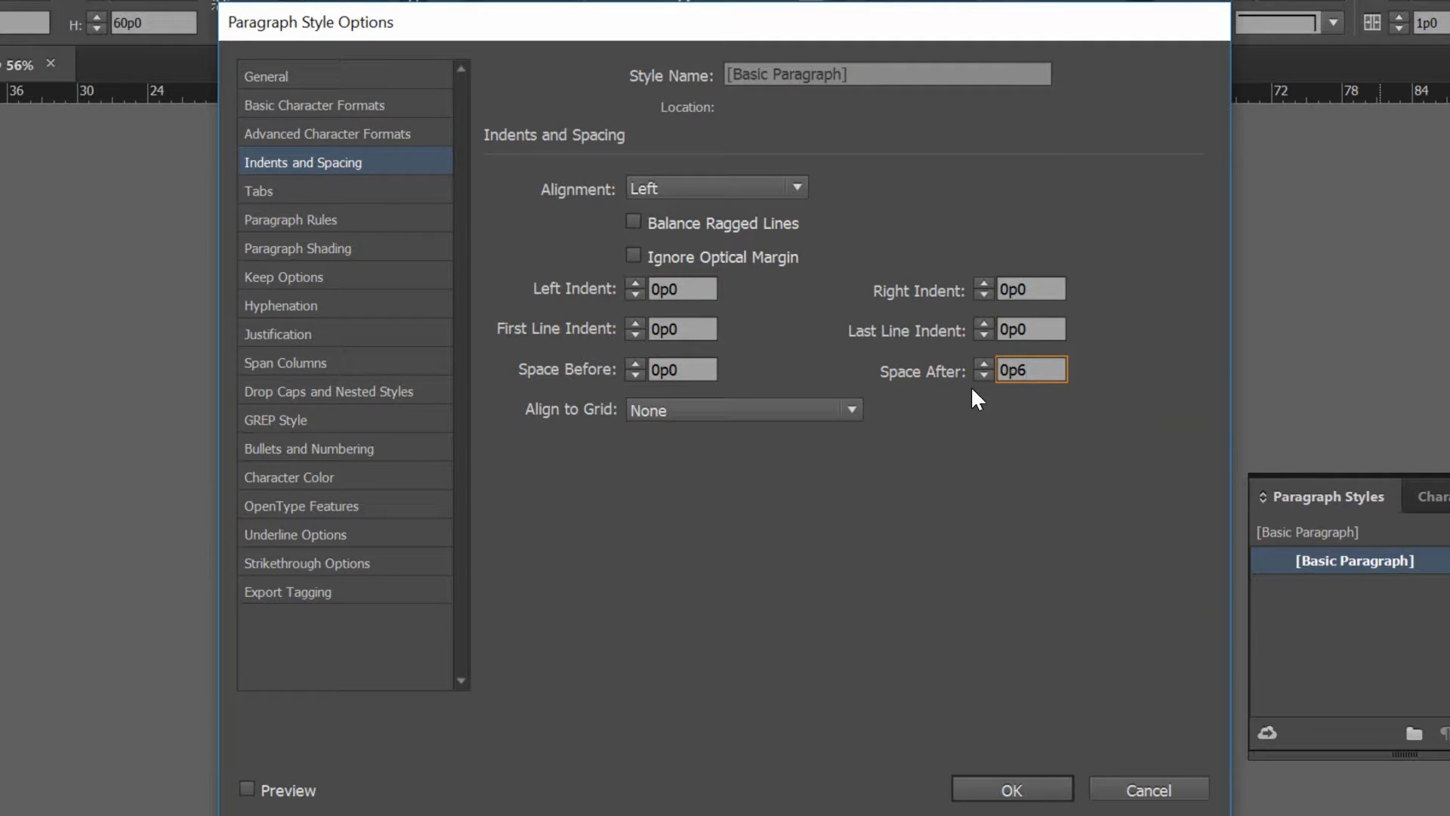
mouse_move(1017, 391)
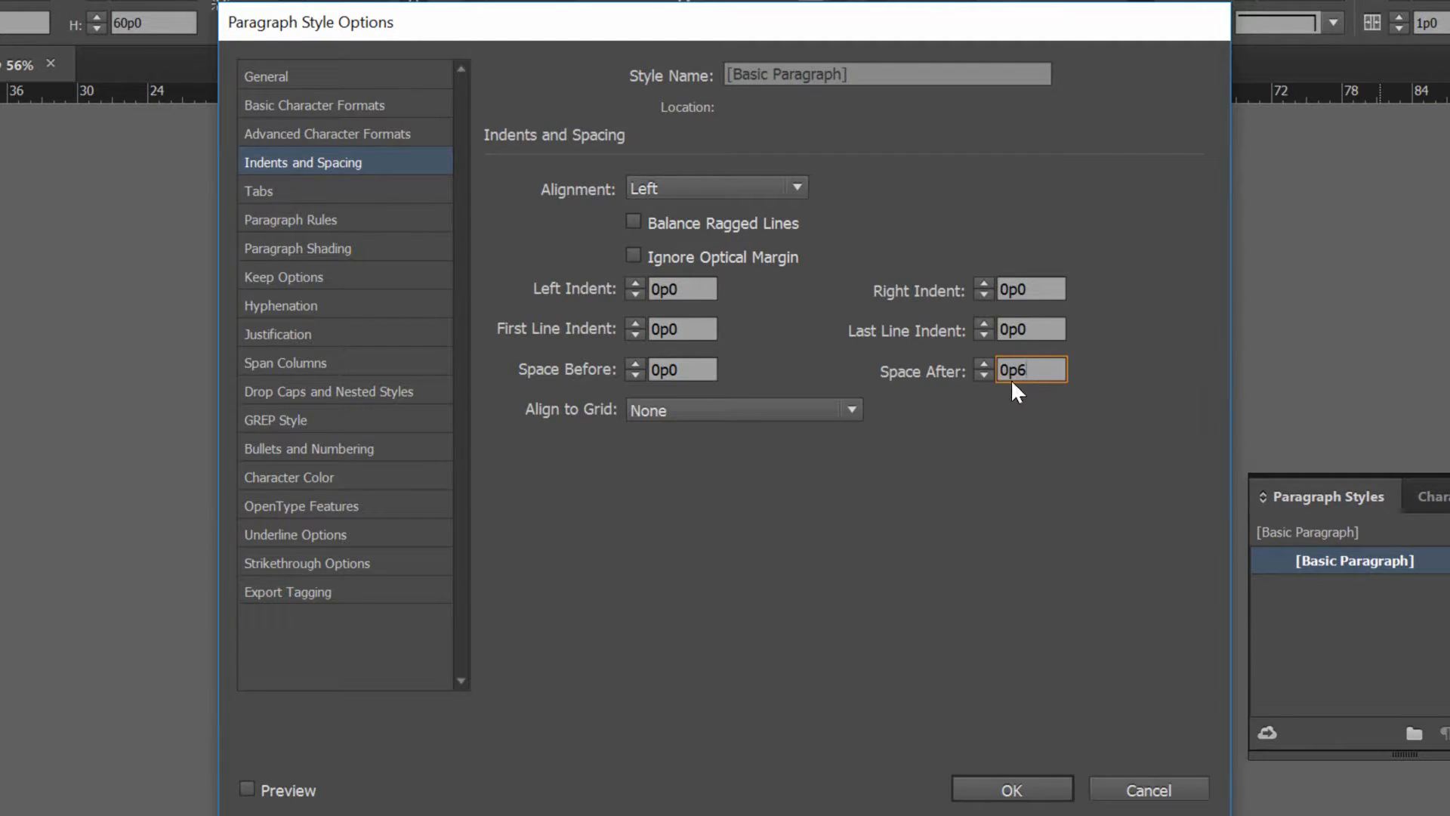
mouse_move(1032, 398)
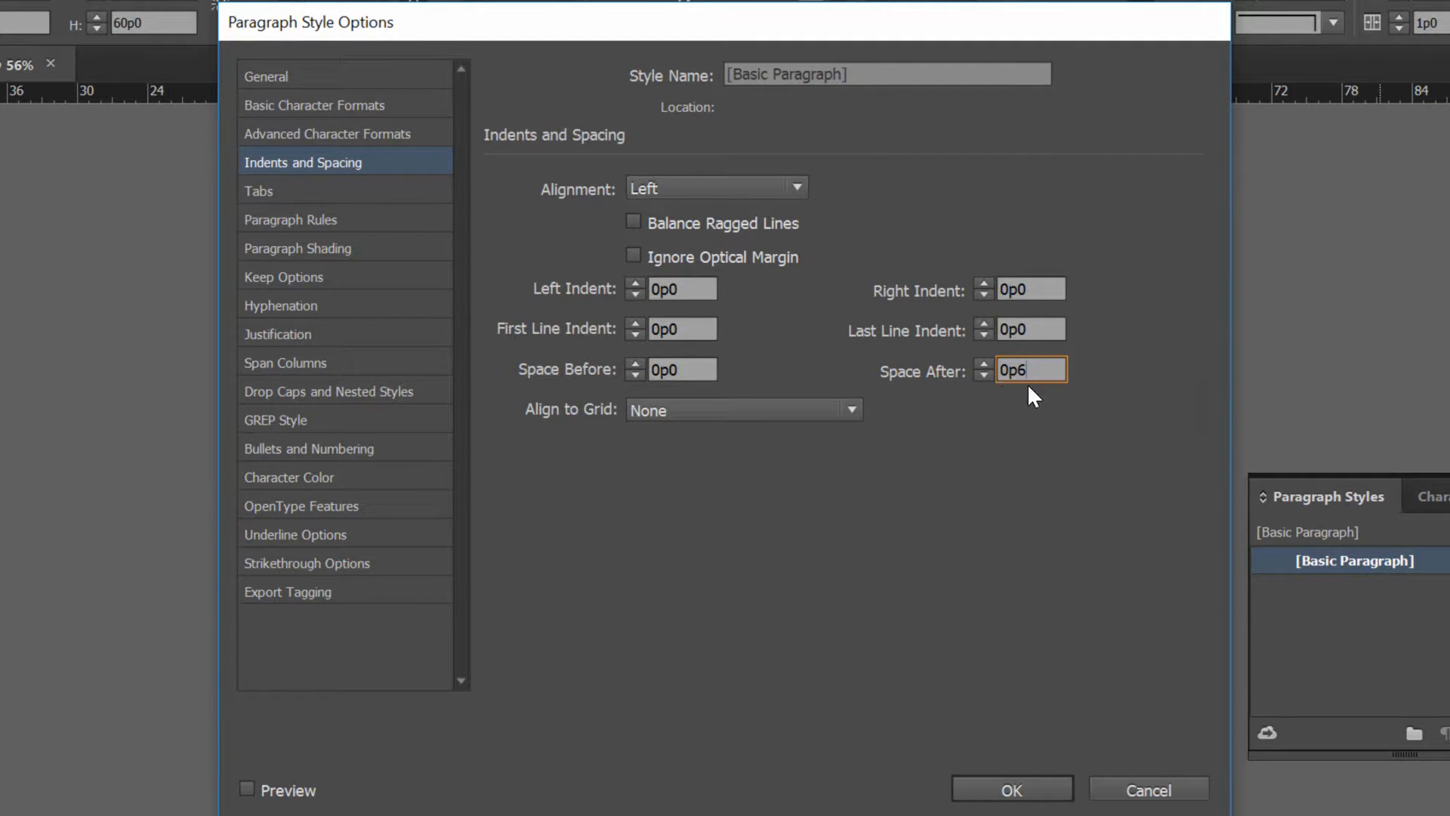
click(259, 190)
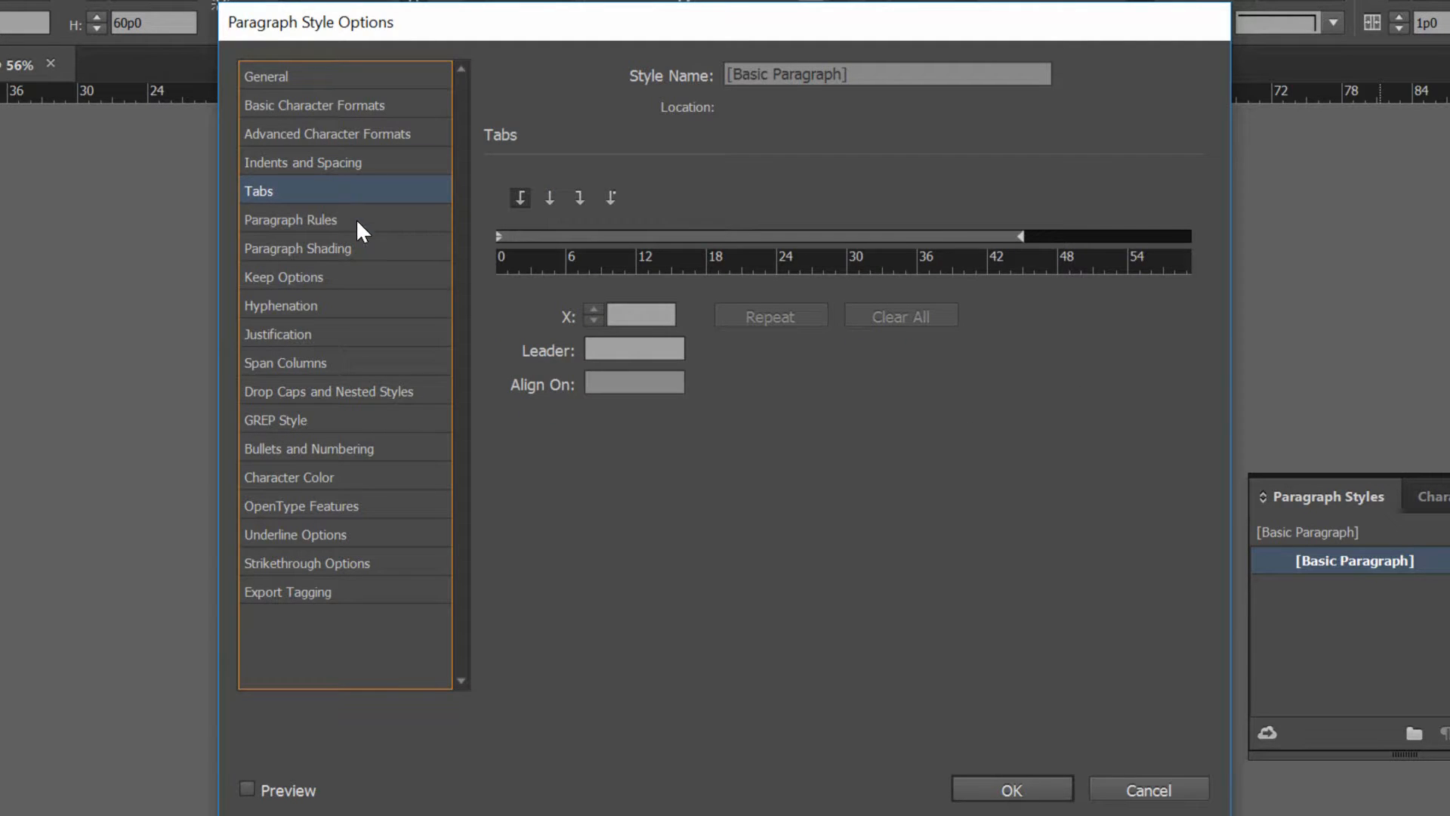
mouse_move(345, 317)
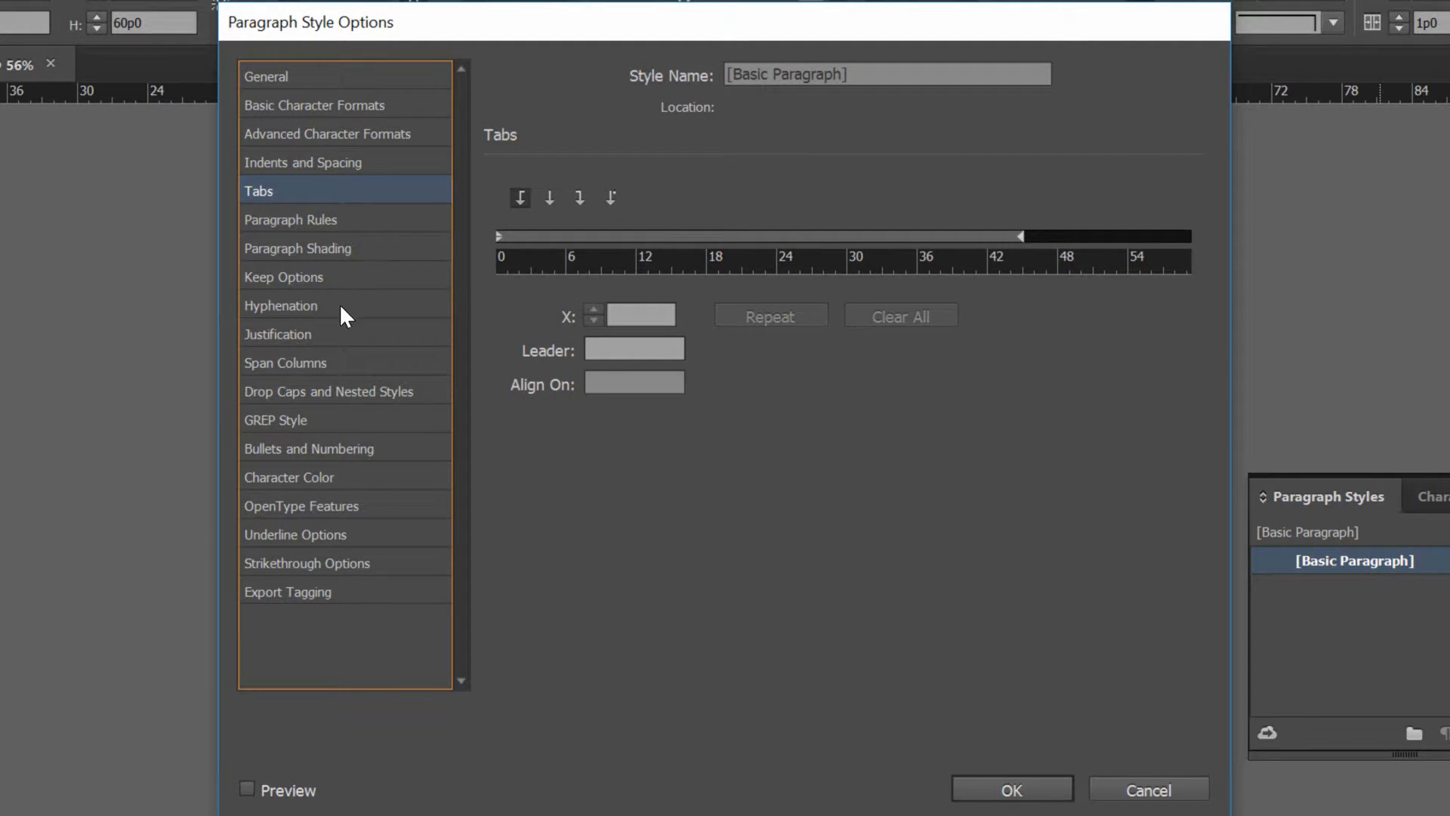
Uncheck Hyphenate for Basic Paragraph and confirm the style changes with OK.
click(281, 305)
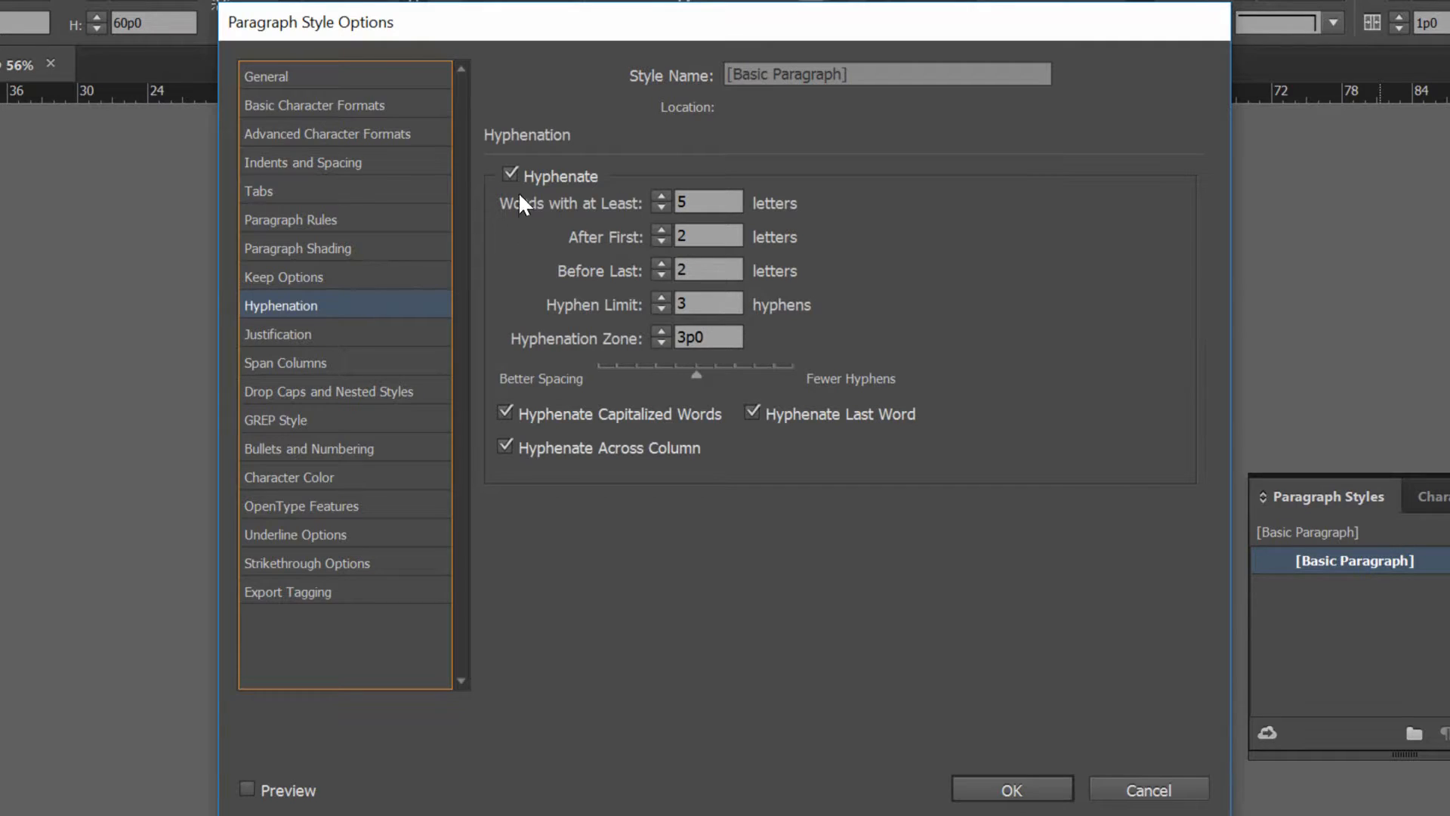
click(509, 176)
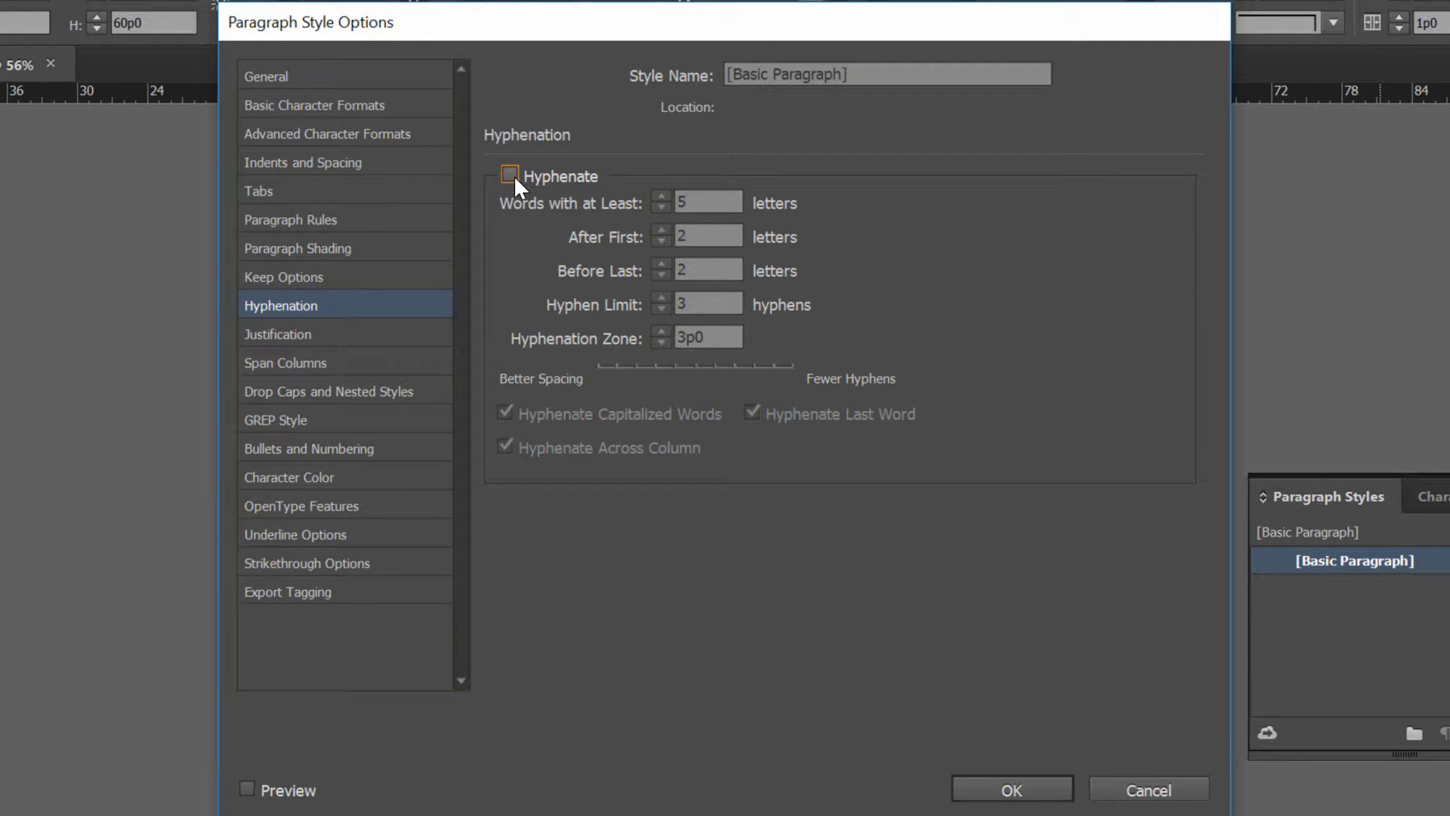
mouse_move(517, 201)
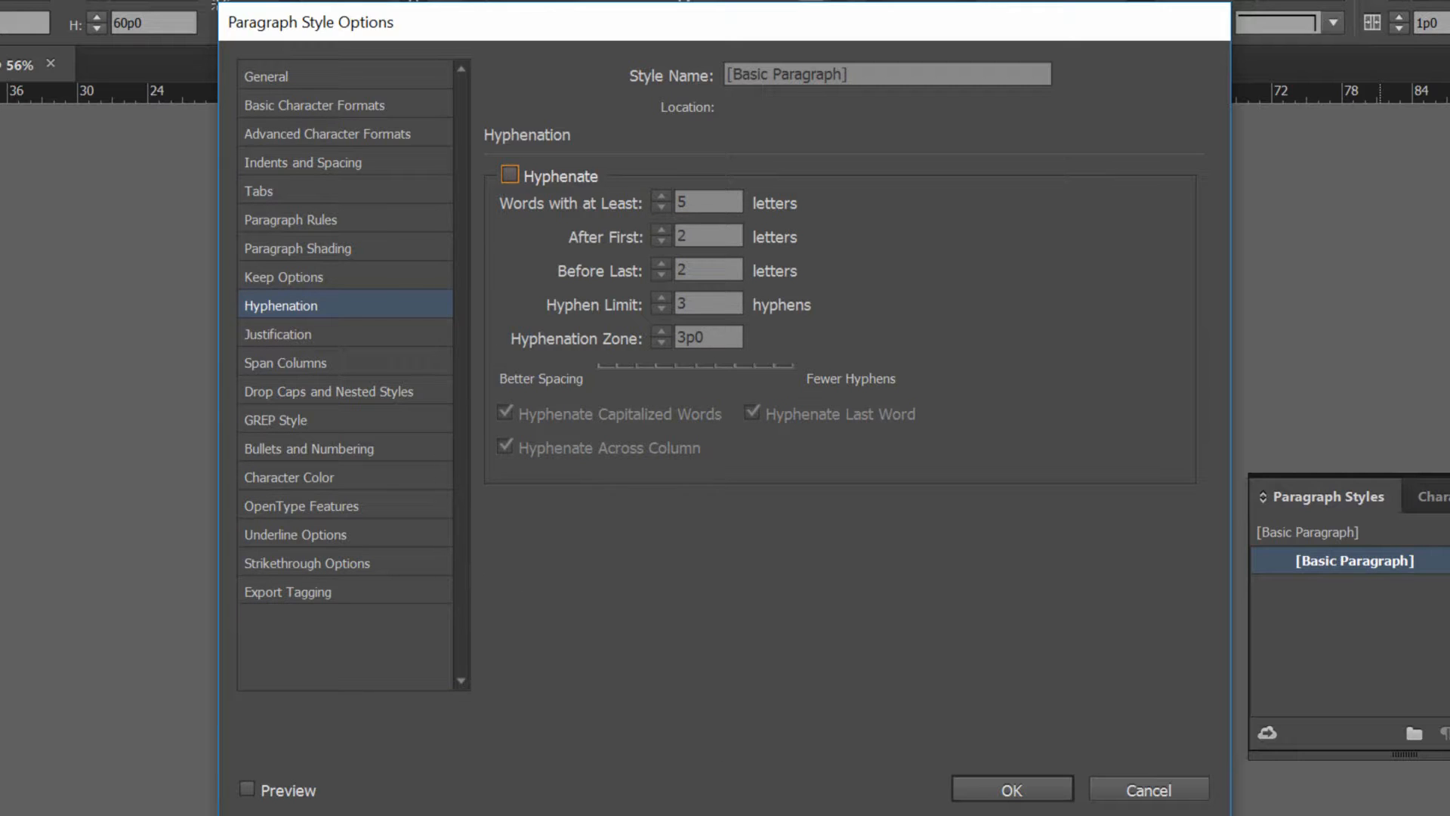
click(1011, 790)
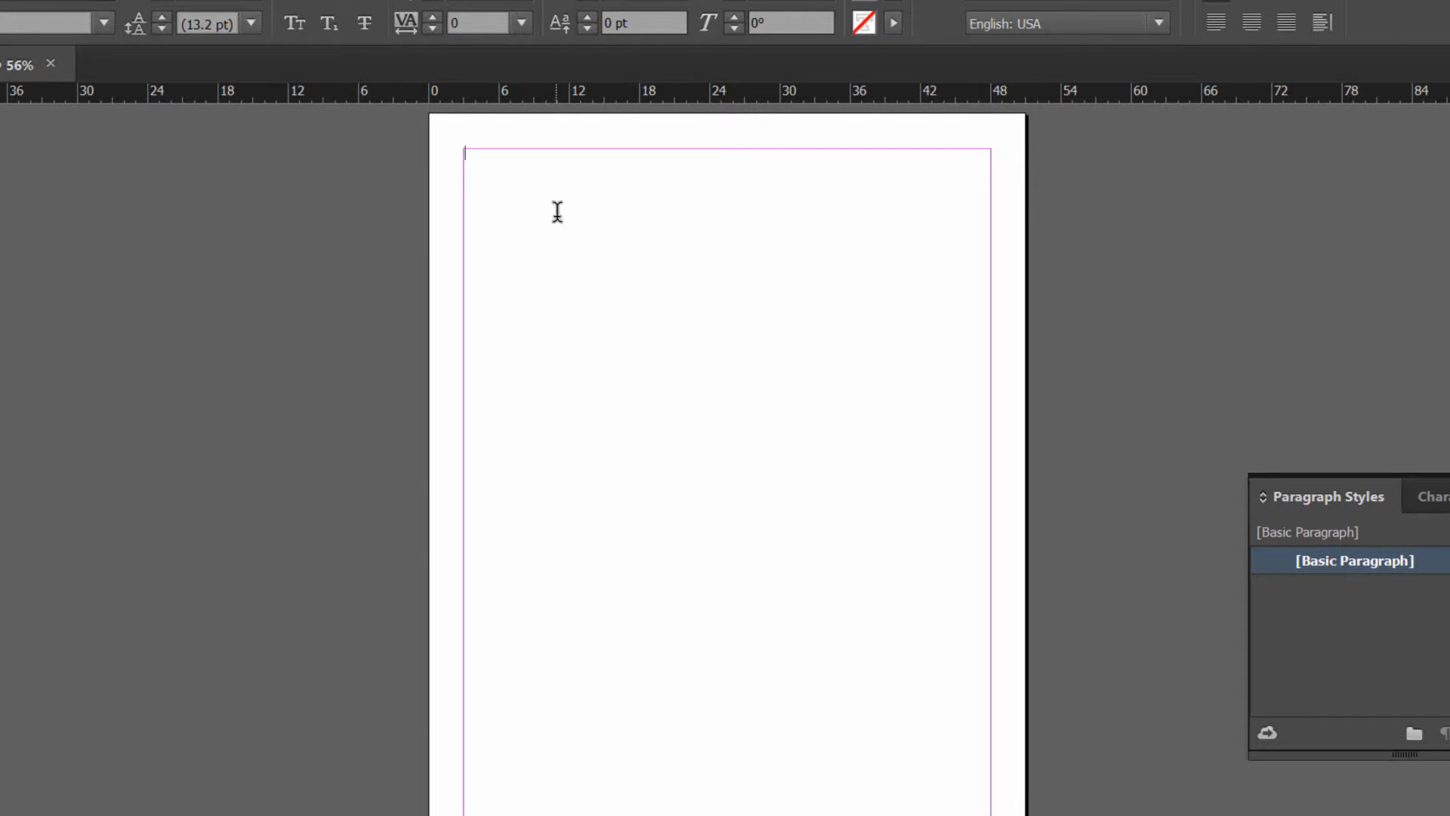
Enter the sample line "Calibri 11pt text." in the text frame.
text(Cal)
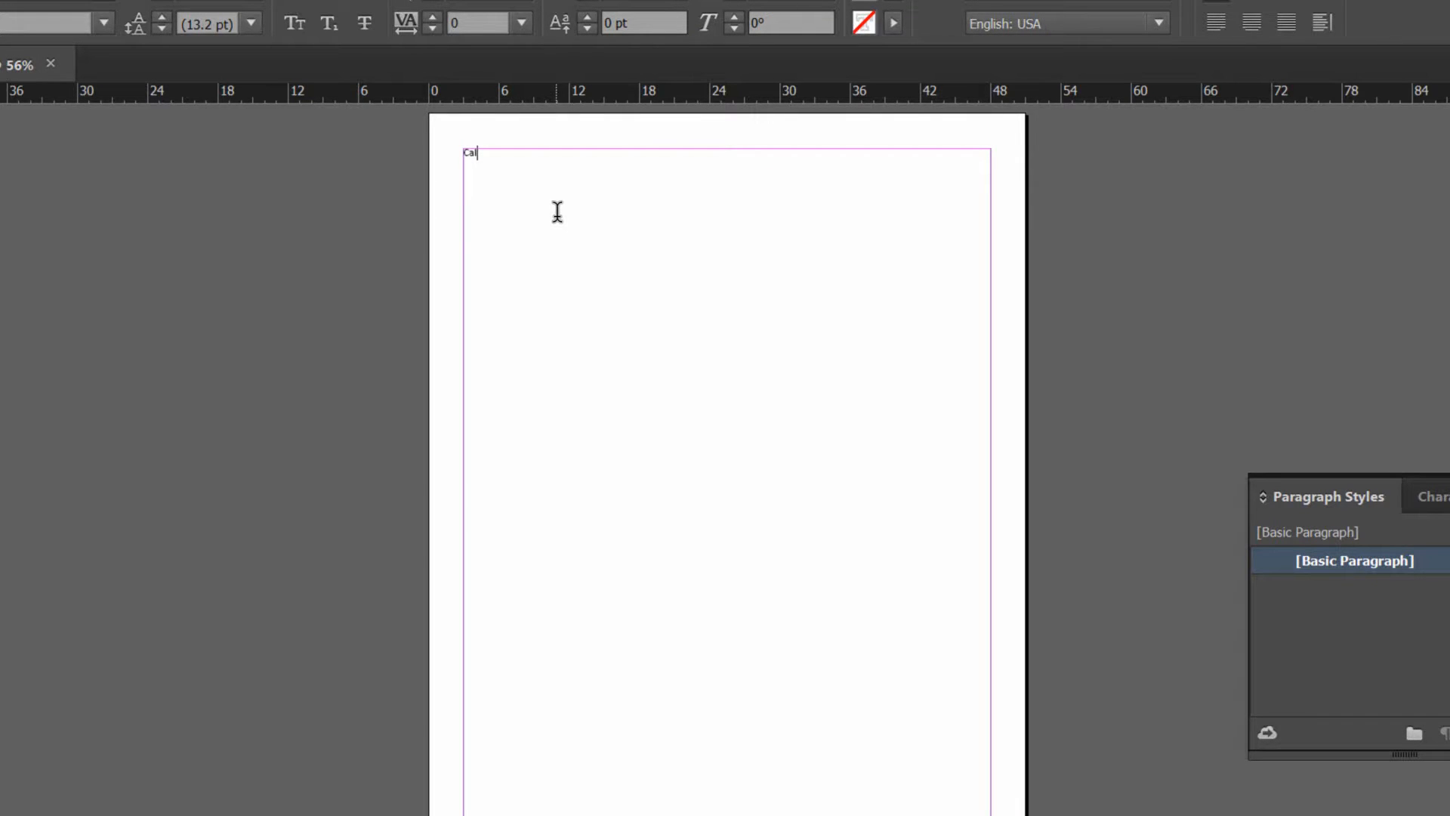
text(ibri 1)
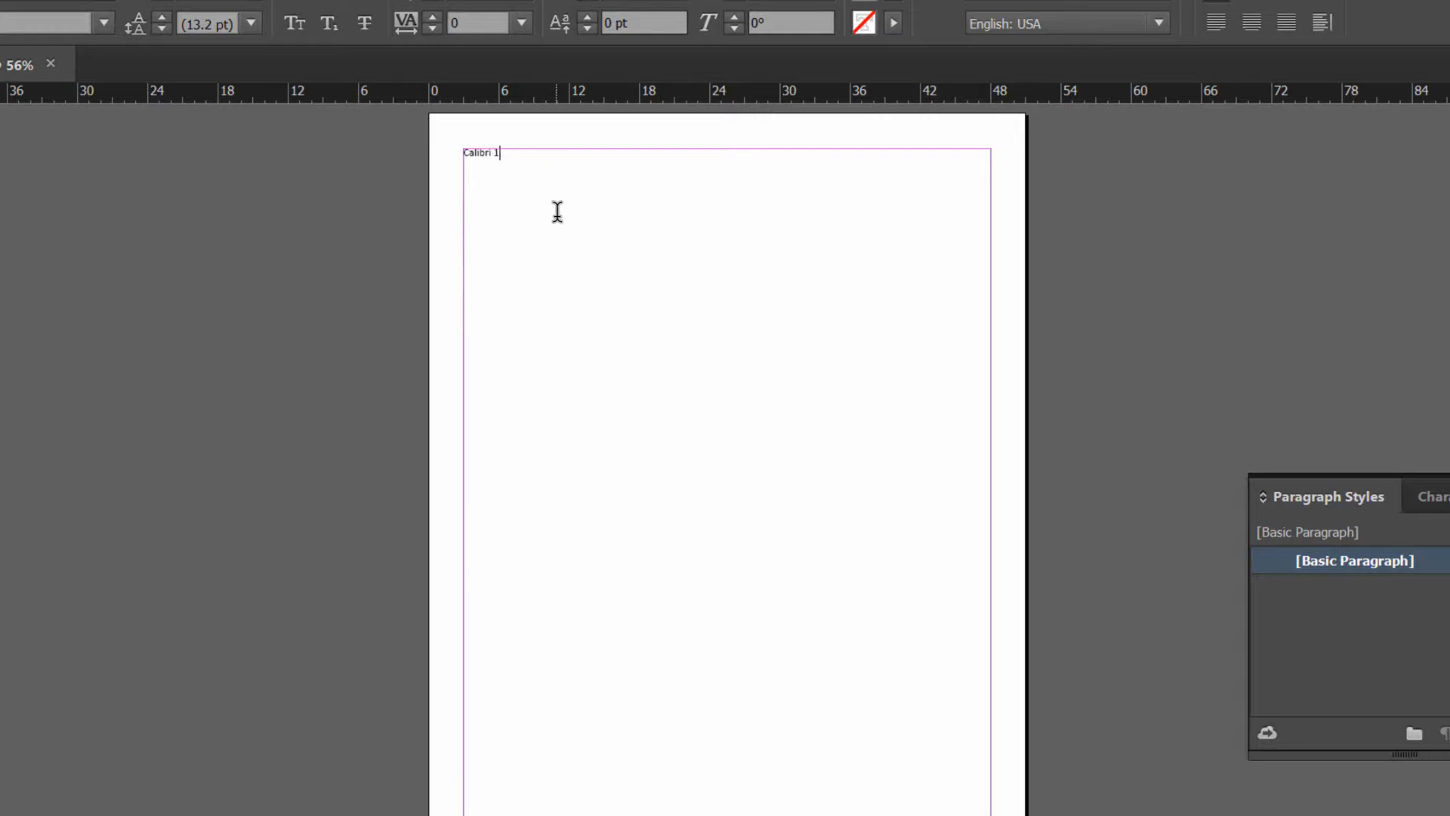
text(1pt)
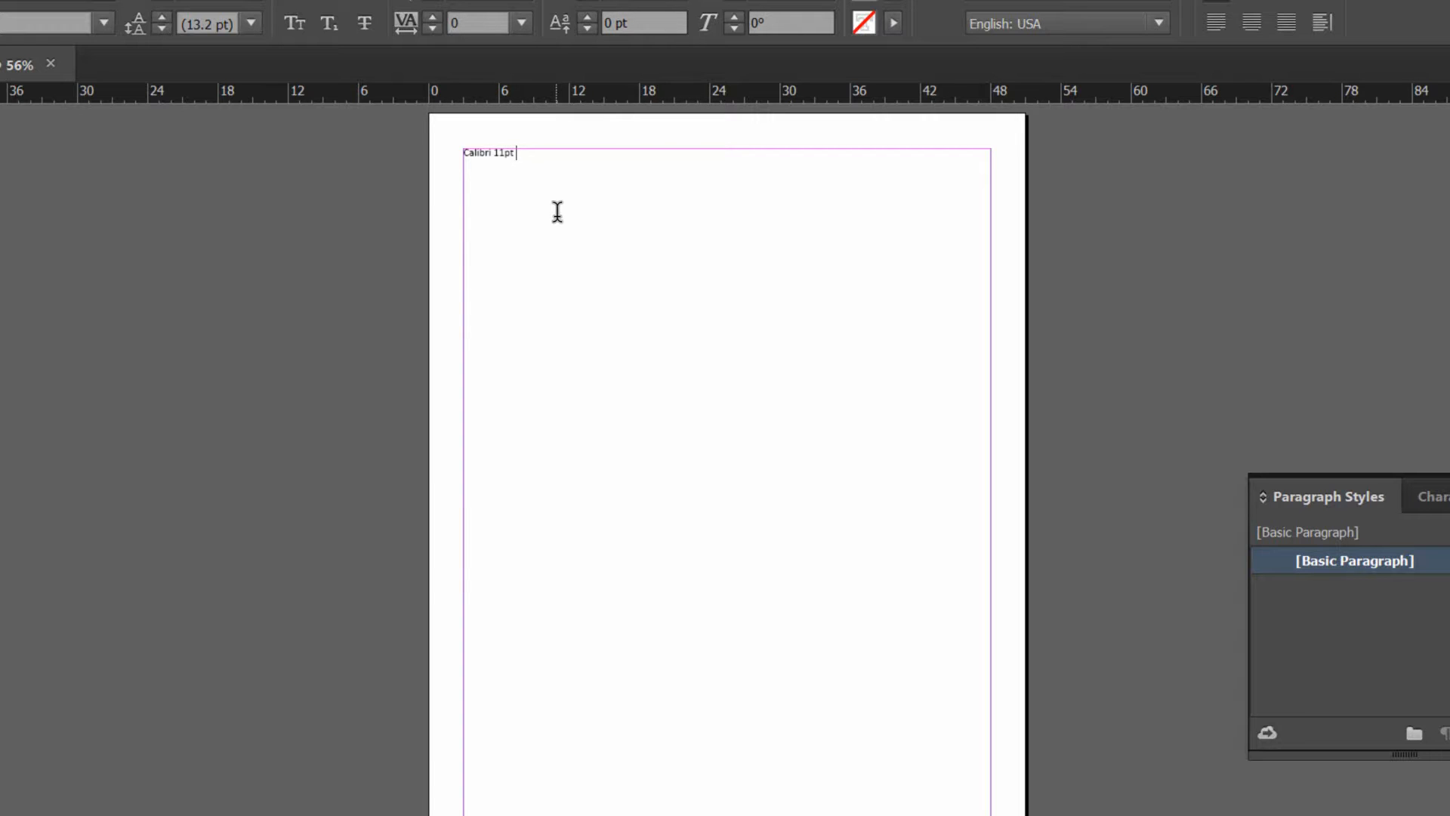
text(text.)
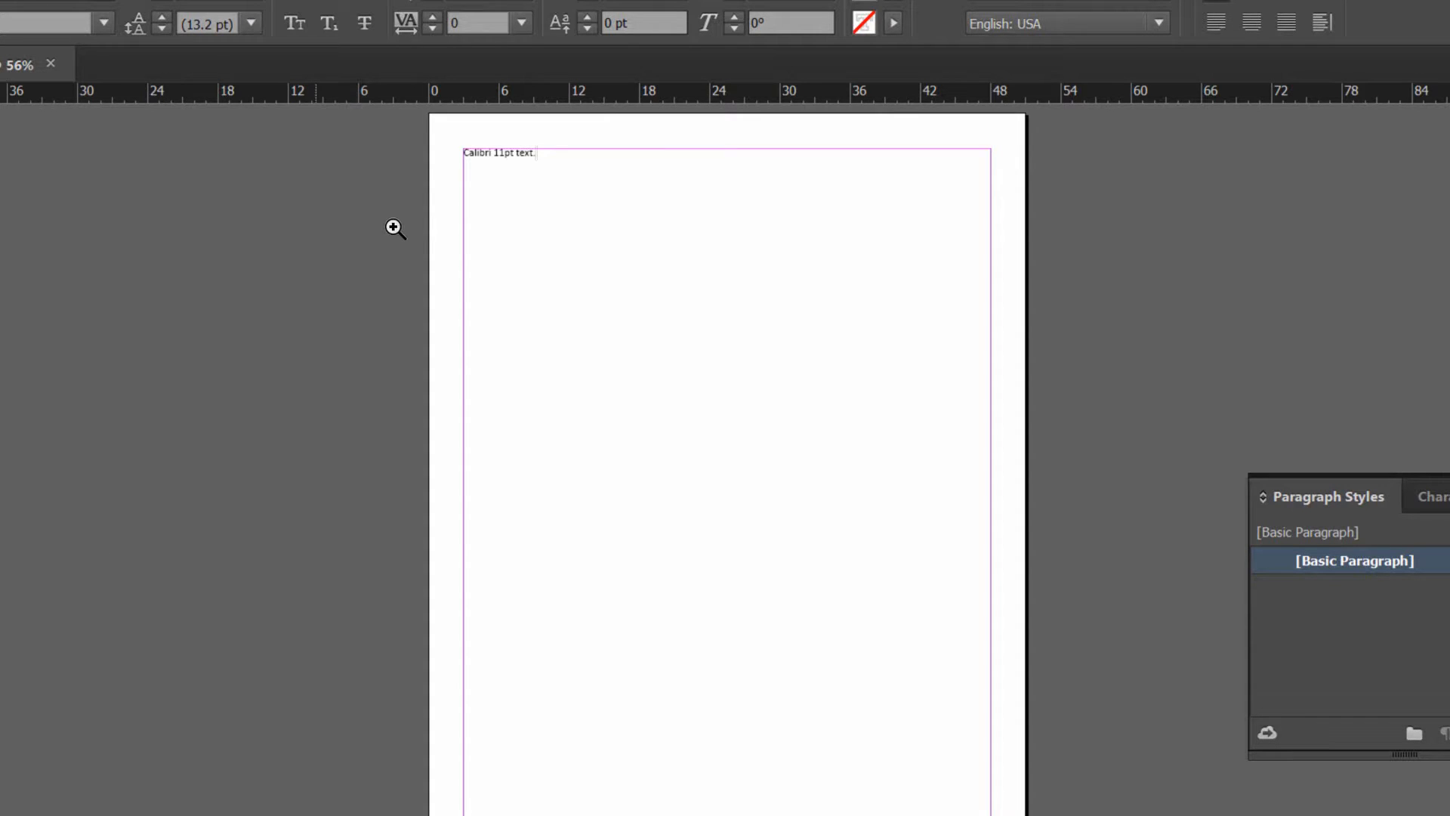
click(759, 430)
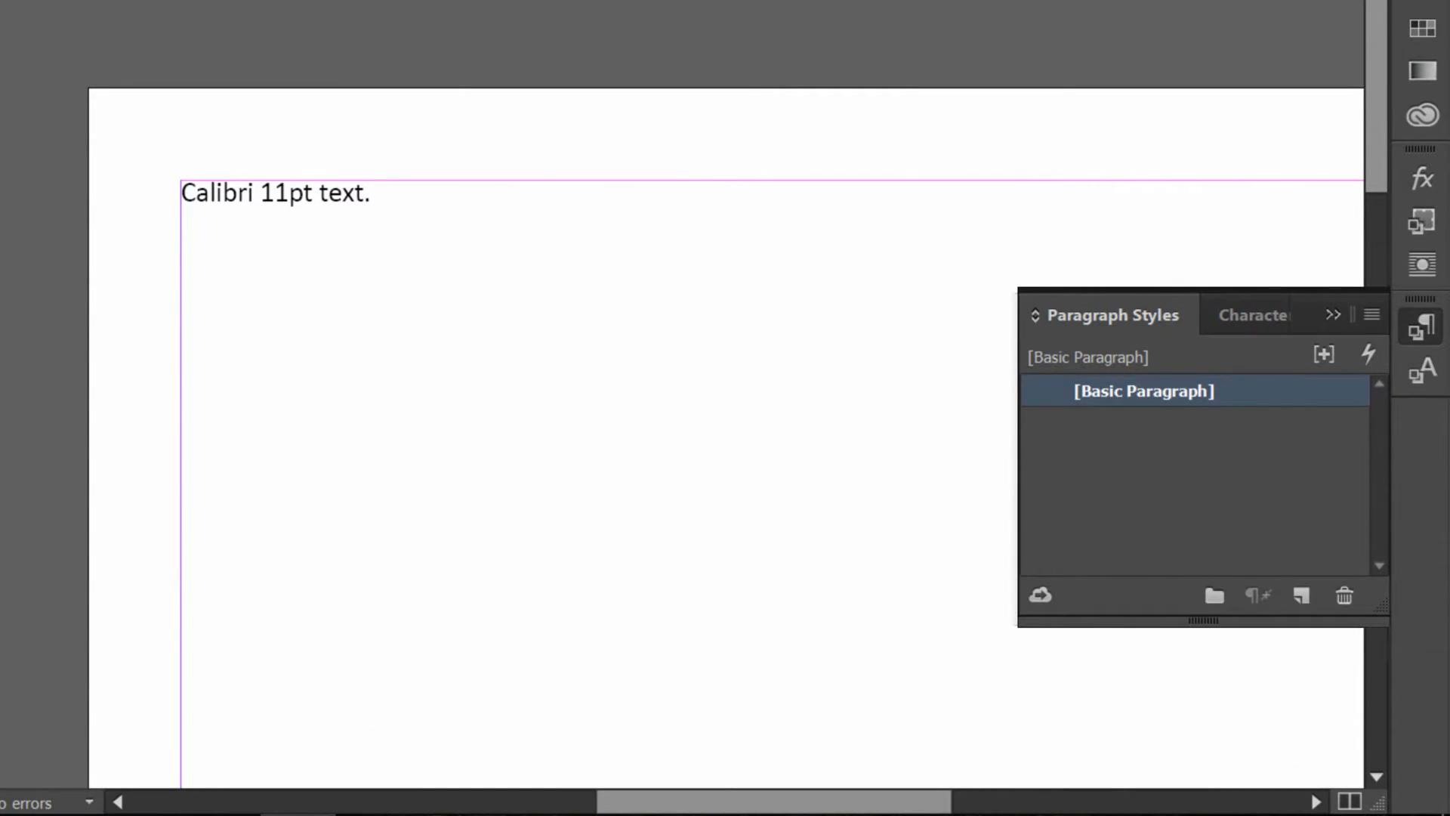
mouse_move(547, 240)
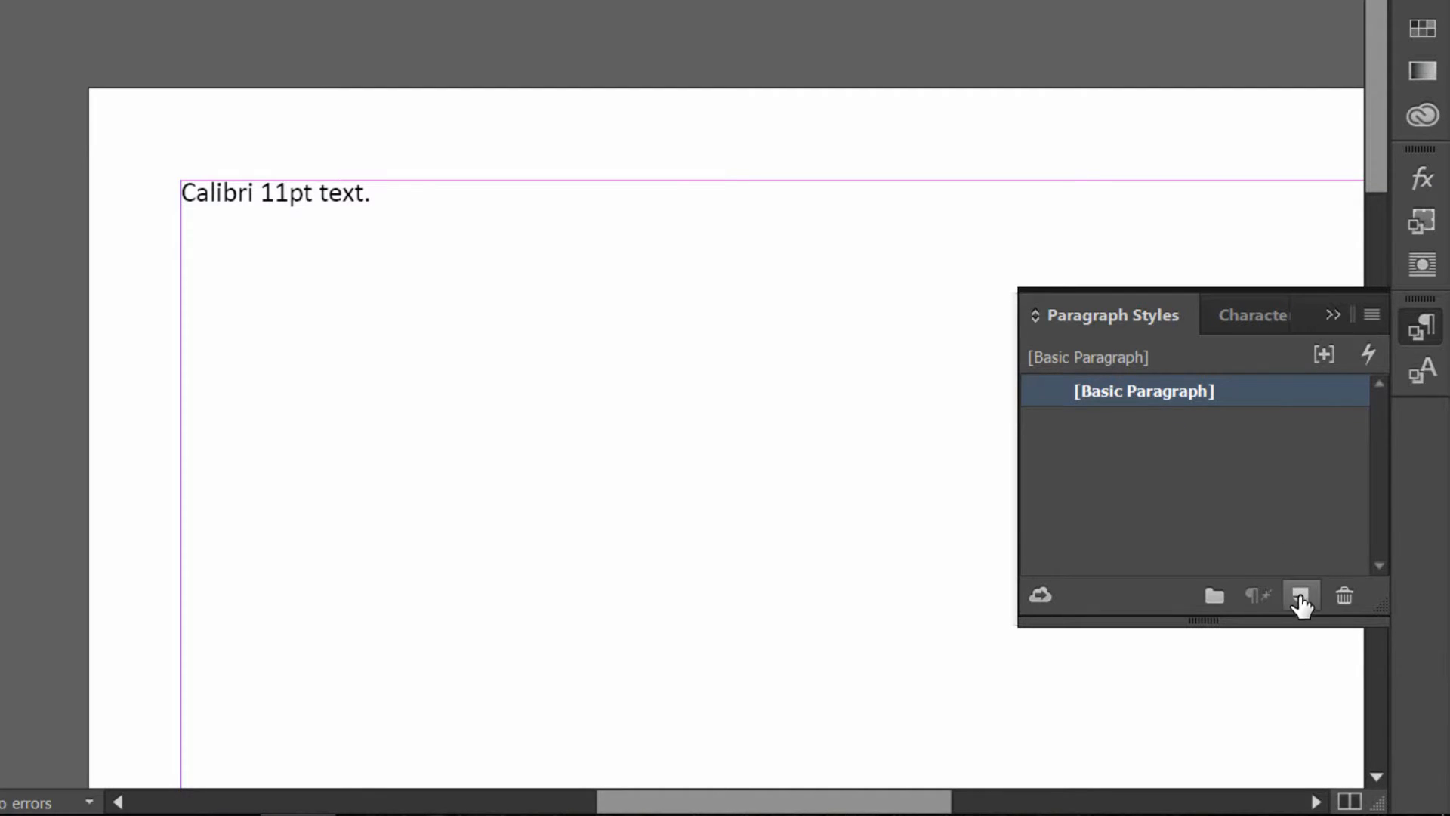
mouse_move(1303, 599)
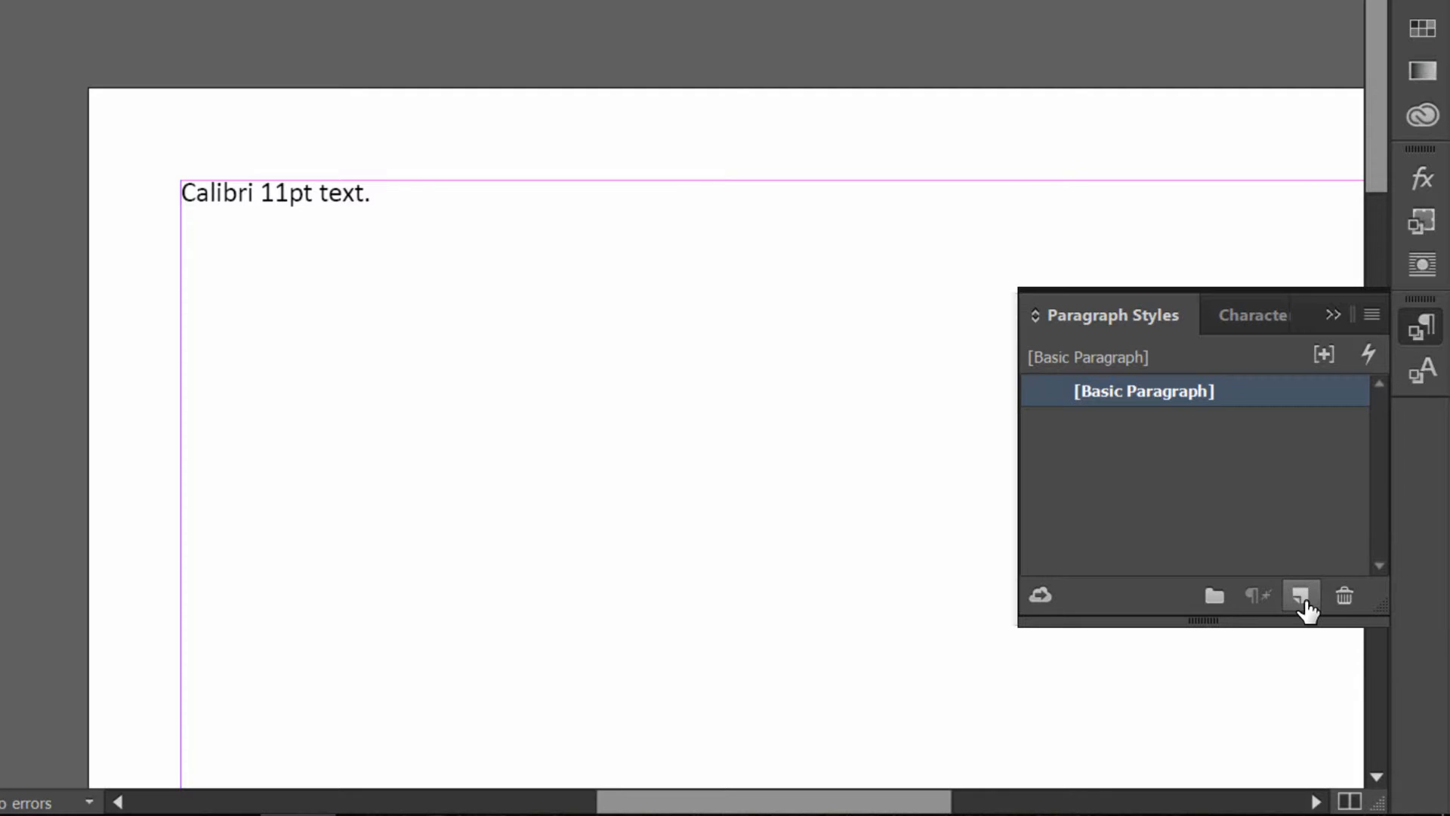
Add a new paragraph style from the Paragraph Styles panel.
click(1302, 595)
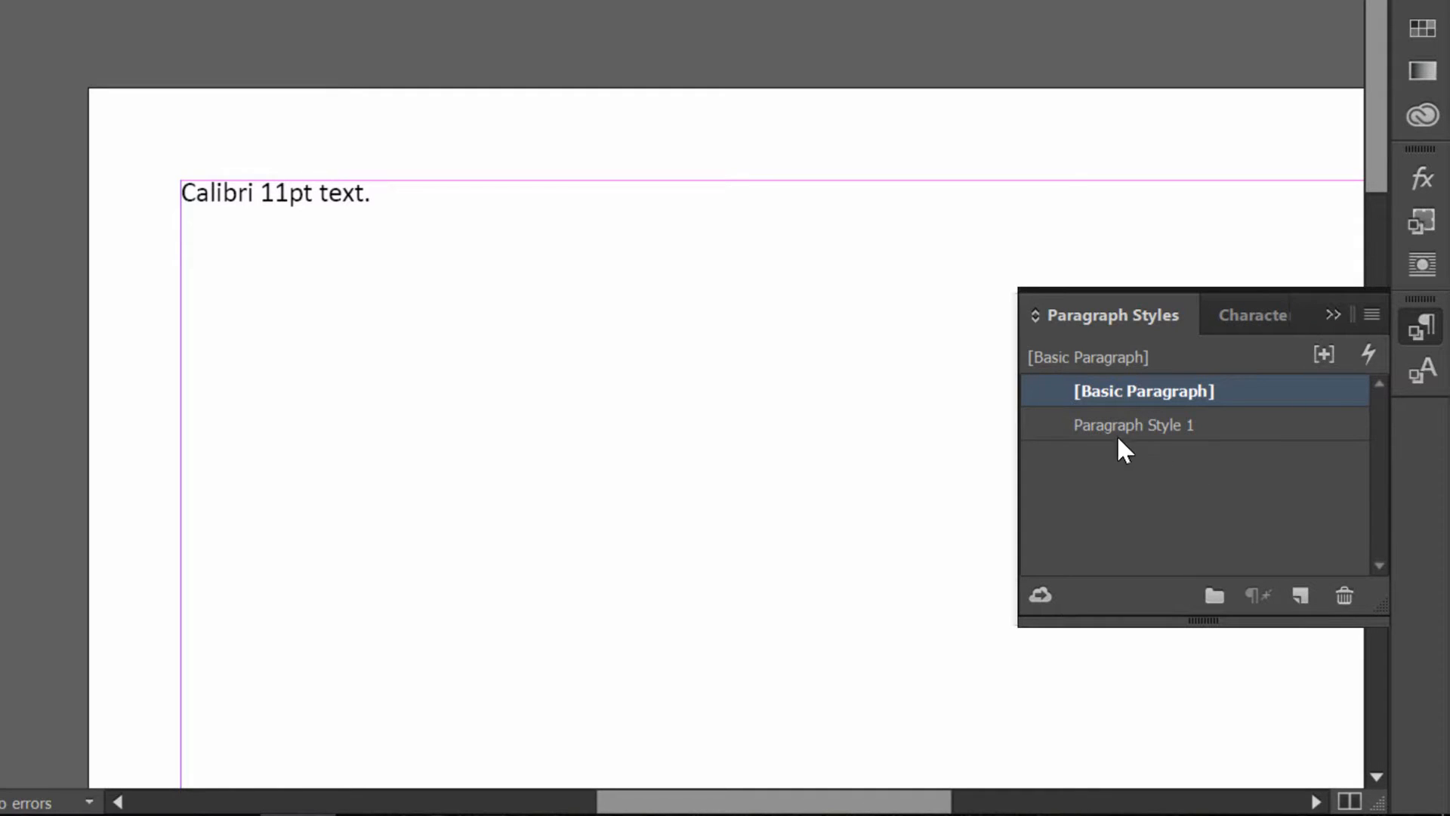
mouse_move(1146, 453)
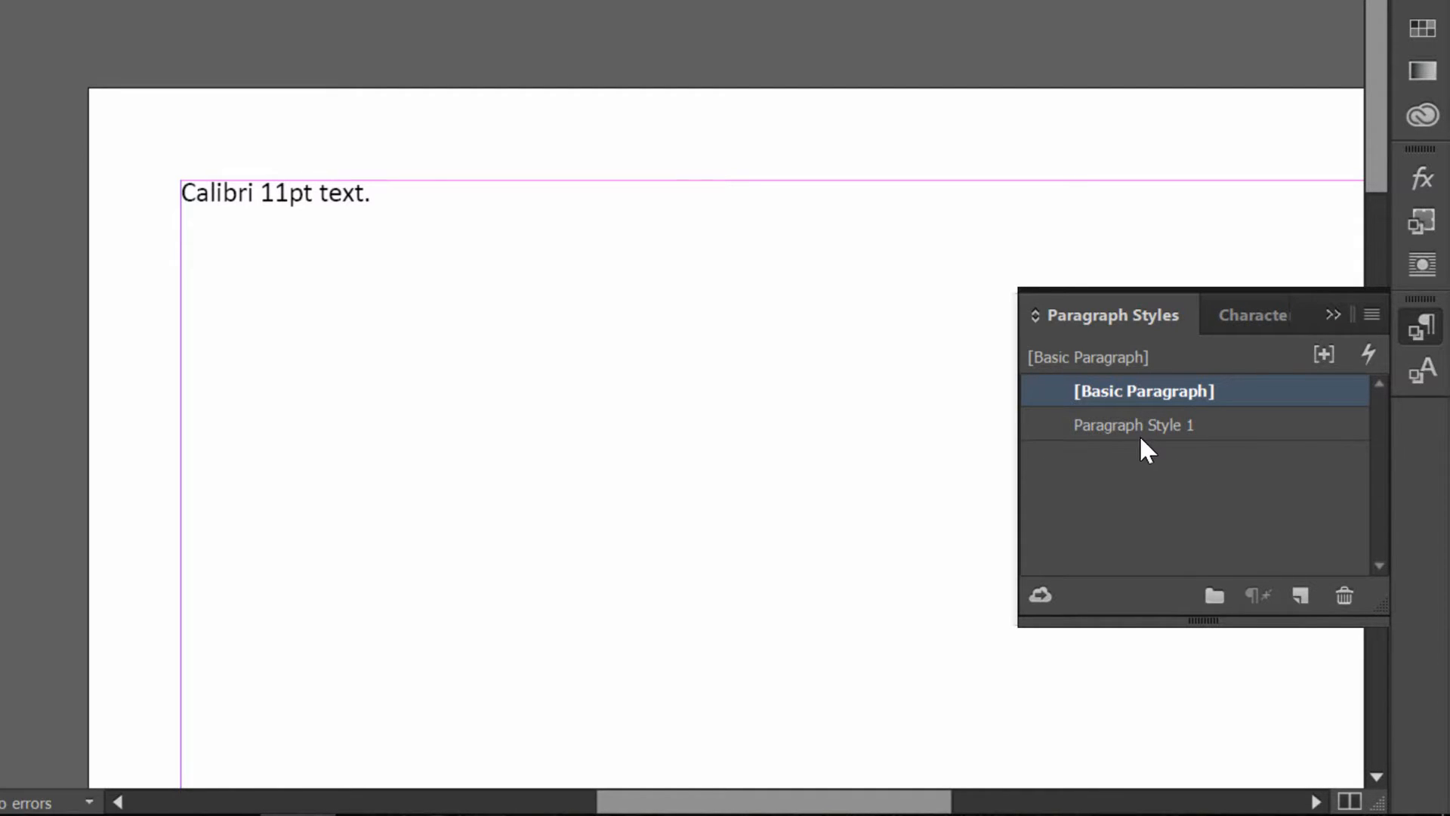
Rename Paragraph Style 1 to "Heading 1" in its style options.
double_click(1135, 424)
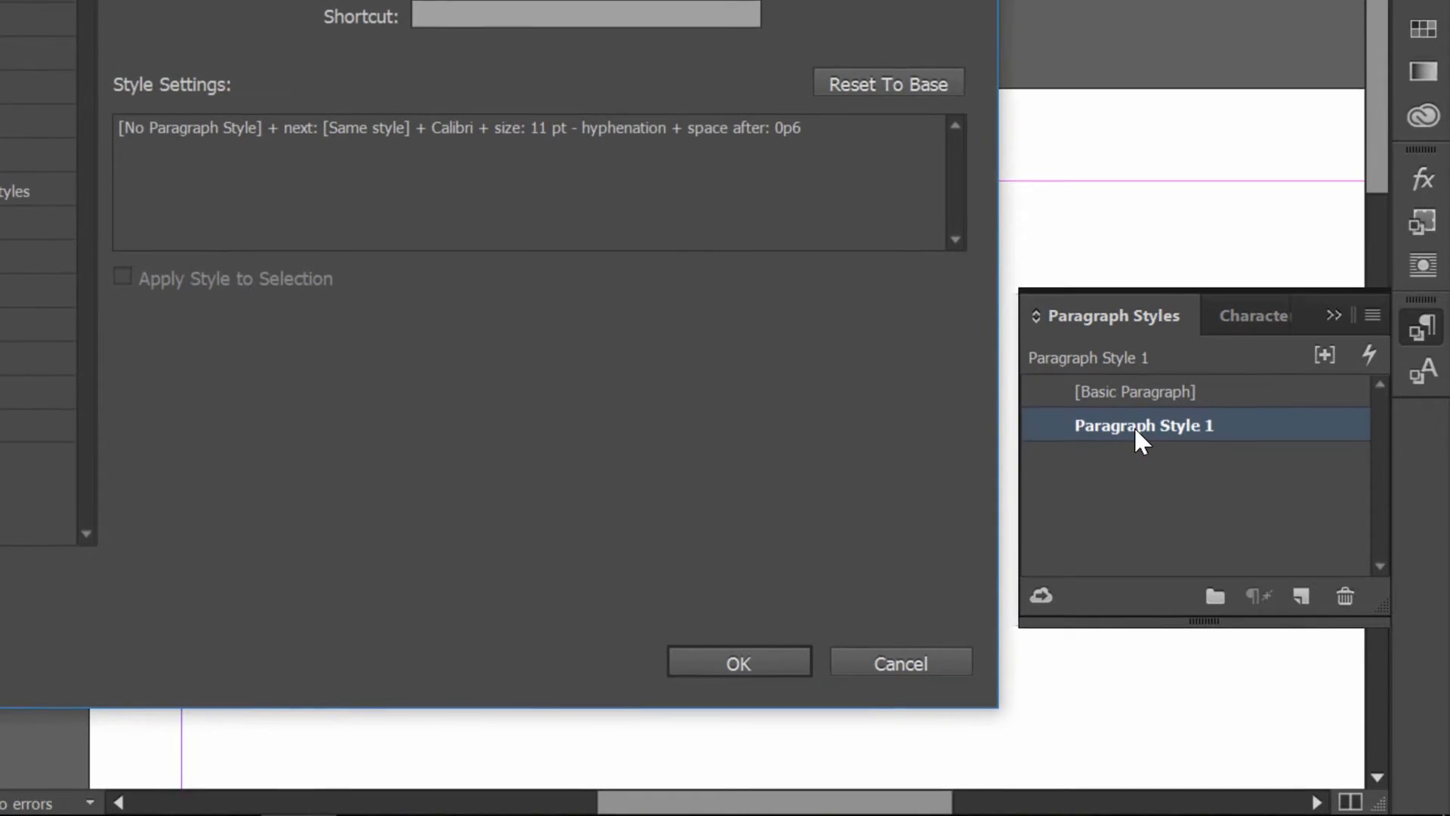
double_click(1144, 426)
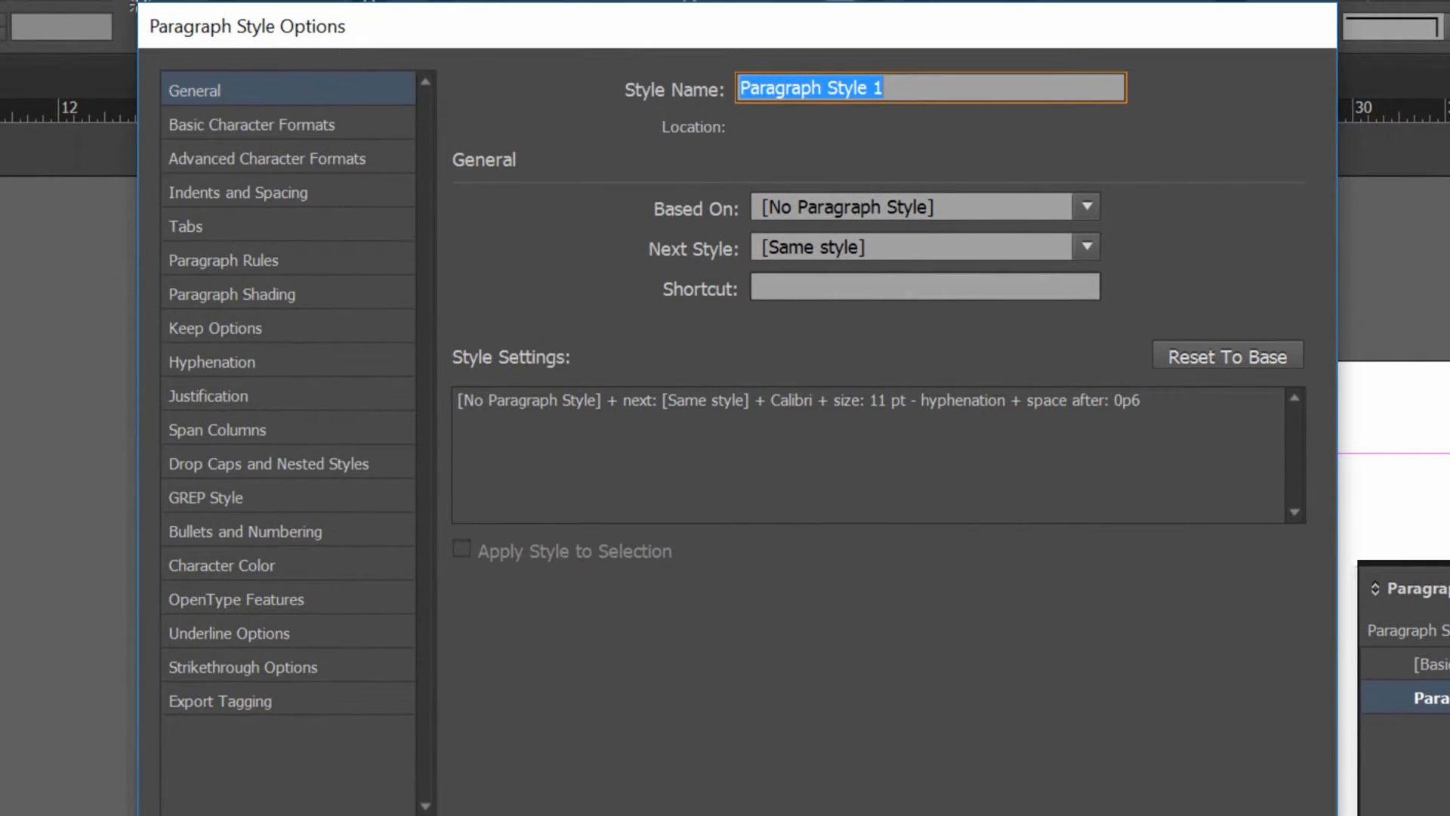
text(Head)
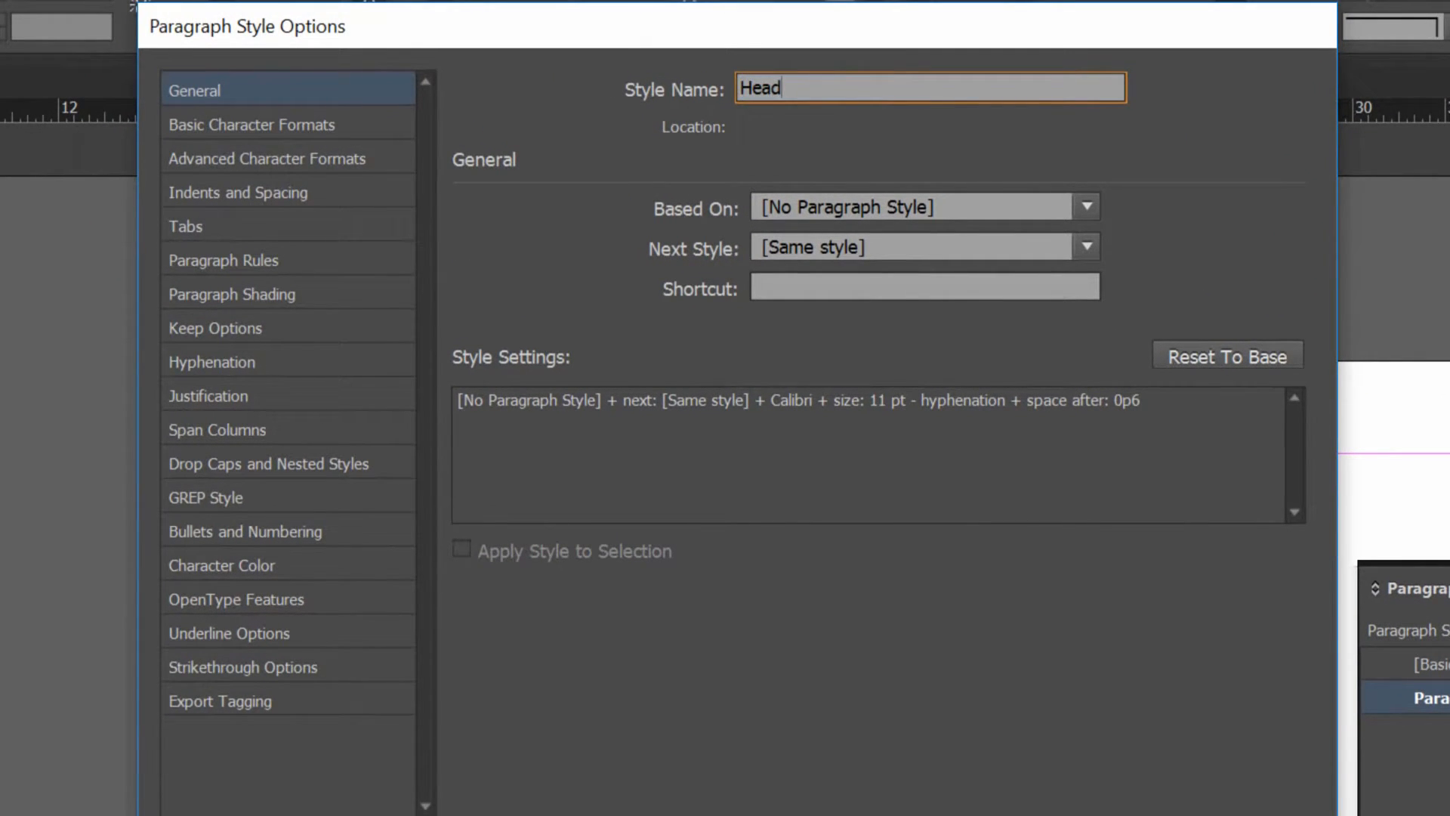
text(ing)
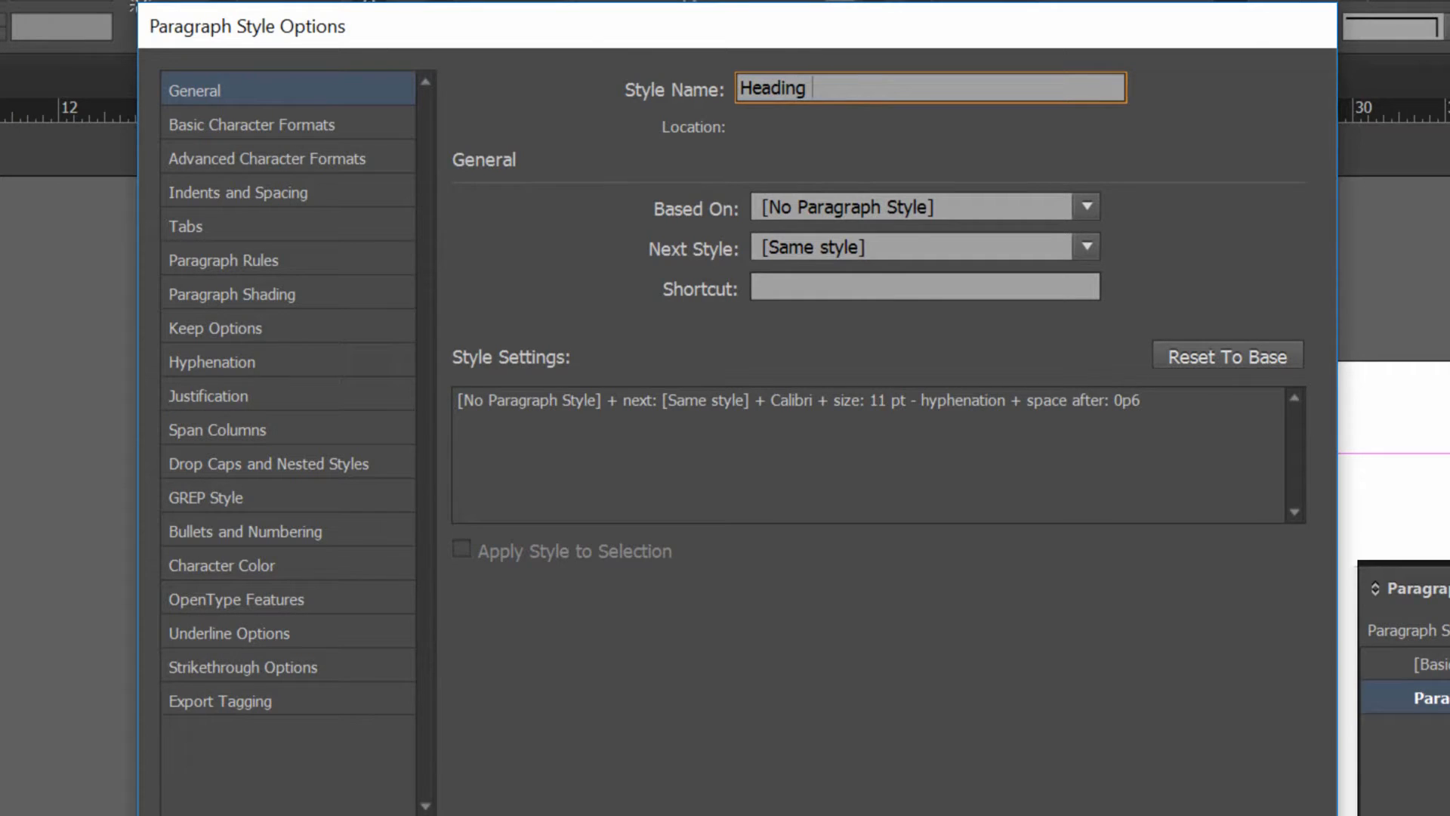
text(1)
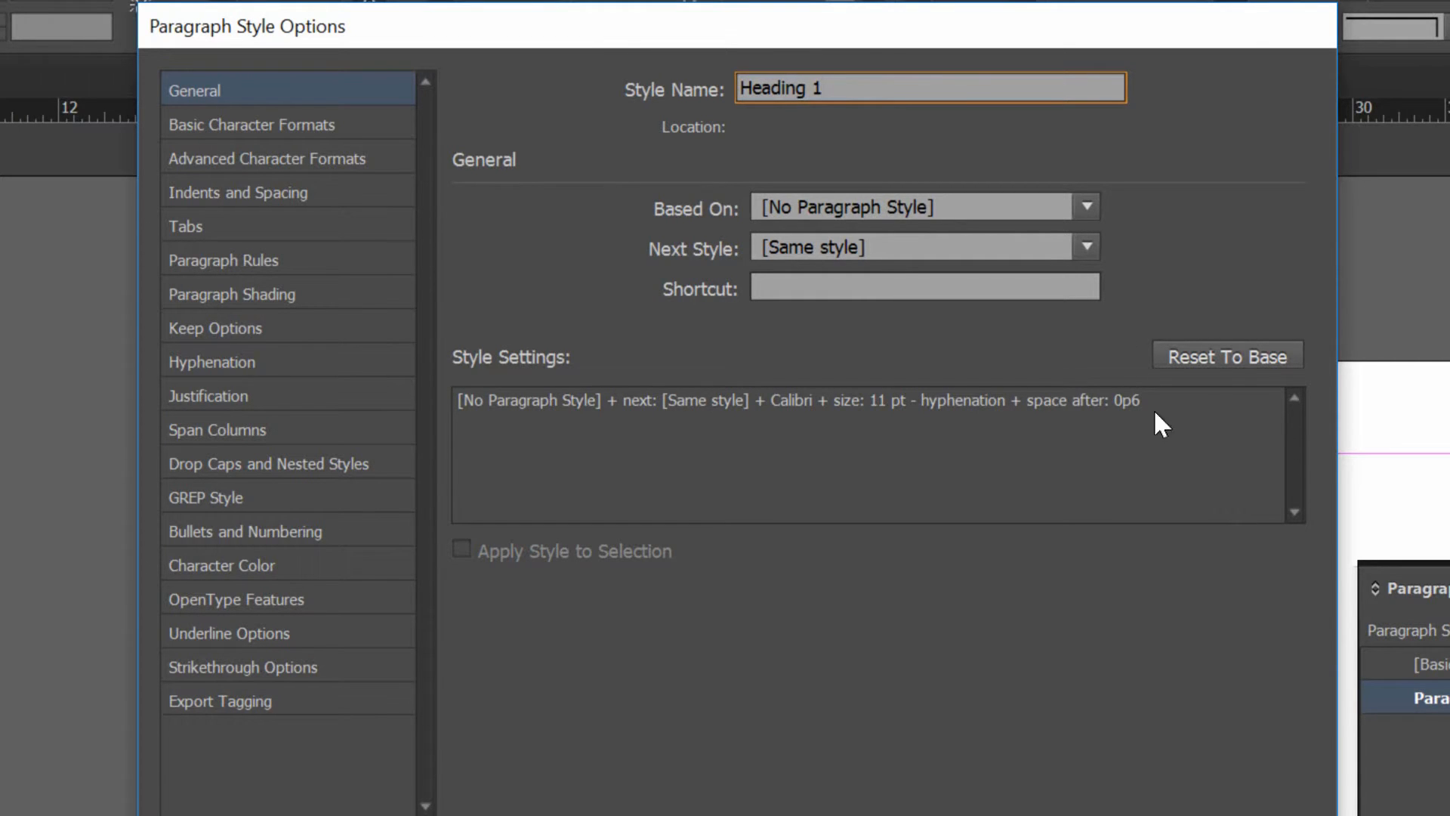
Set Heading 1's Based On and Next Style both to [Basic Paragraph].
click(1087, 207)
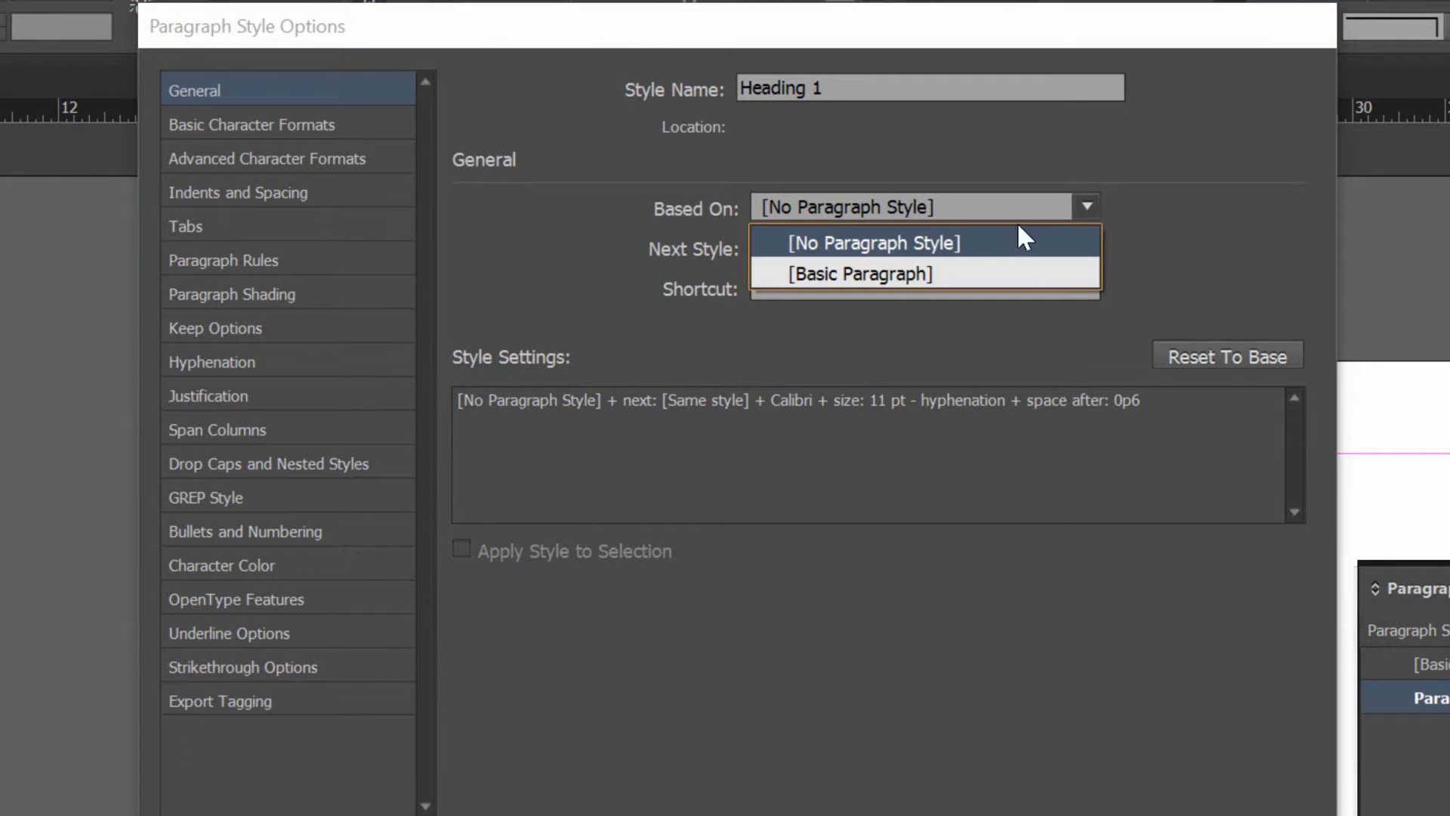
click(858, 274)
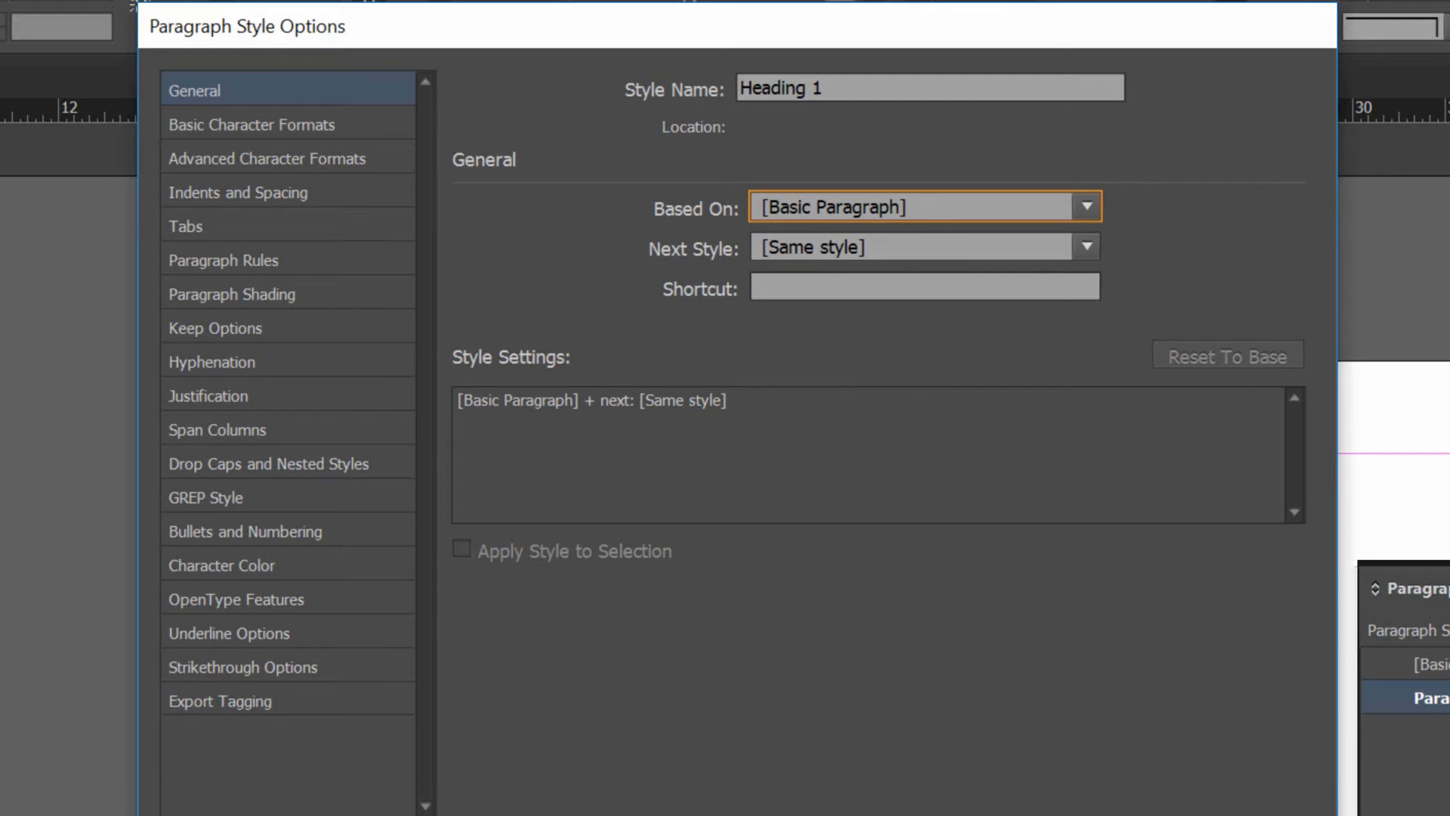
mouse_move(824, 289)
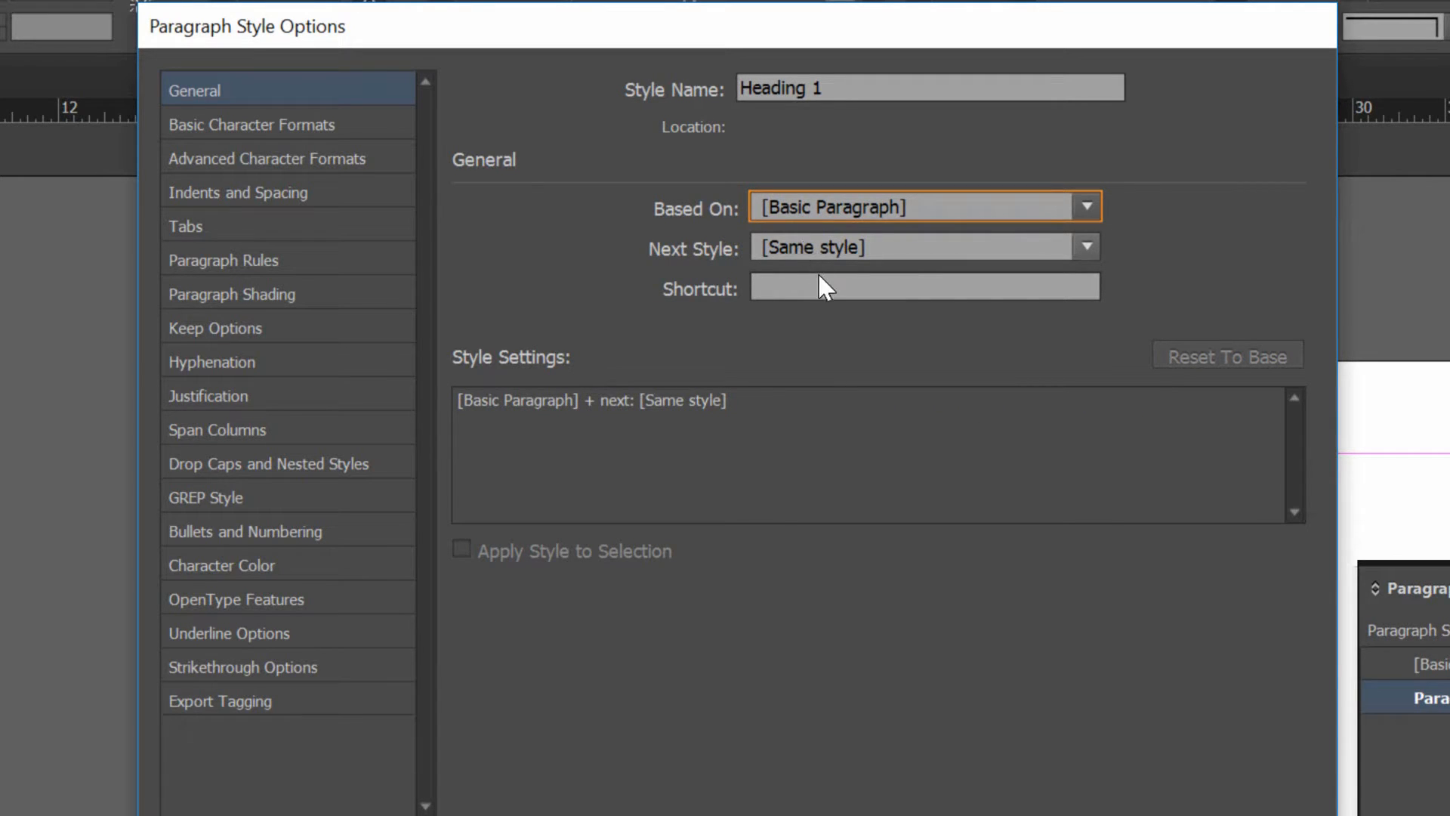
mouse_move(875, 275)
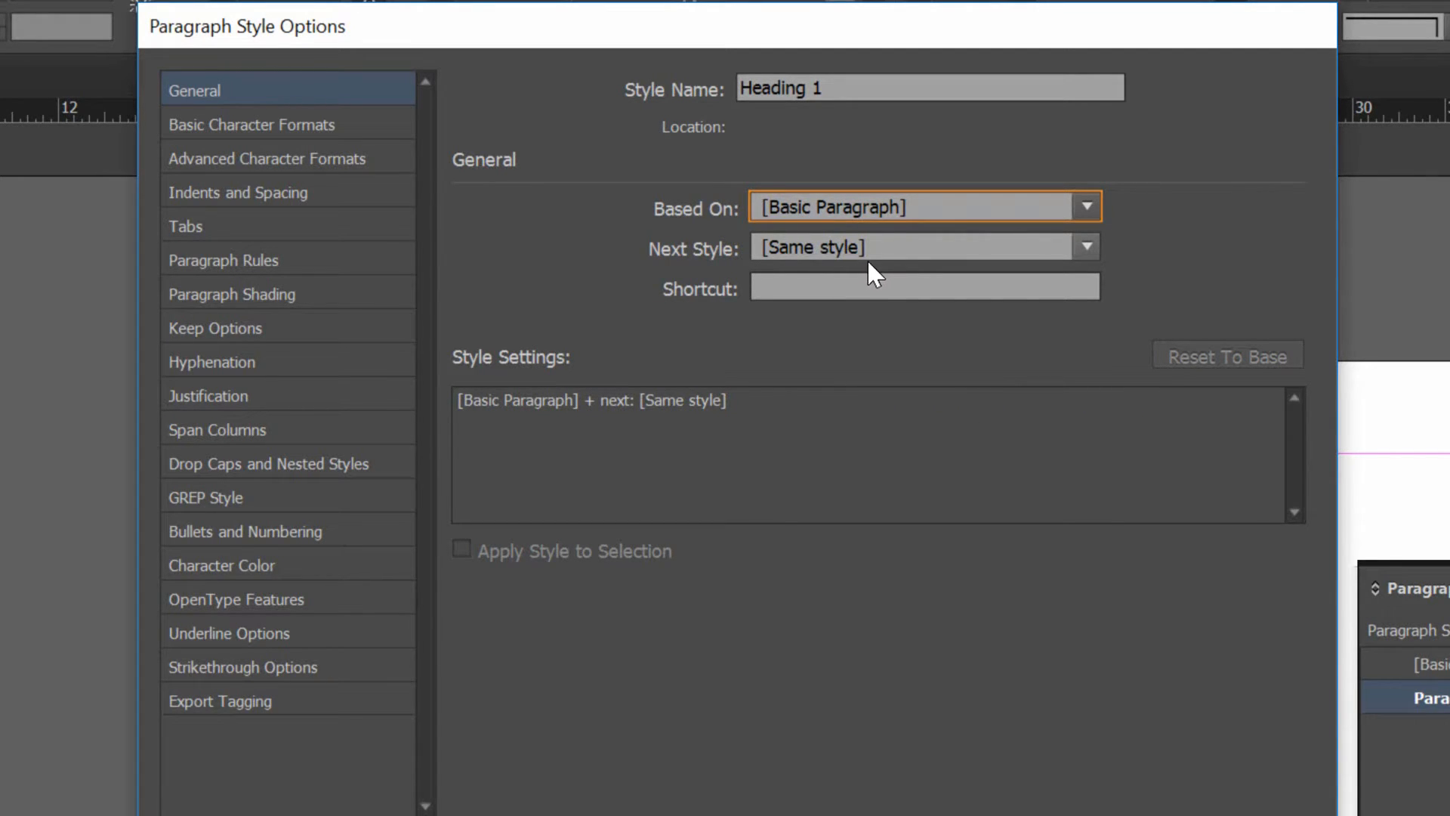
click(1084, 246)
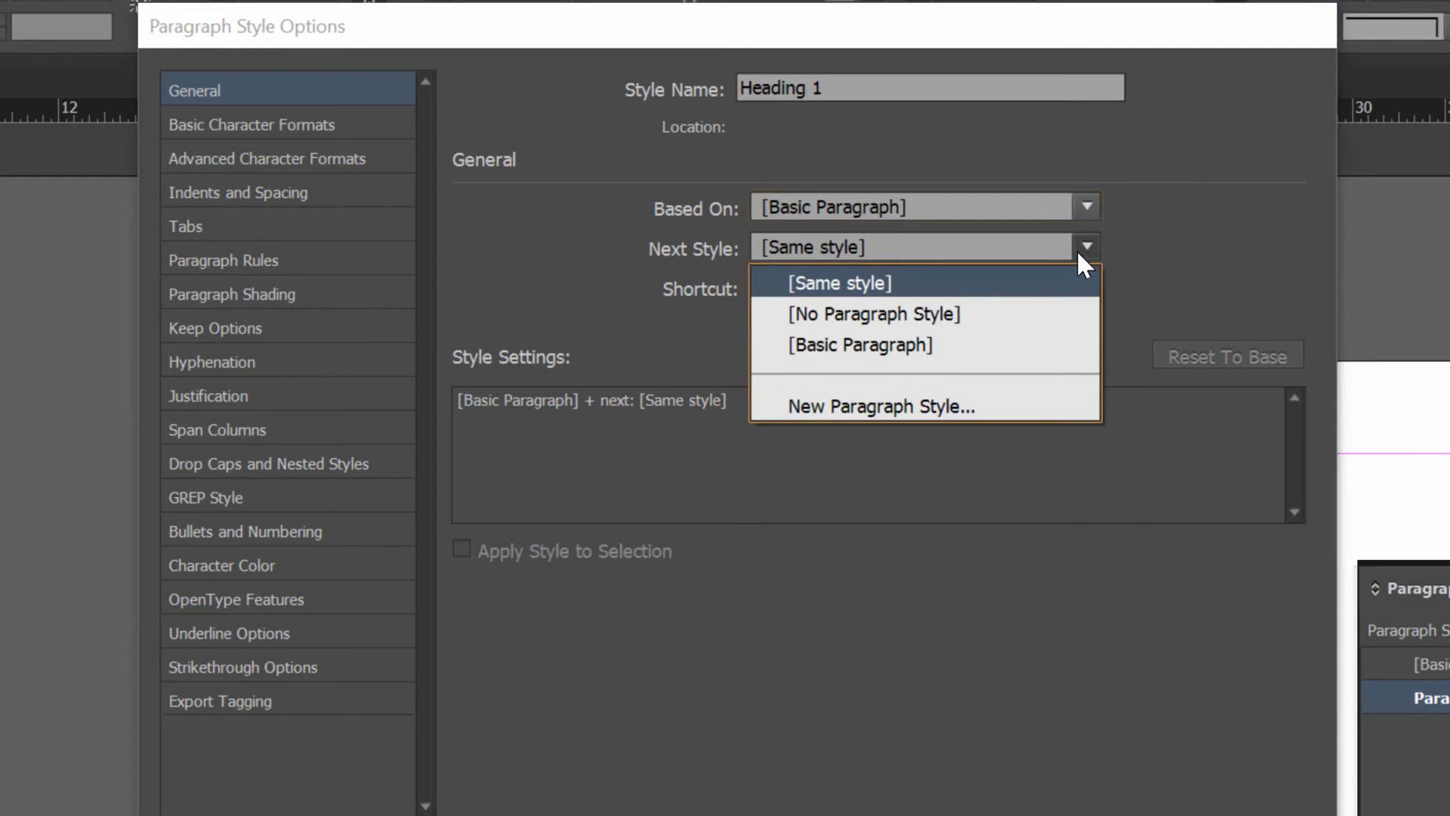
mouse_move(933, 345)
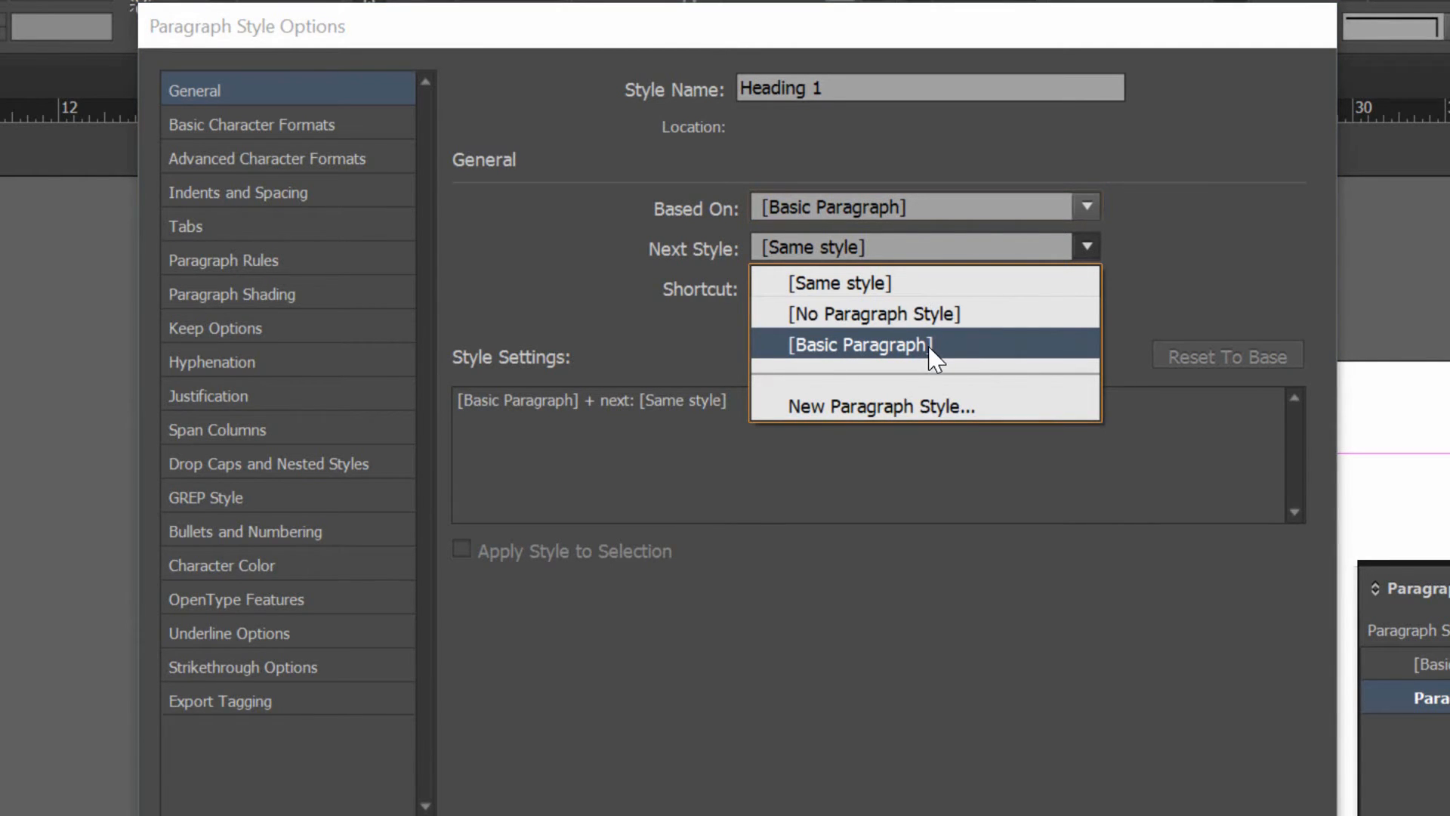
click(859, 344)
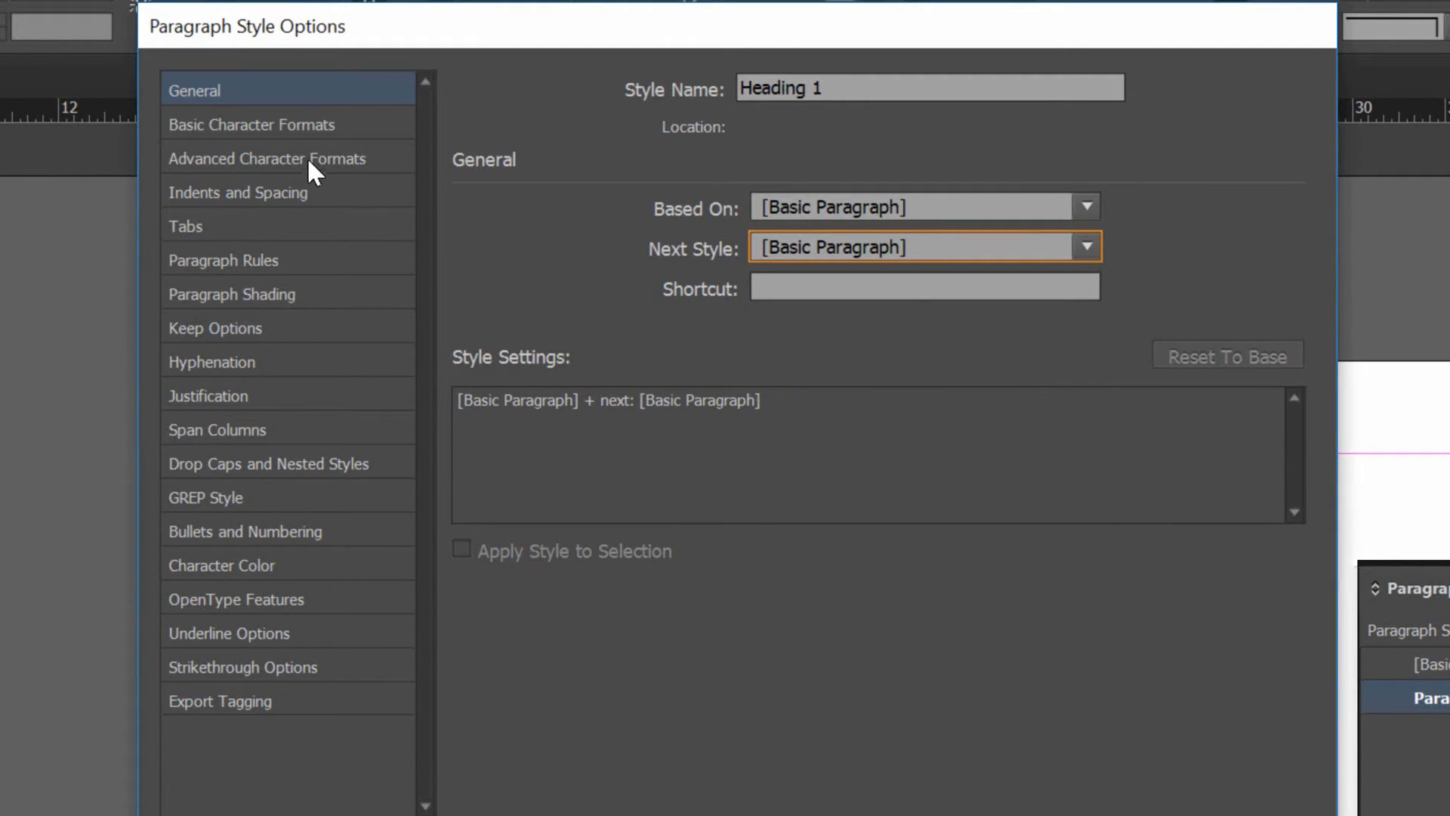
Set Heading 1's font family to Georgia in Basic Character Formats.
click(252, 125)
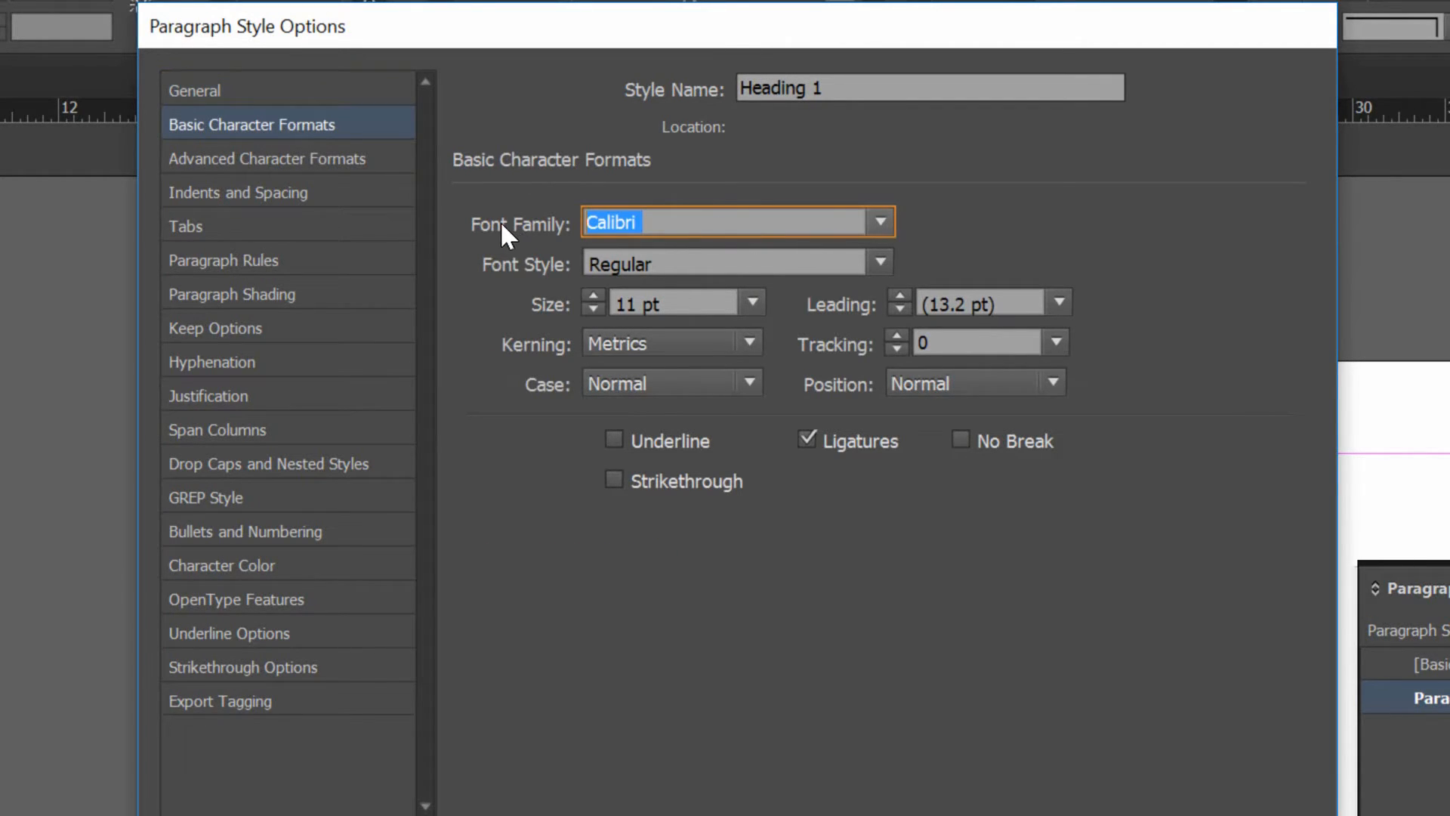
text(Georgia)
click(738, 263)
text(Bold)
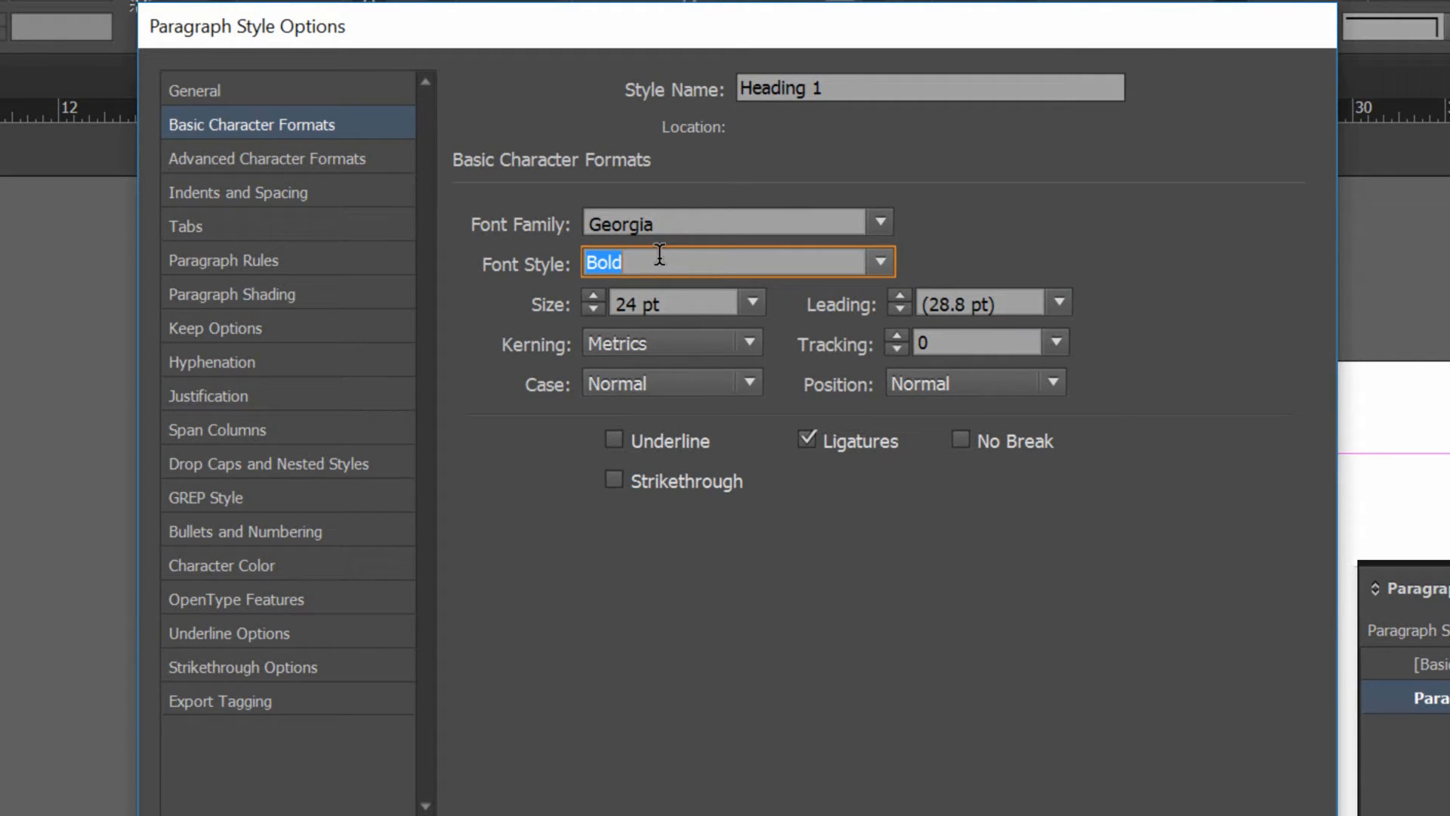
mouse_move(664, 296)
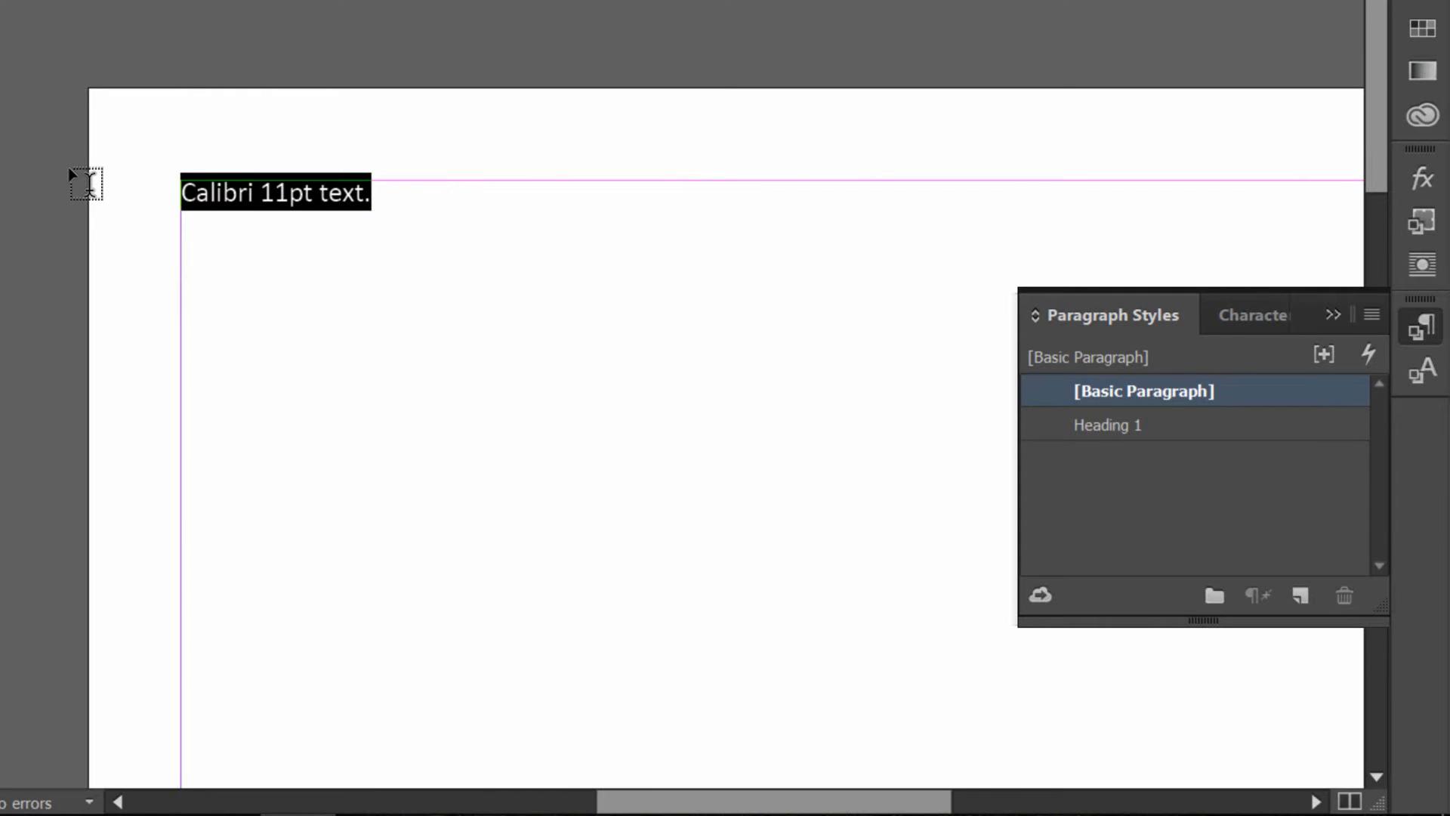
Replace the sample line with "Heading for my document." styled as Heading 1.
text(Heading for)
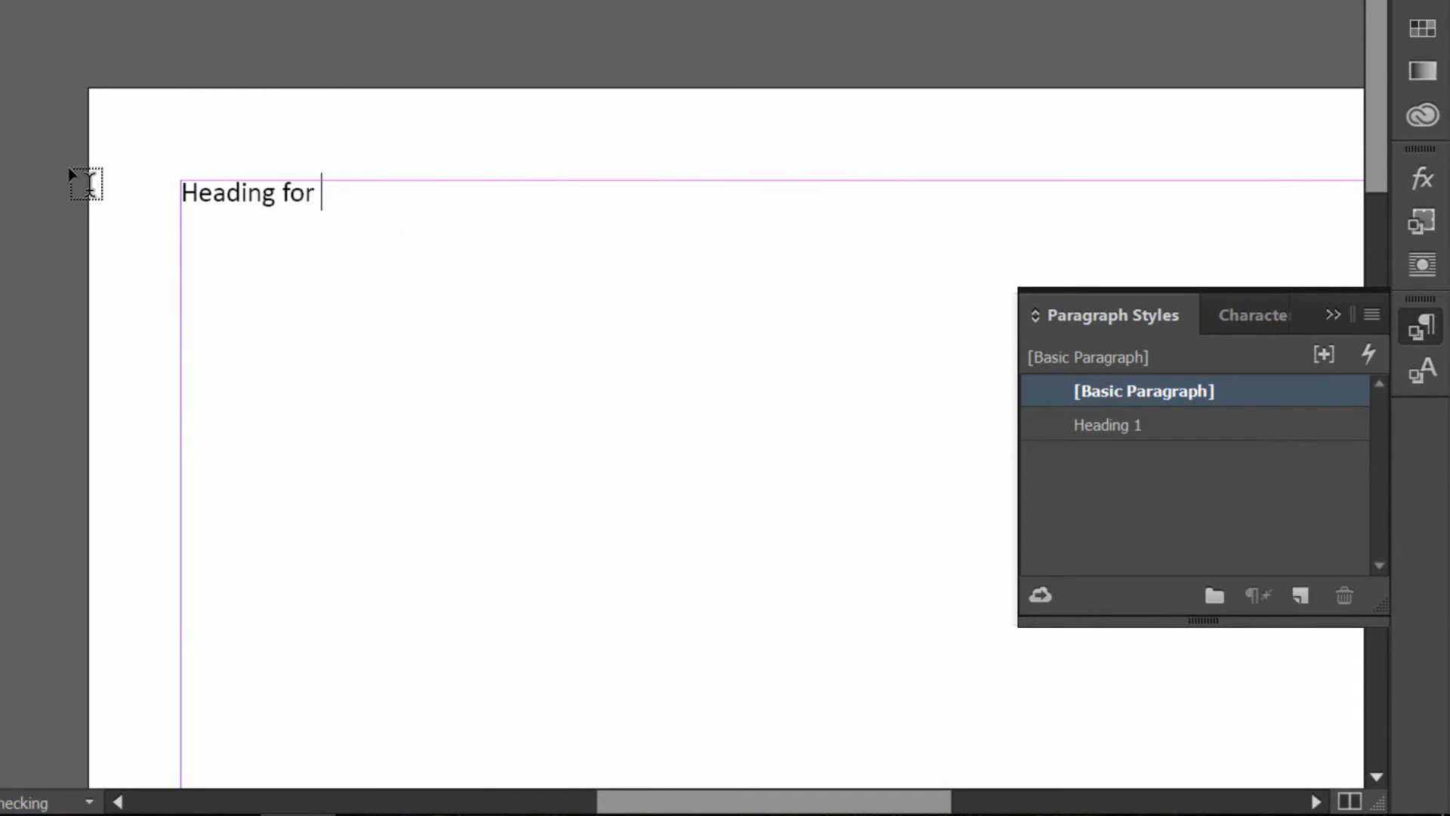
text(my docu)
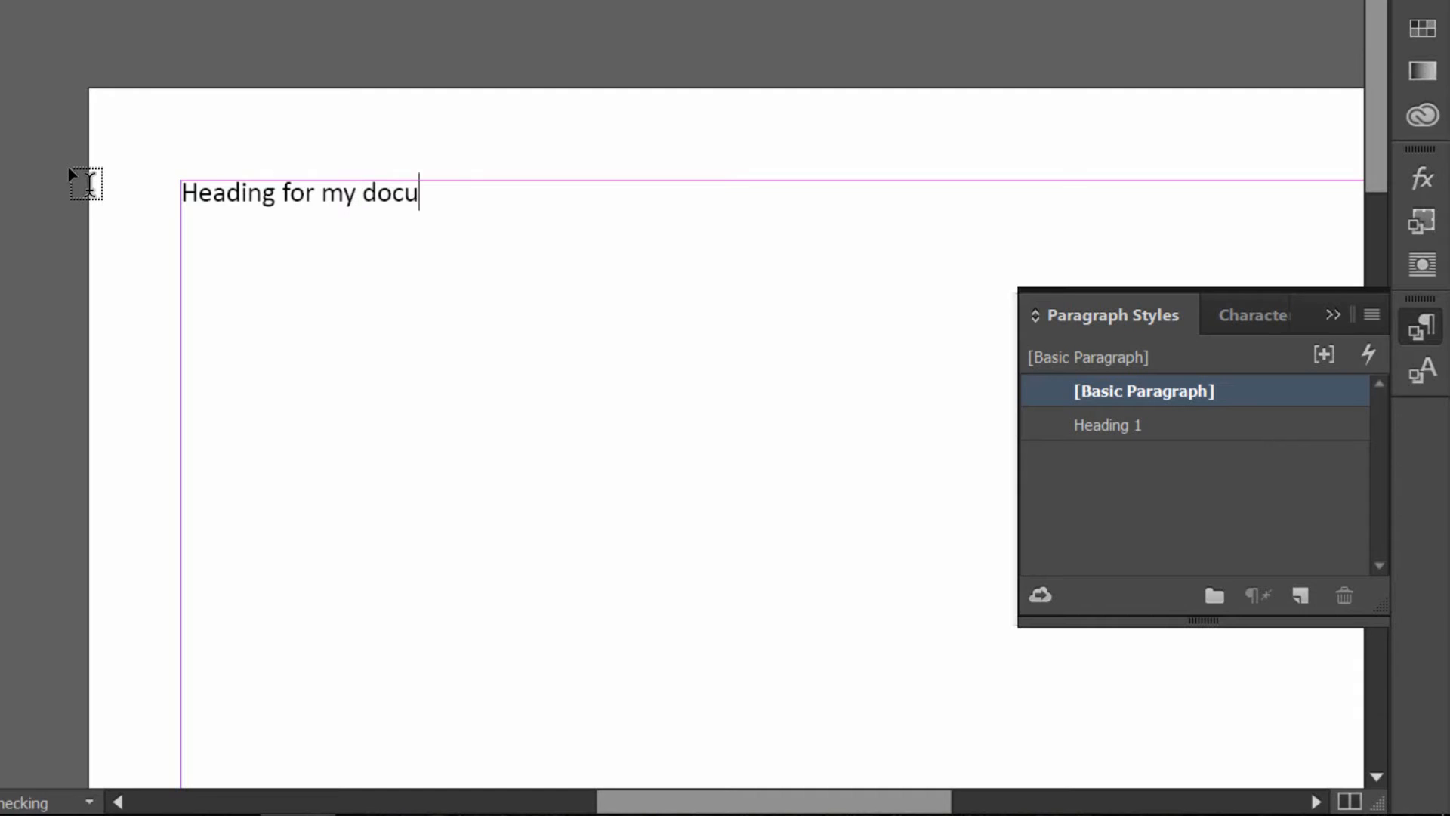
text(ment.)
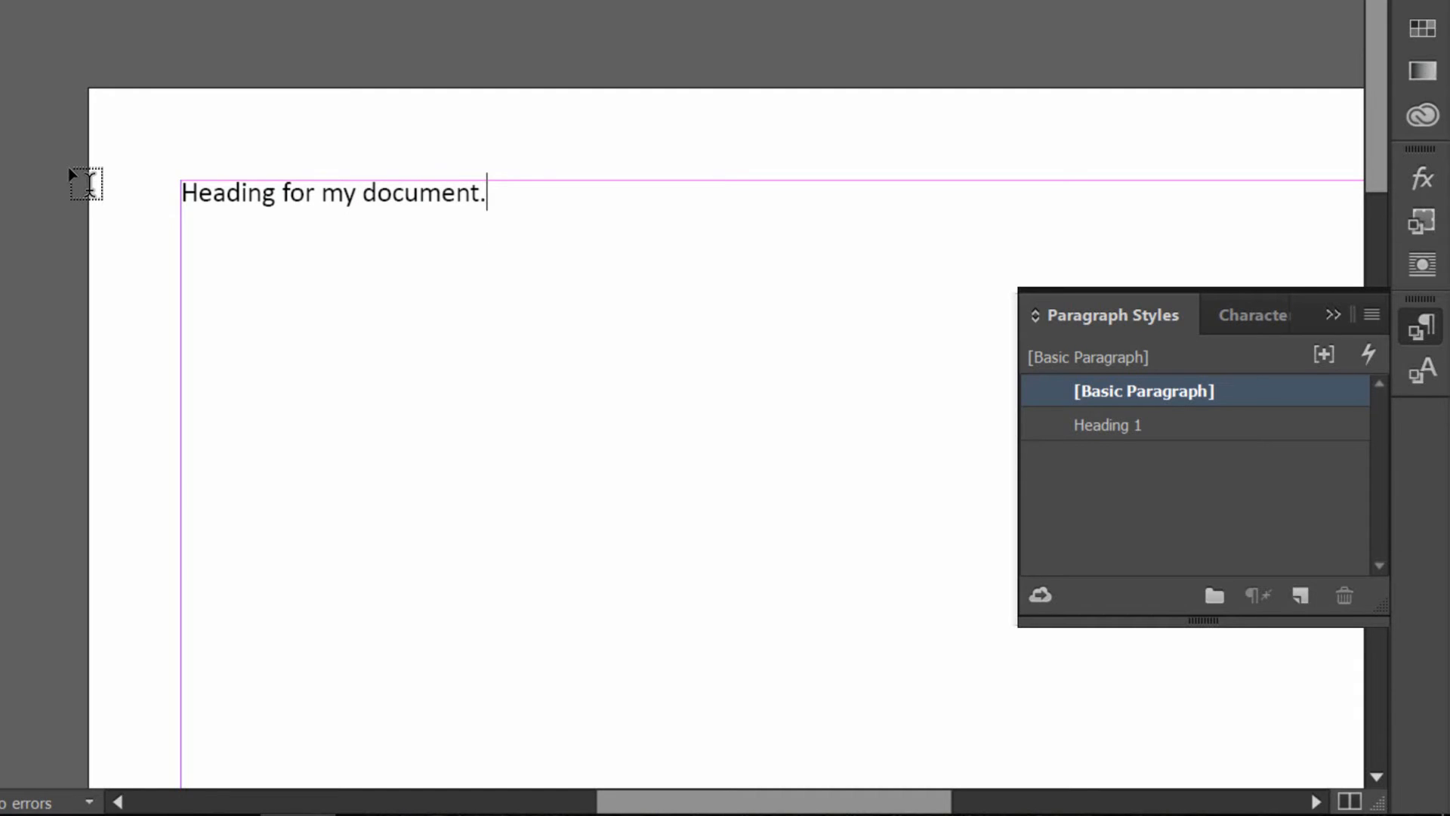
click(1114, 424)
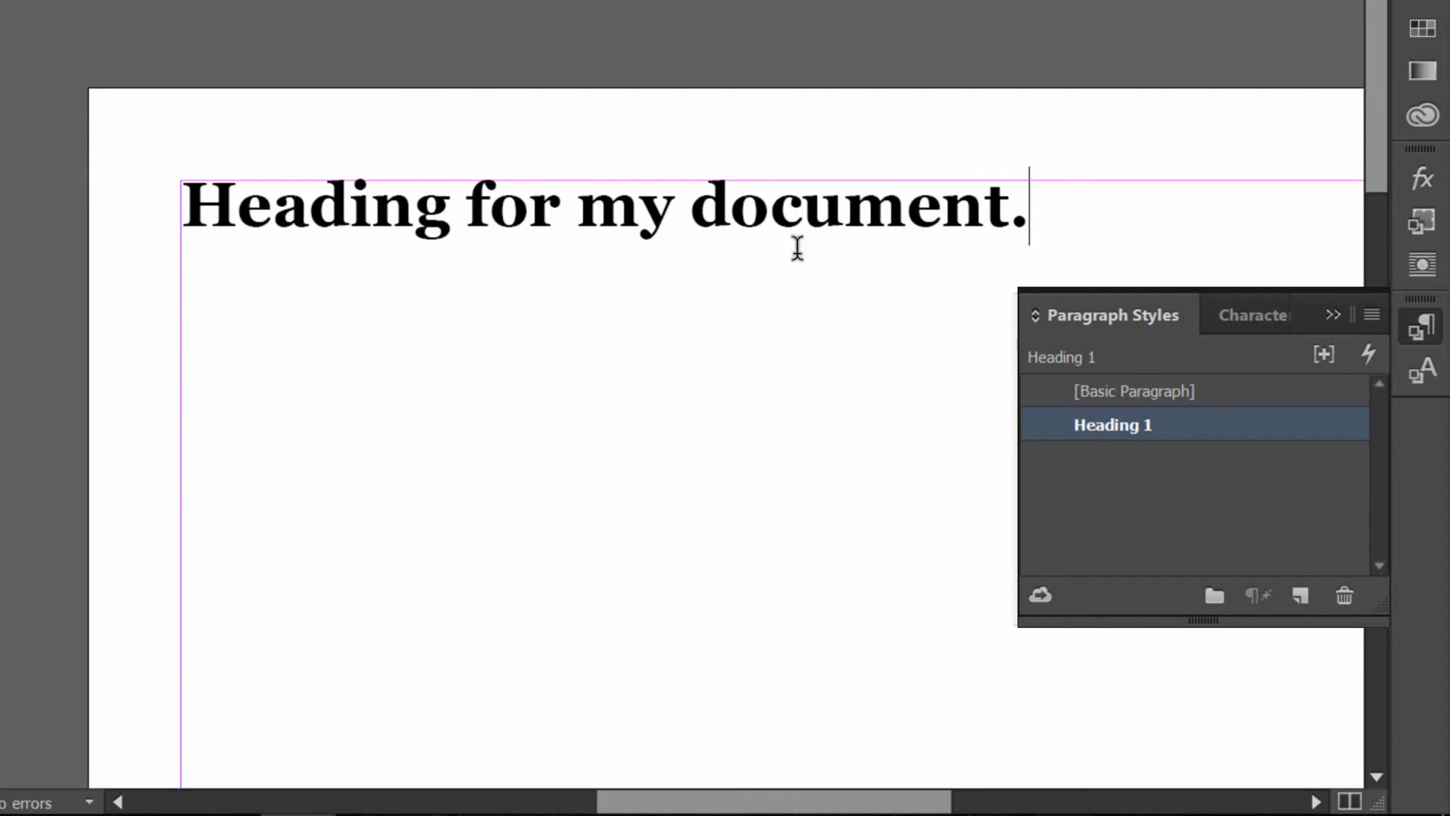
mouse_move(896, 241)
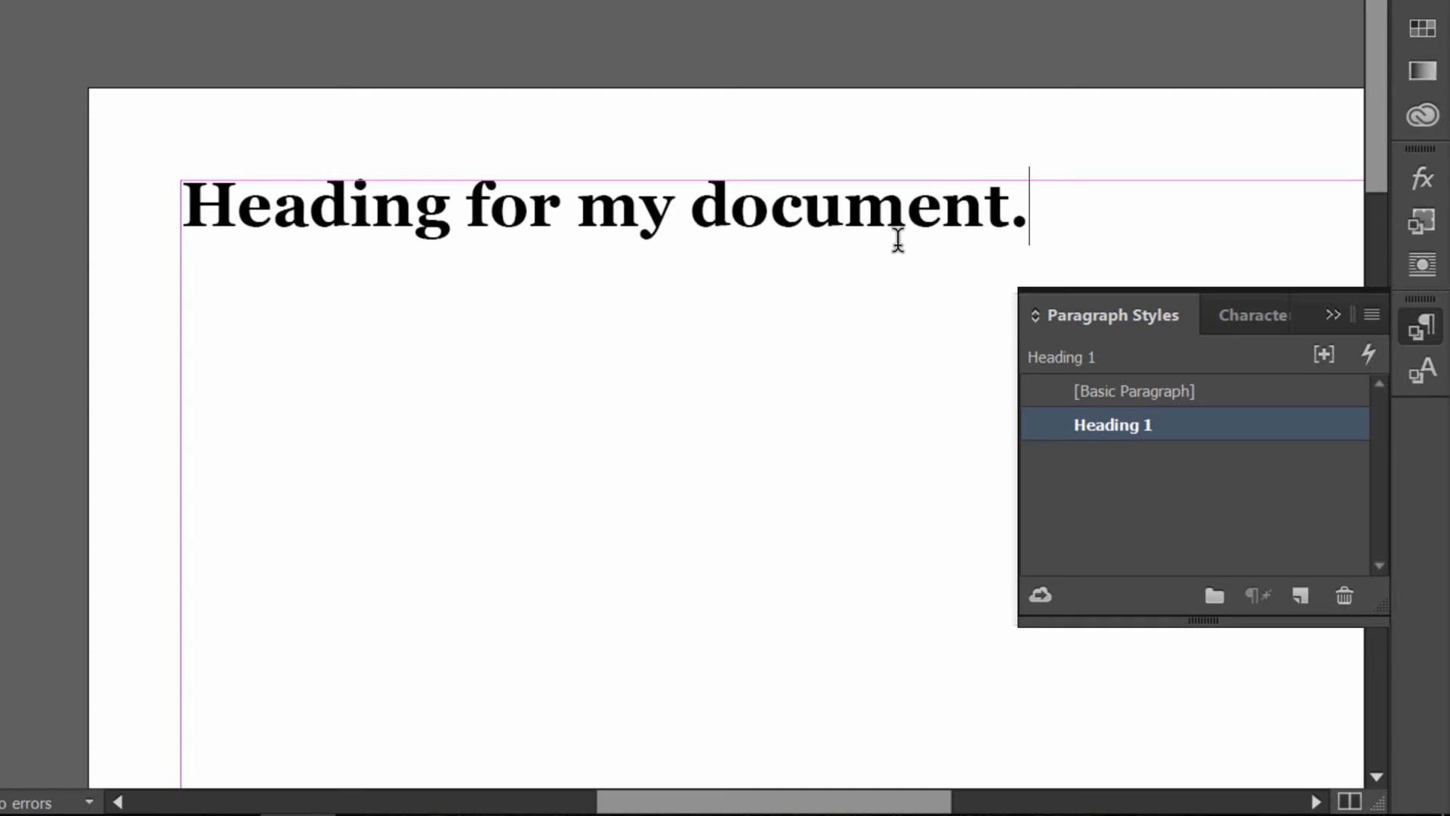
Add body paragraphs "This is some content." and "More content." under the heading.
click(1131, 390)
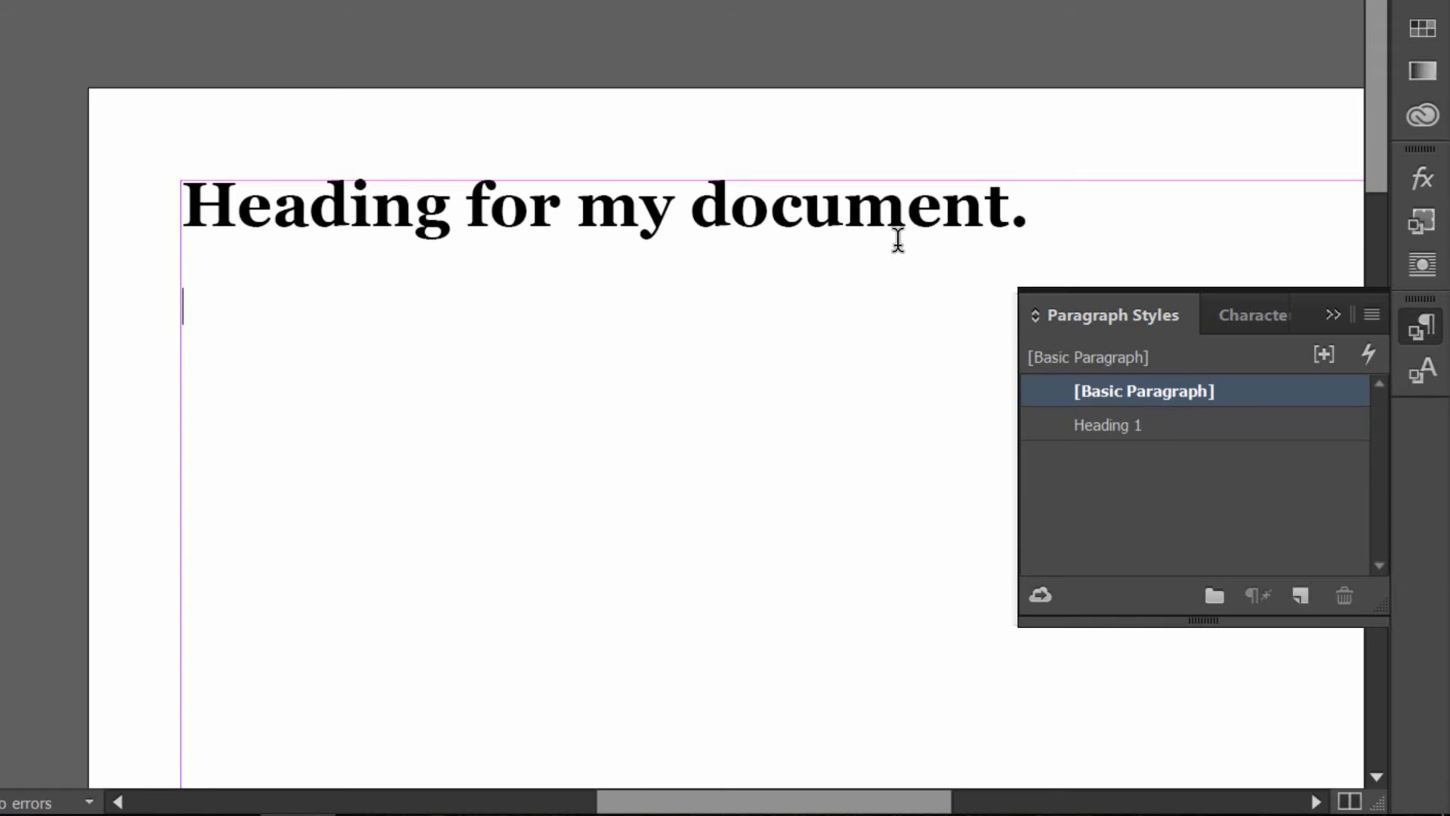
text(This is)
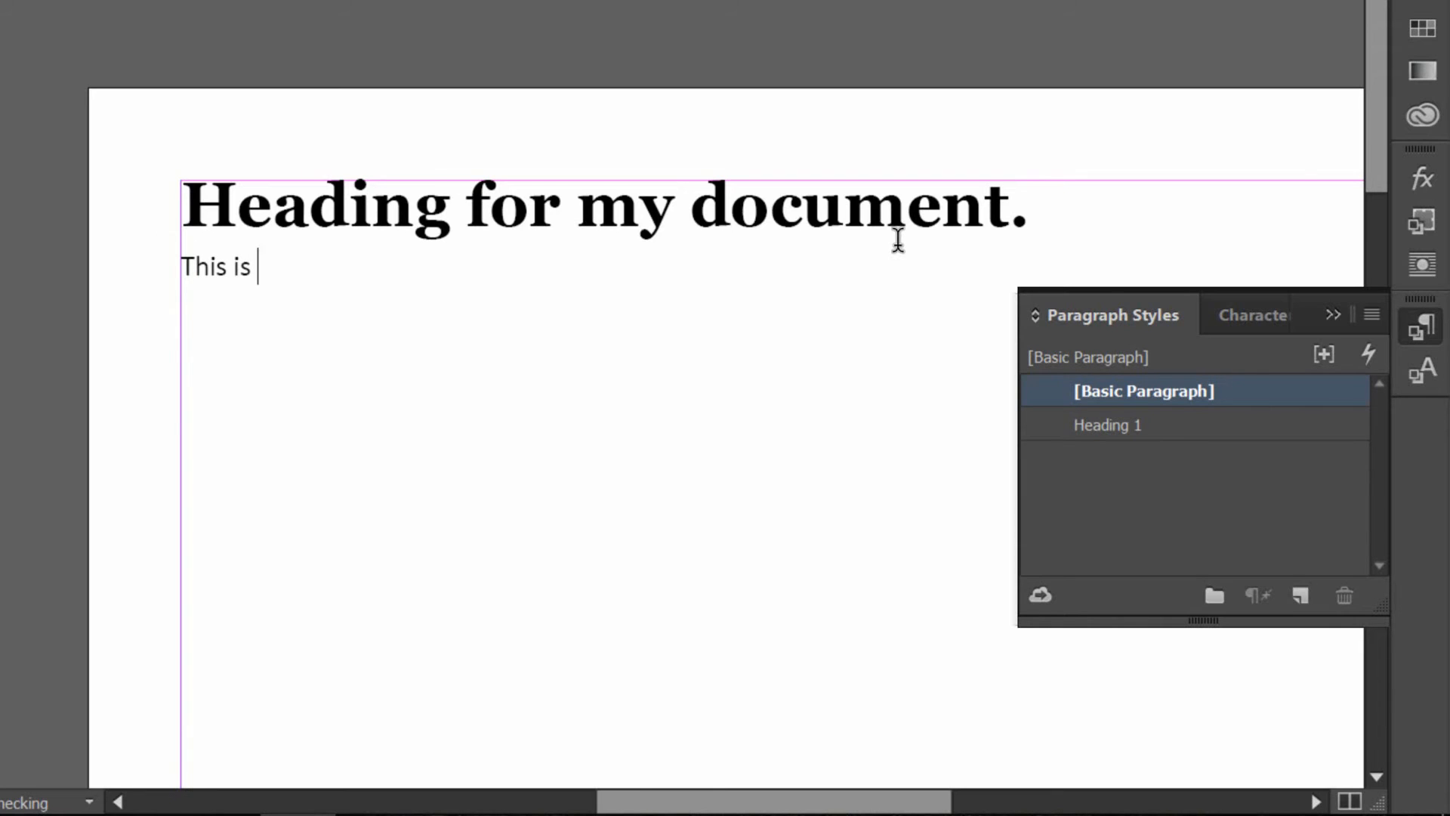
text(some content.)
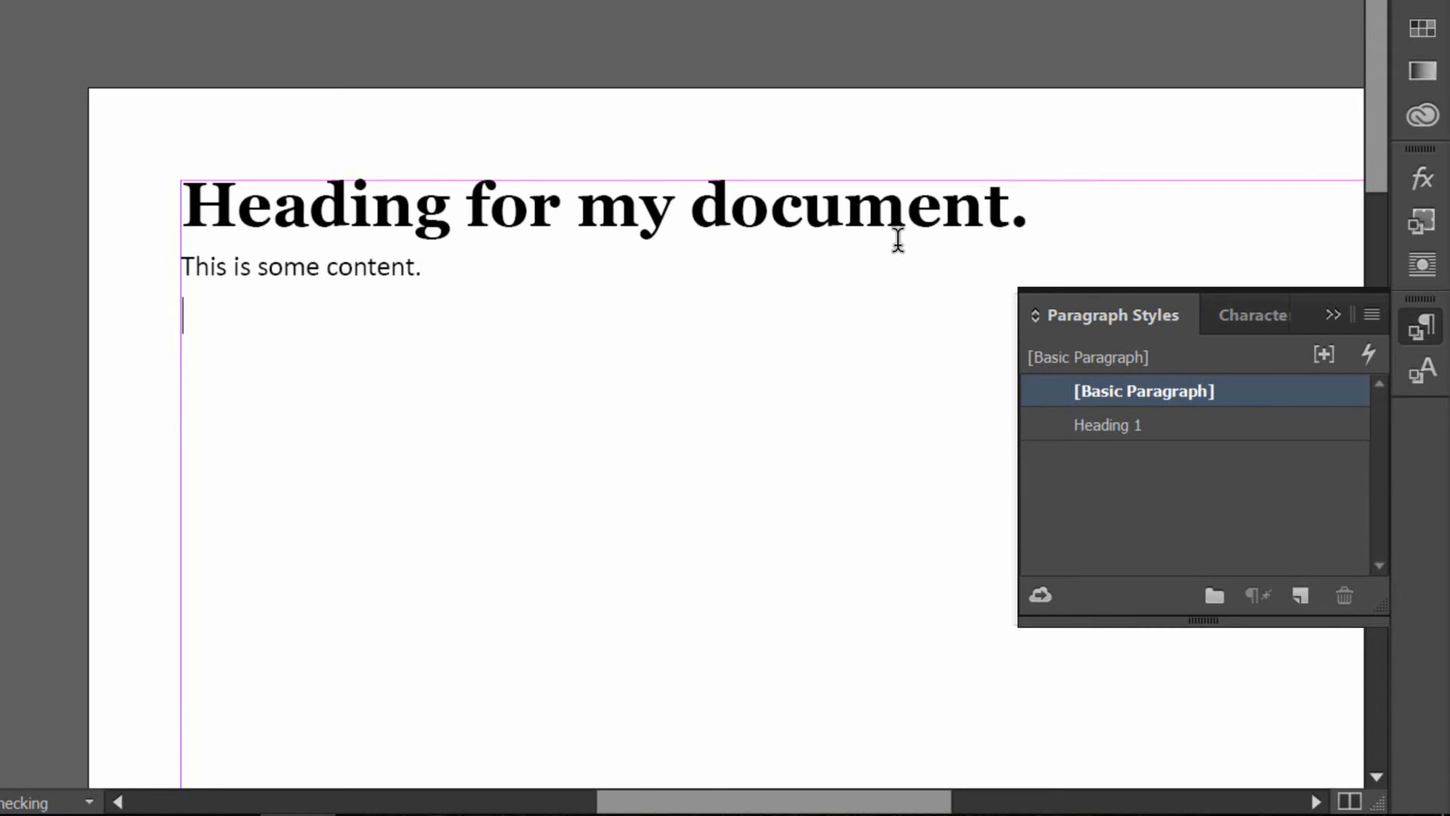
text(More content.)
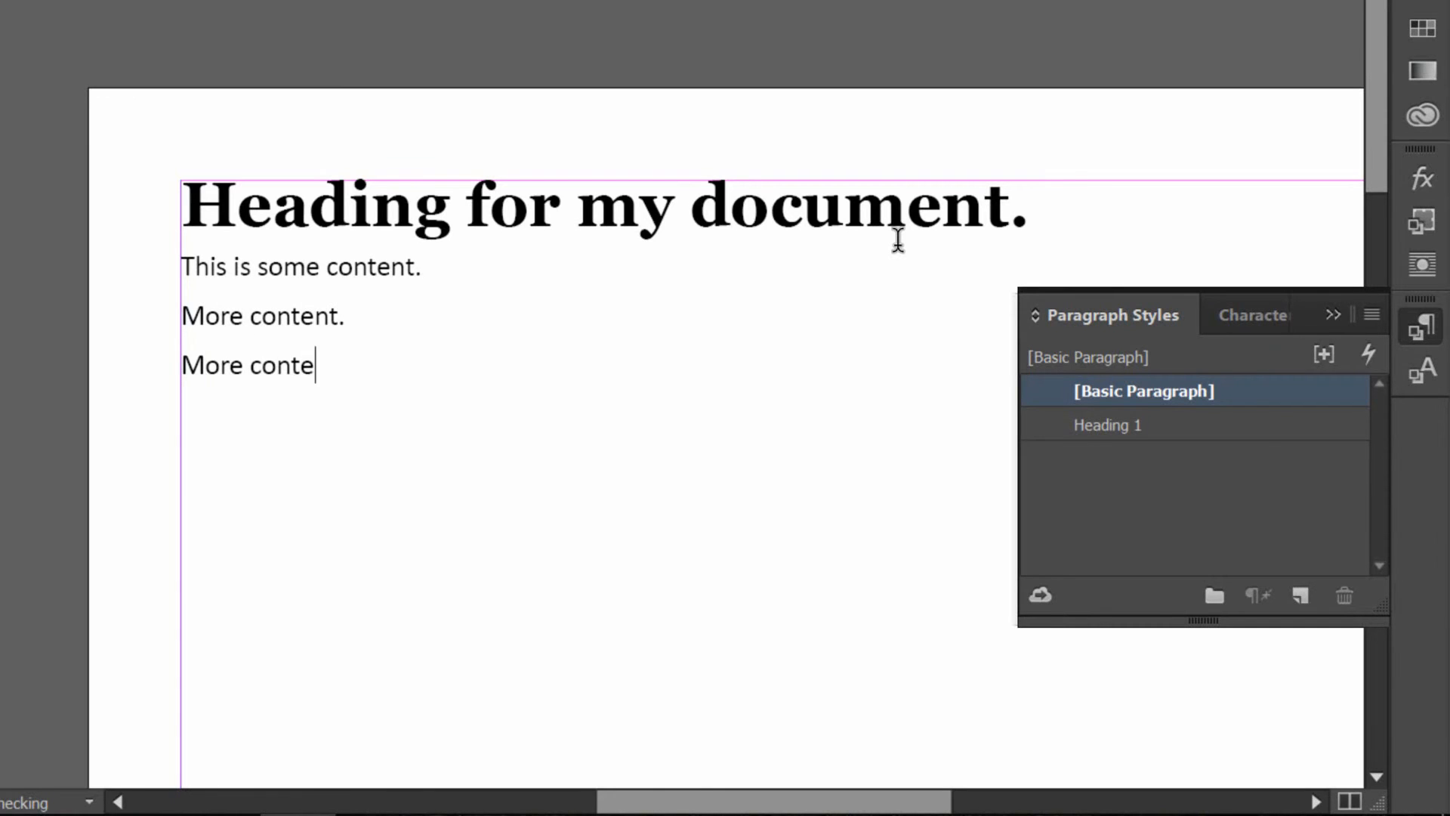
text(nt.)
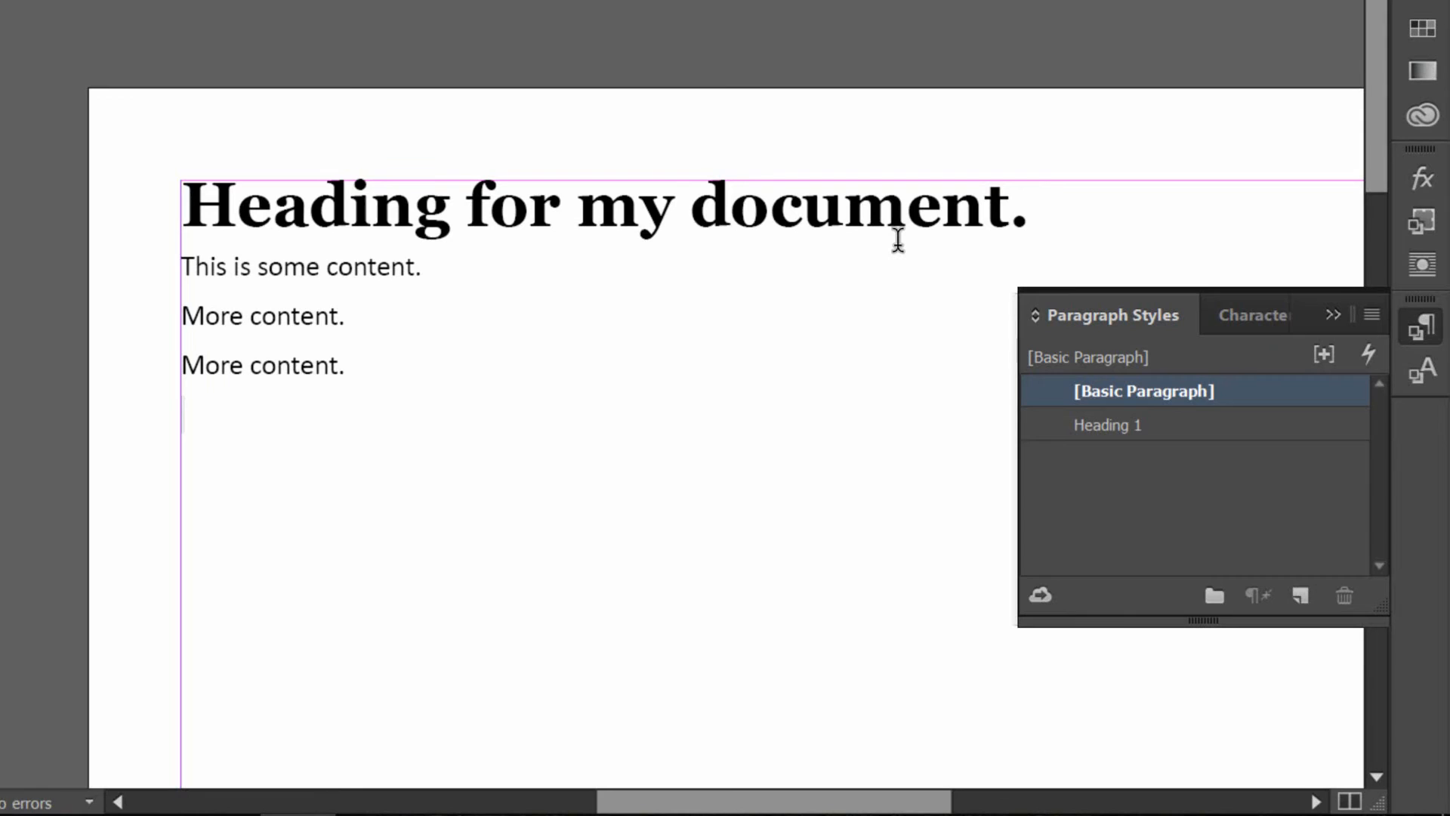
Add a second heading "Next Heading" styled with Heading 1.
text(Next Heading)
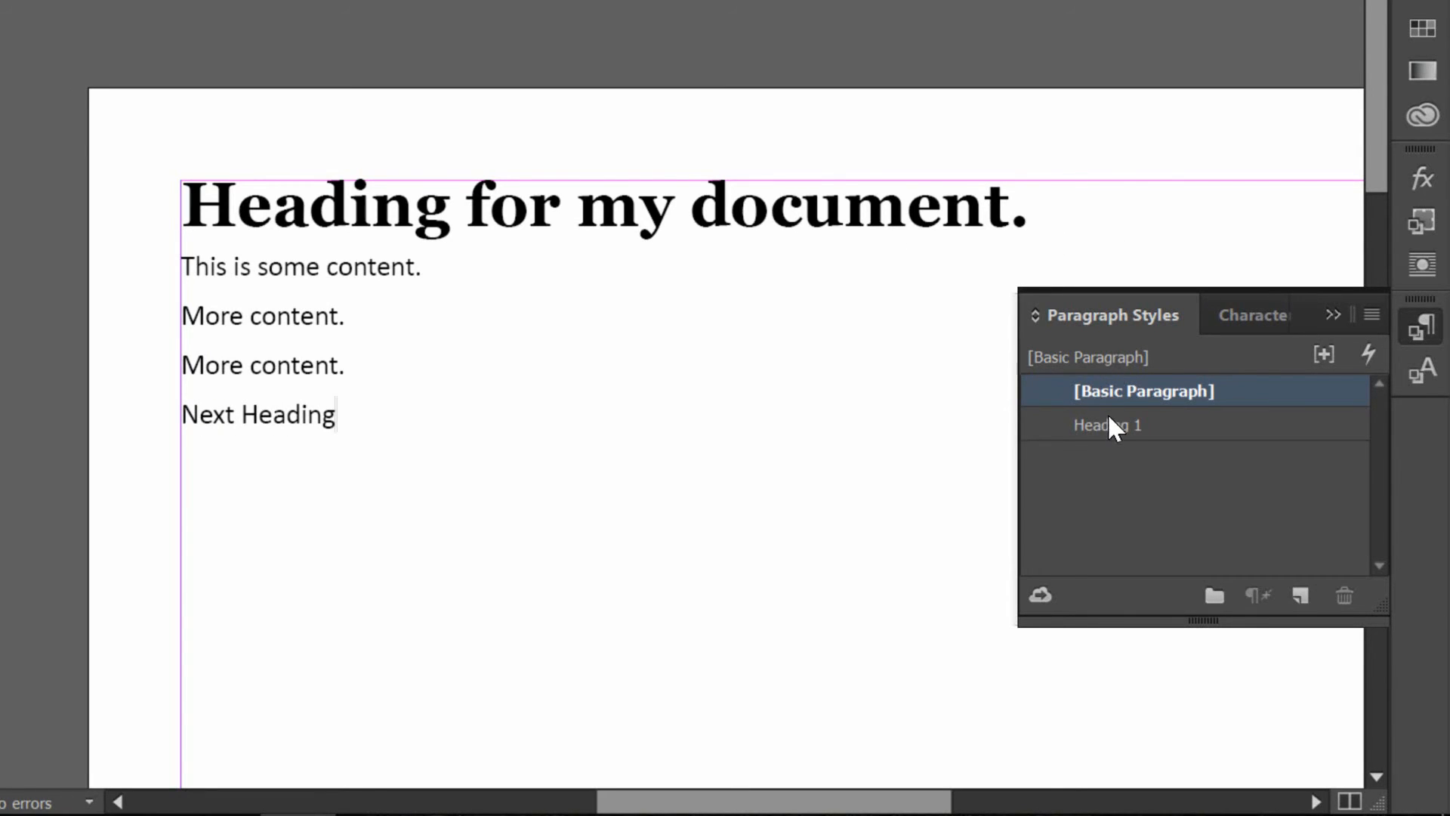
click(1107, 424)
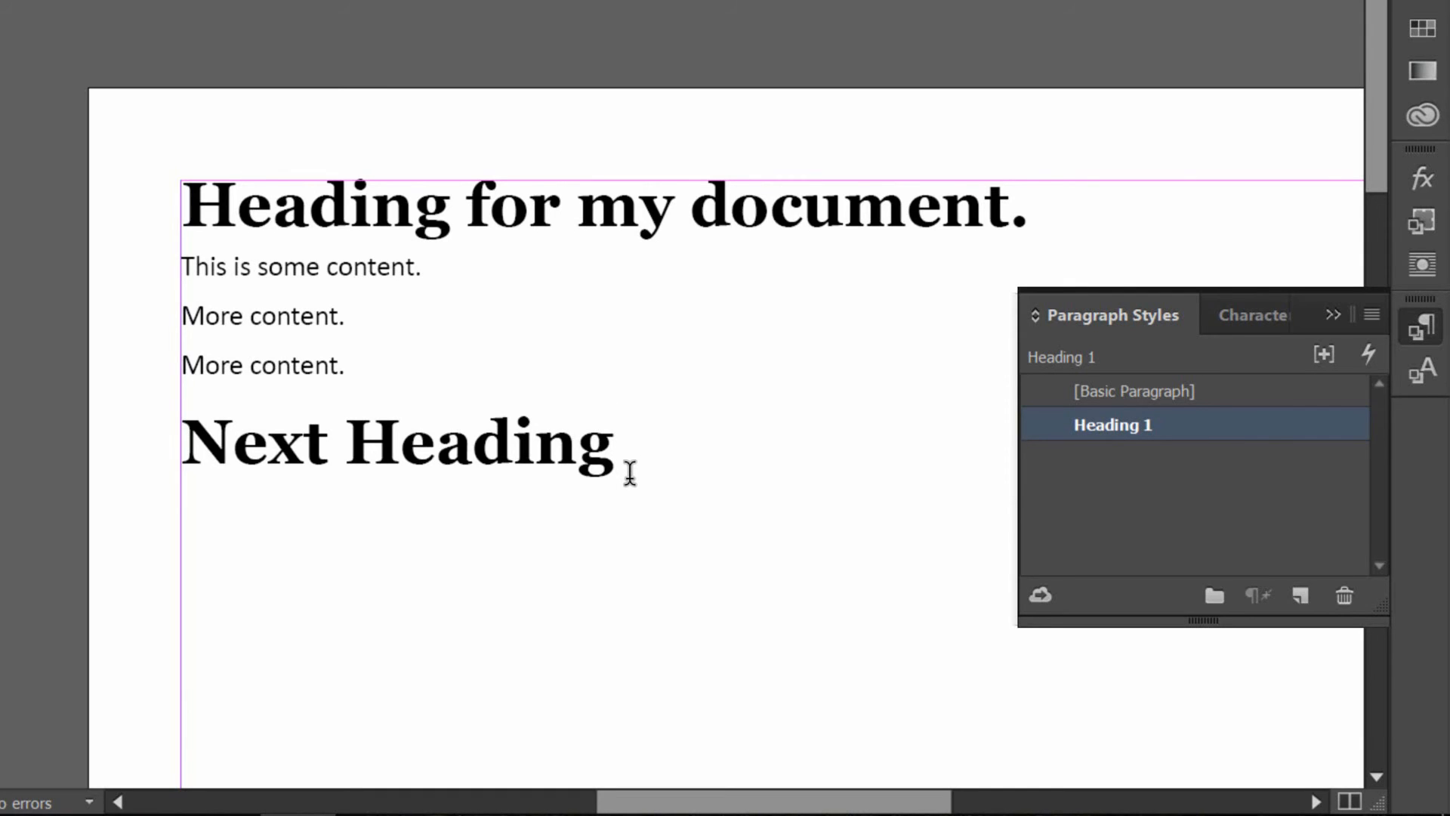
click(618, 442)
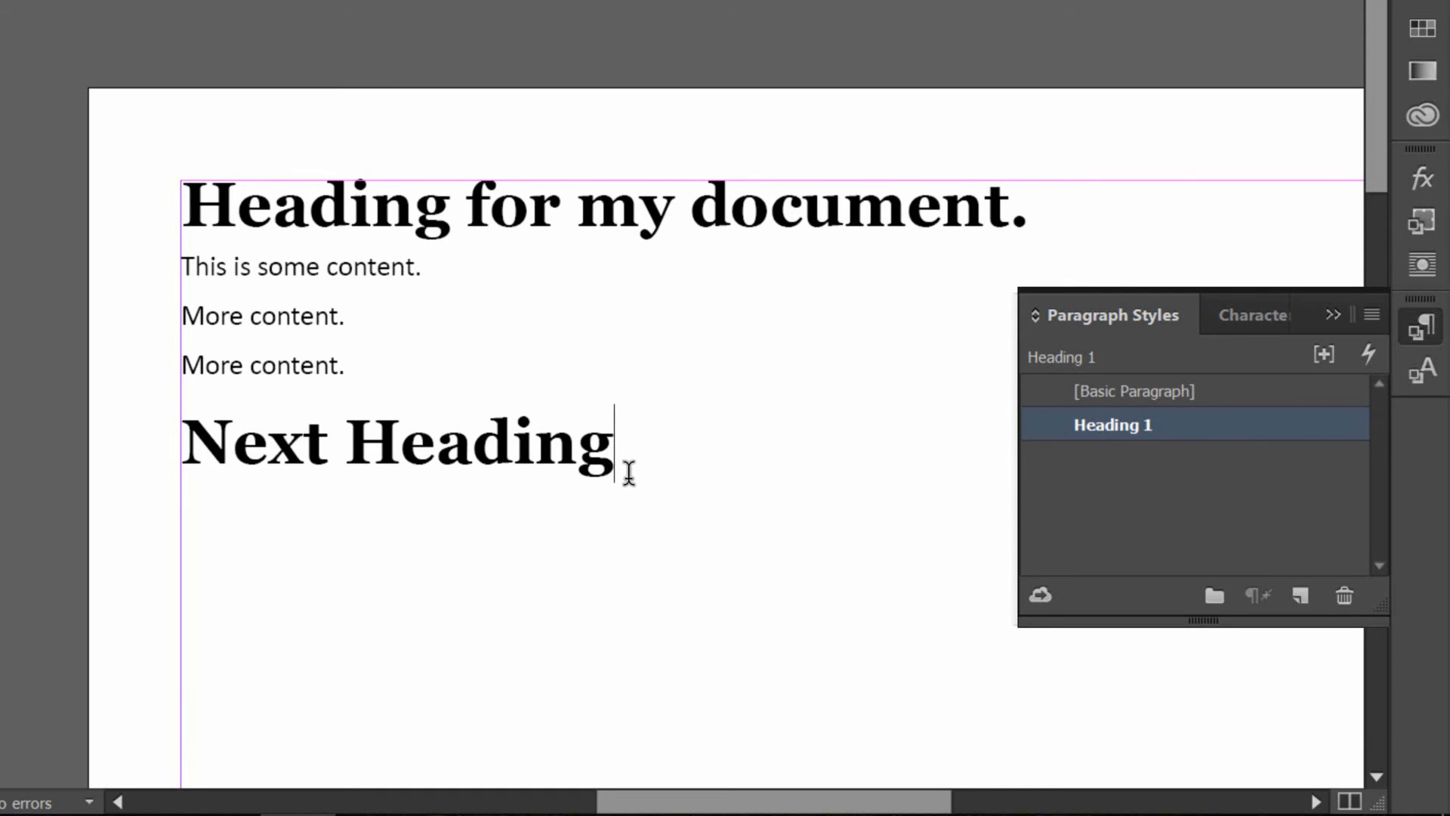